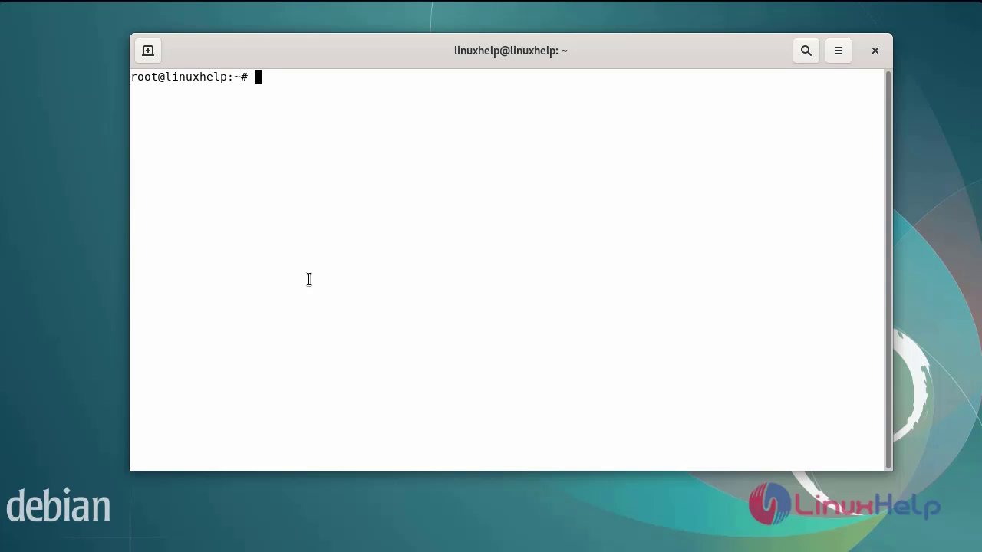
Run lsb_release -a to confirm the system is Debian GNU/Linux 11 (bullseye)
{"action": "type", "text": "lsb"}
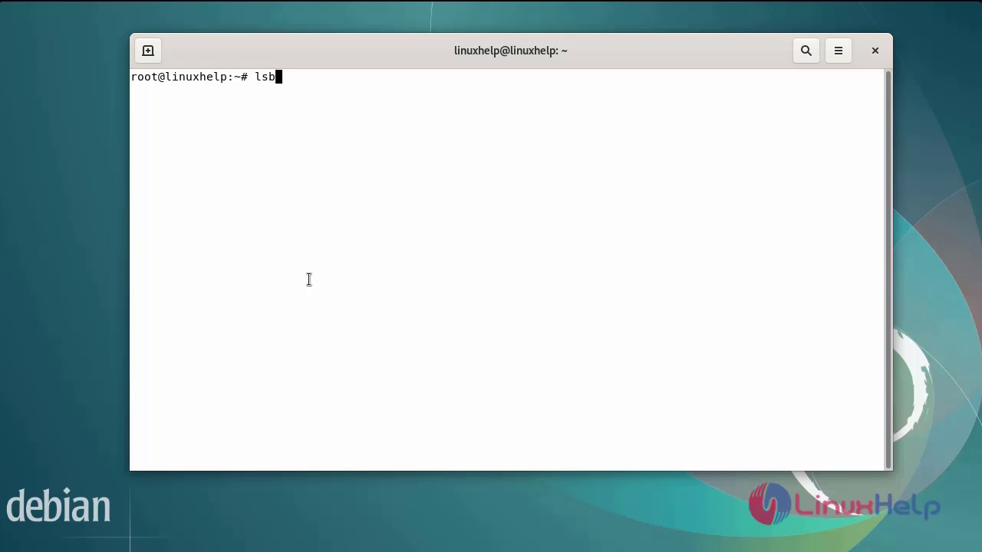
{"action": "type", "text": "_release -a"}
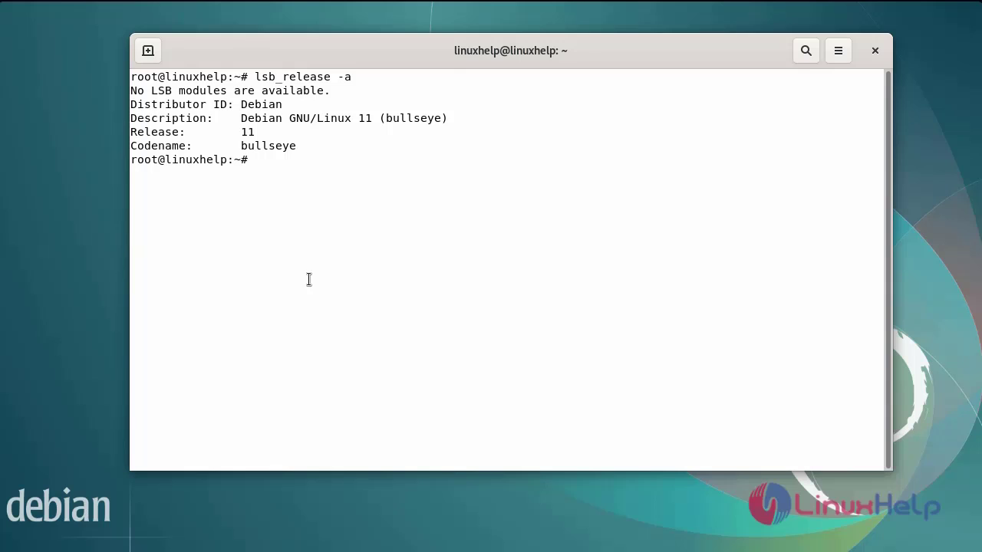
Run sudo apt update && sudo apt upgrade and answer Y to upgrade all 118 packages
{"action": "type", "text": "sud"}
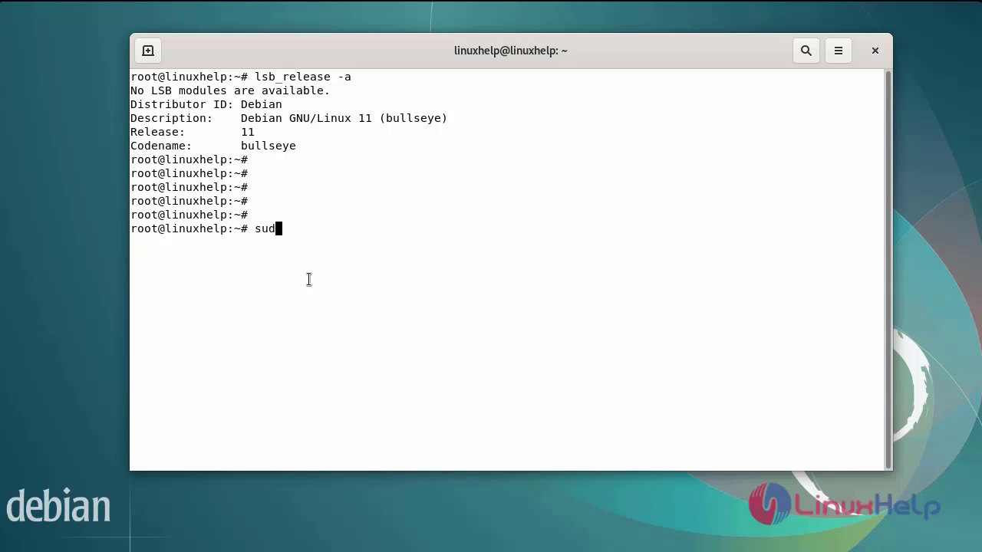
{"action": "type", "text": "o apt"}
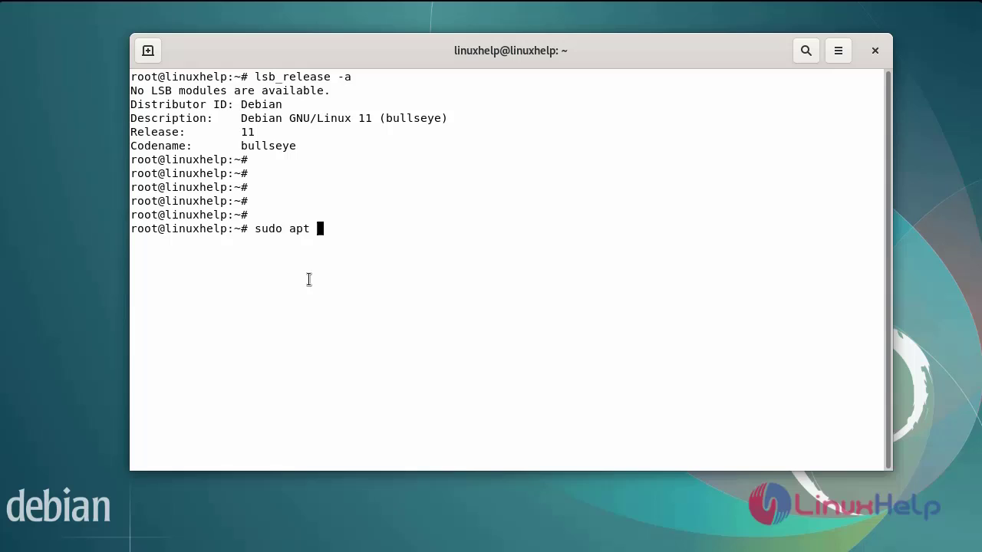
{"action": "type", "text": "update"}
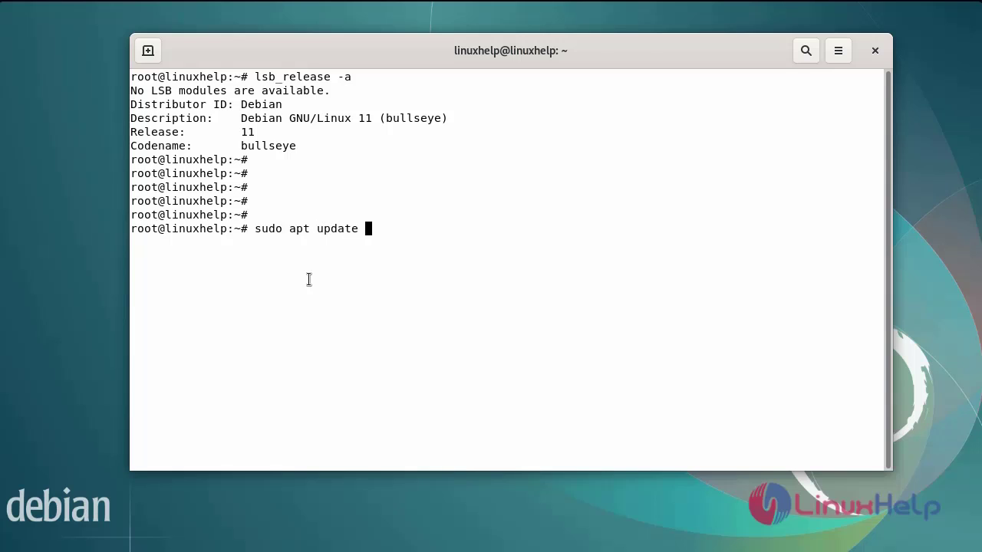
{"action": "type", "text": "&&"}
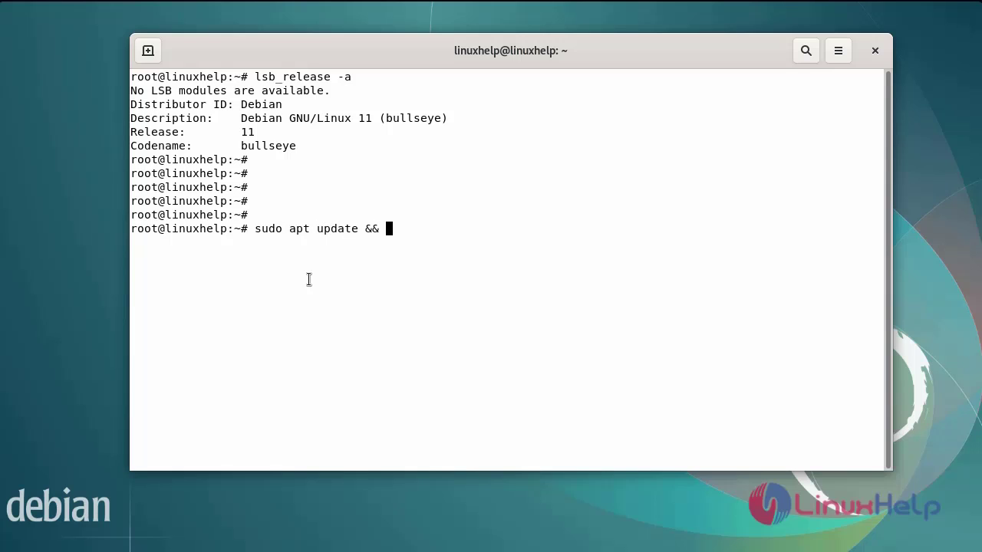
{"action": "type", "text": "sud"}
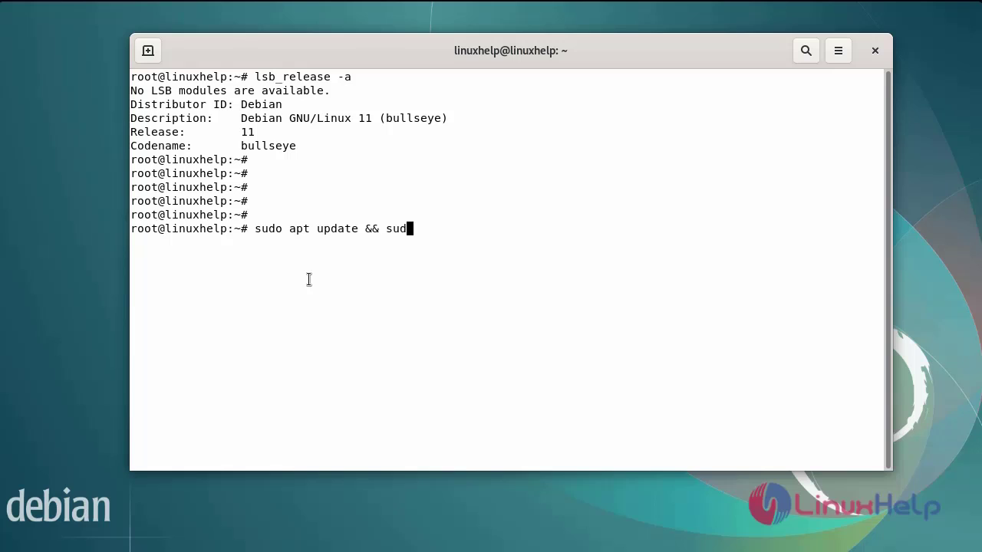
{"action": "type", "text": "o apt"}
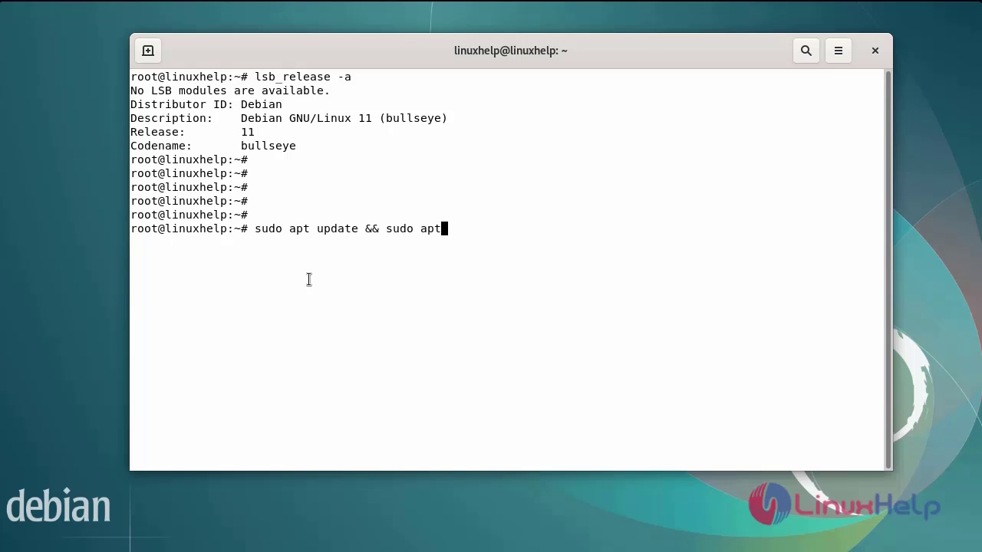
{"action": "type", "text": "upgra"}
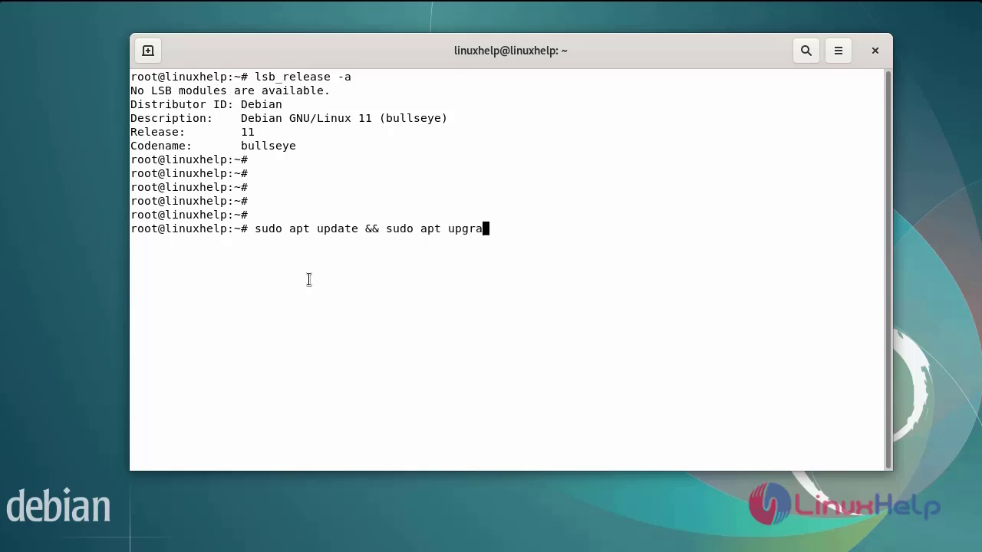
{"action": "key", "text": "Return"}
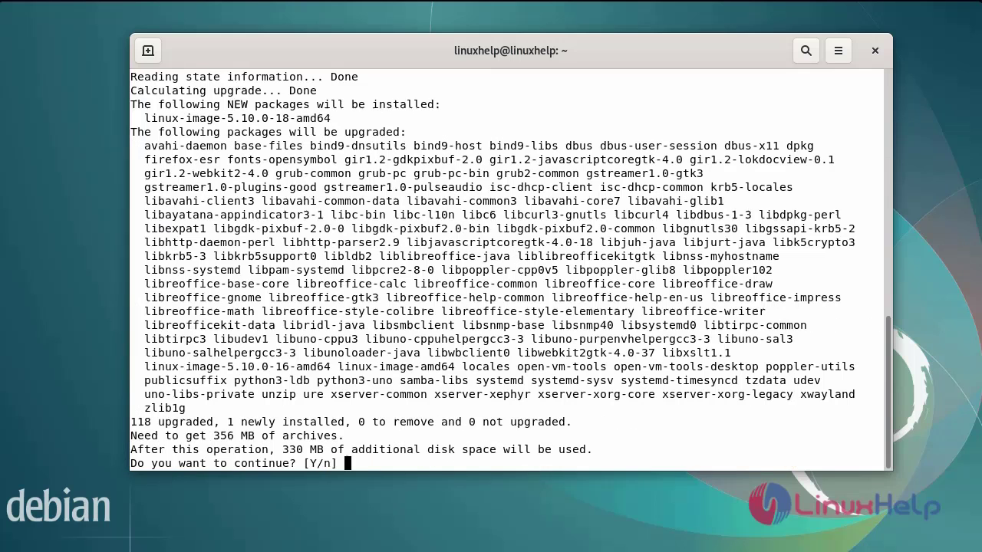
{"action": "type", "text": "Y"}
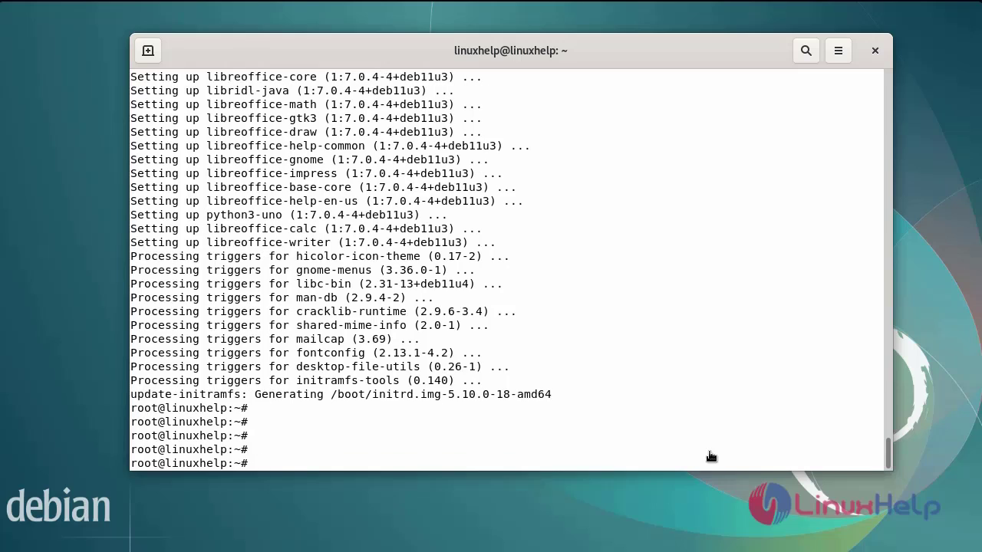
Run sudo apt install openjdk-11-jre and confirm installing the six new packages
{"action": "type", "text": "sudo ap"}
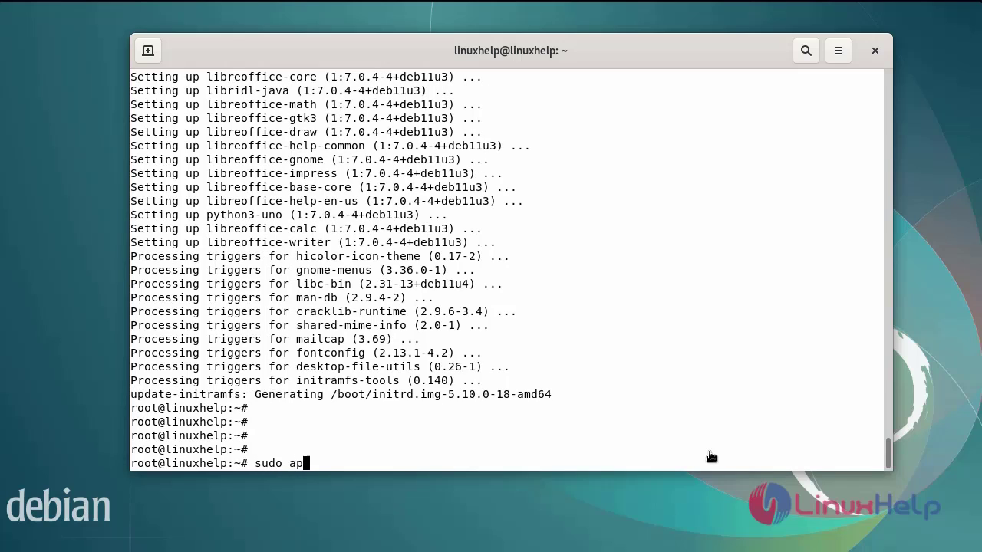
{"action": "type", "text": "t install open"}
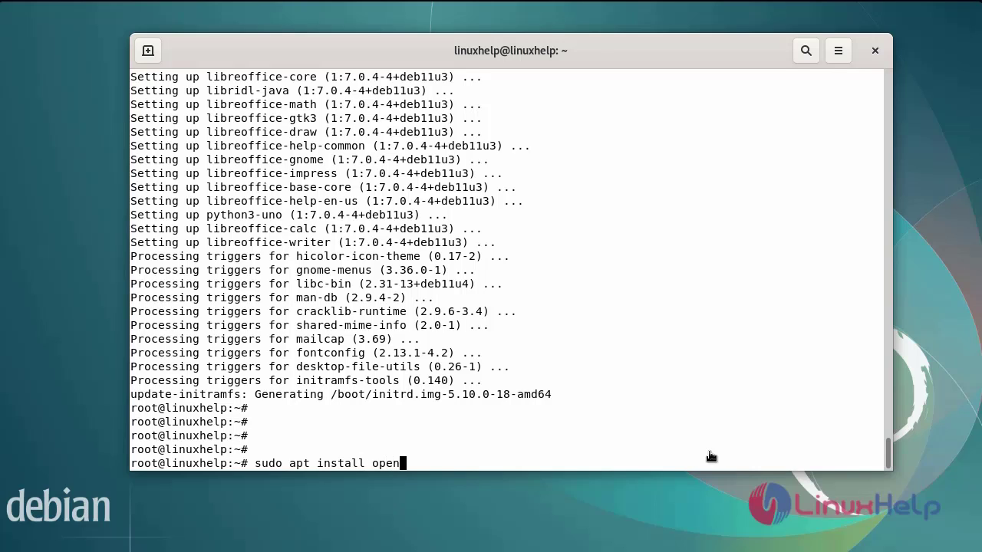
{"action": "type", "text": "jdk"}
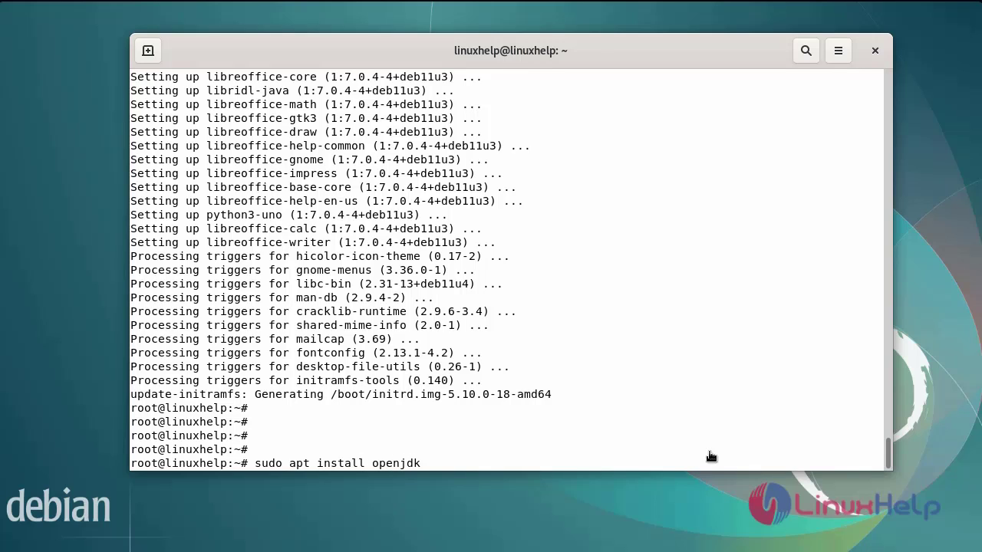
{"action": "type", "text": "-11"}
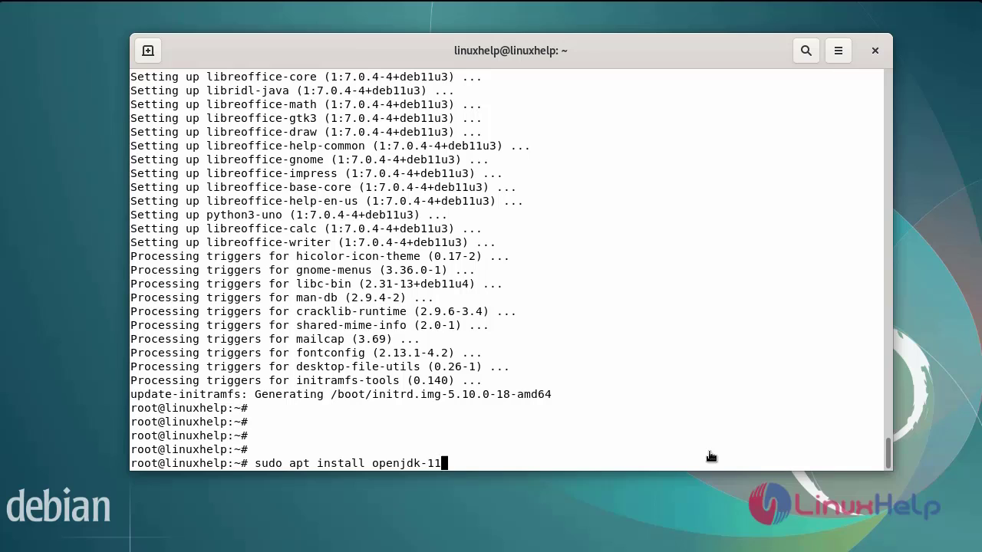
{"action": "type", "text": "-jre"}
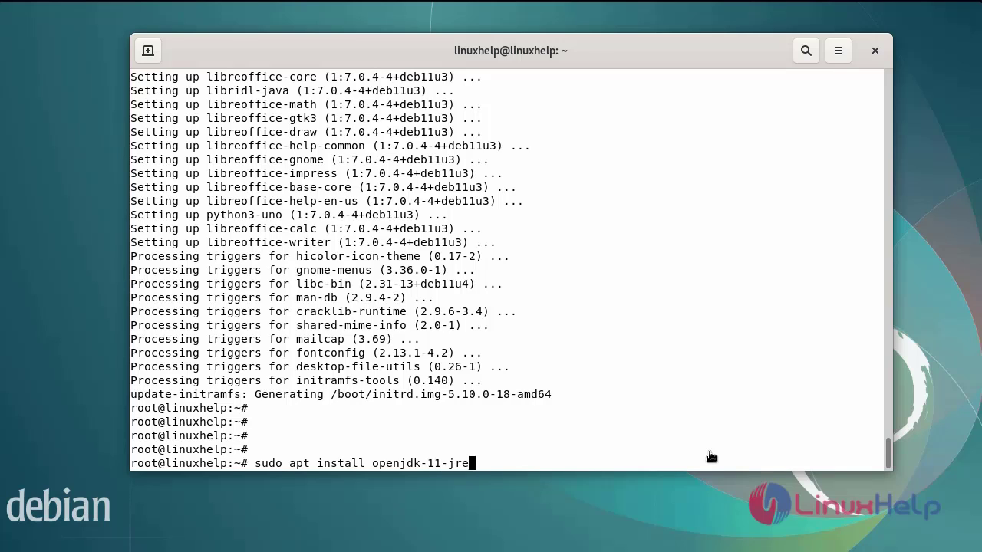
{"action": "scroll", "scroll_direction": "down", "scroll_amount": 3}
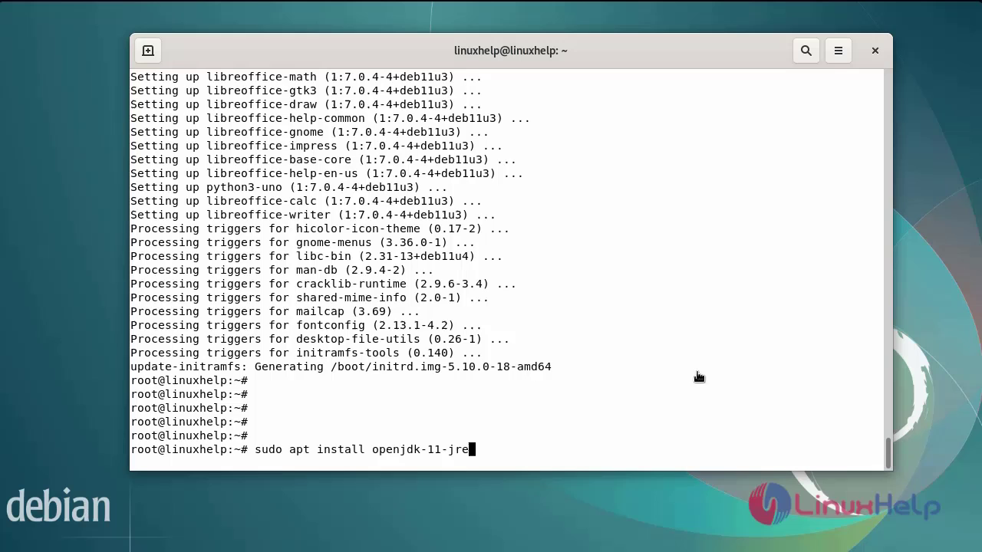
{"action": "key", "text": "Return"}
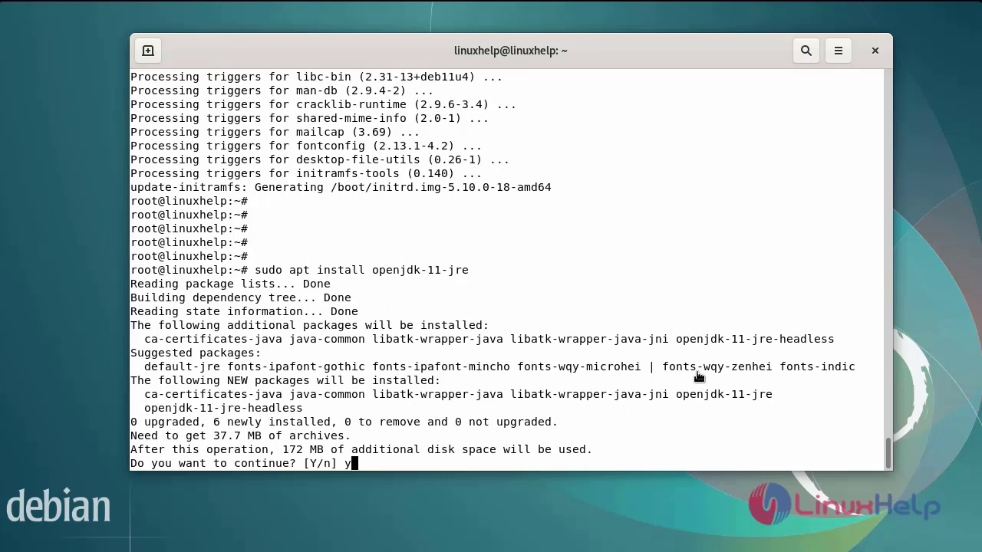
{"action": "key", "text": "Return"}
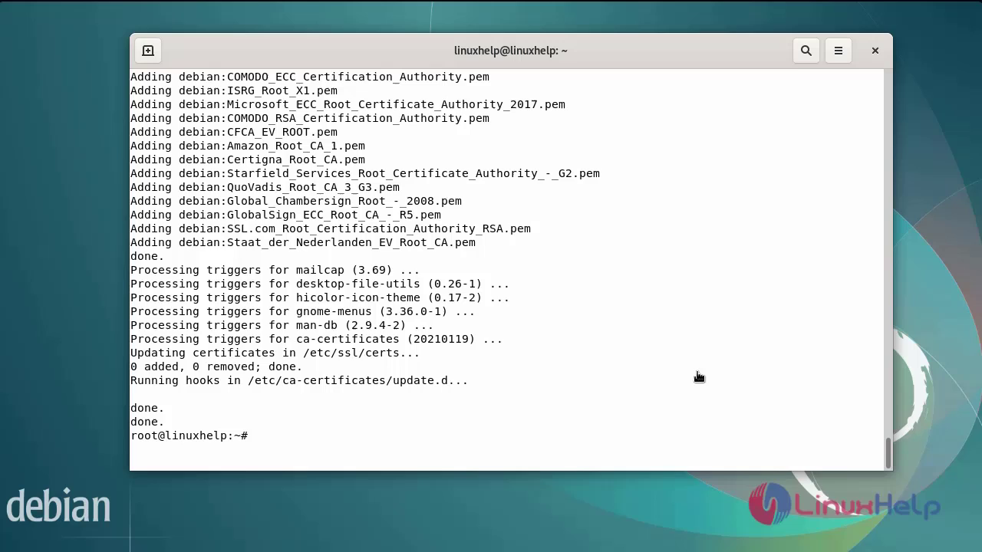
Run java -version, which reports the OpenJDK 11.0.16 runtime
{"action": "type", "text": "ja"}
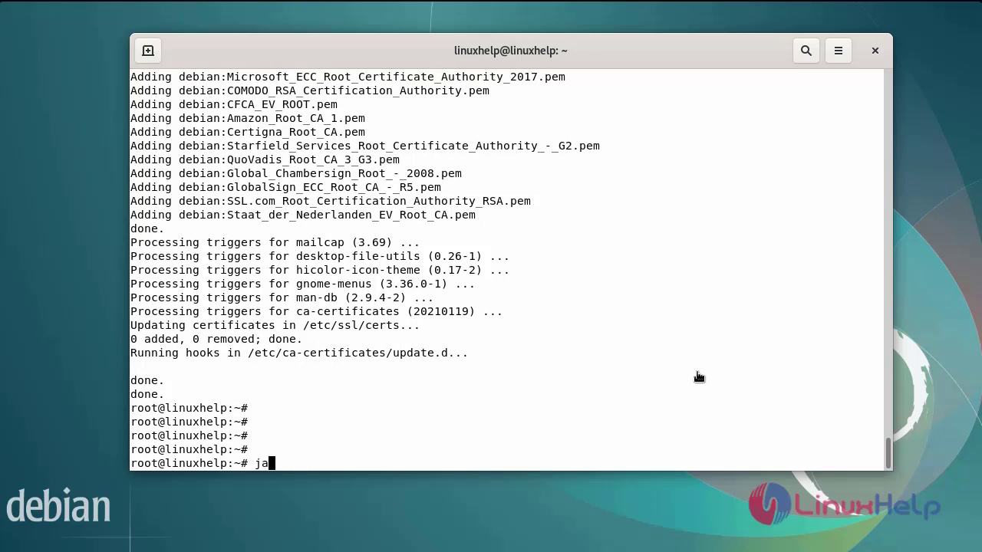
{"action": "type", "text": "va -ver"}
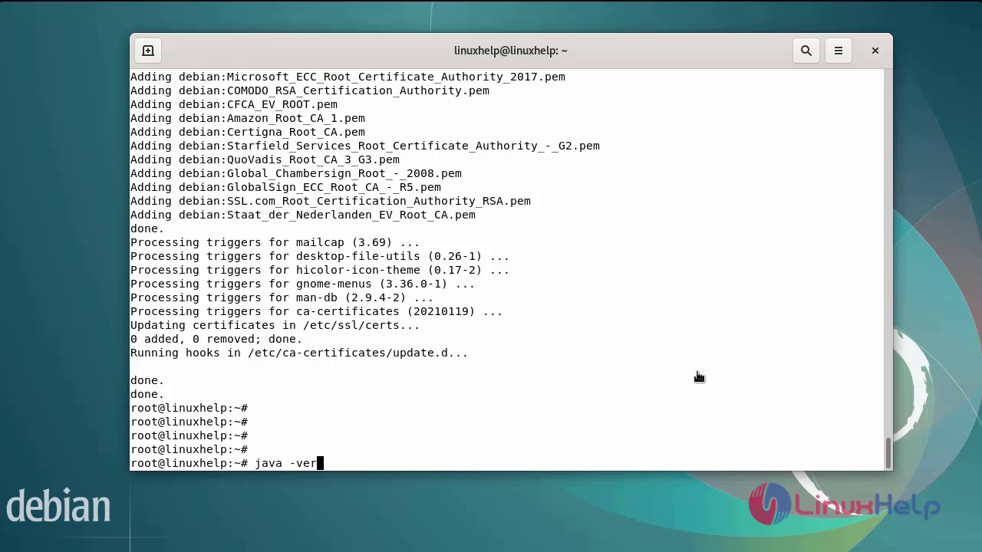
{"action": "type", "text": "is"}
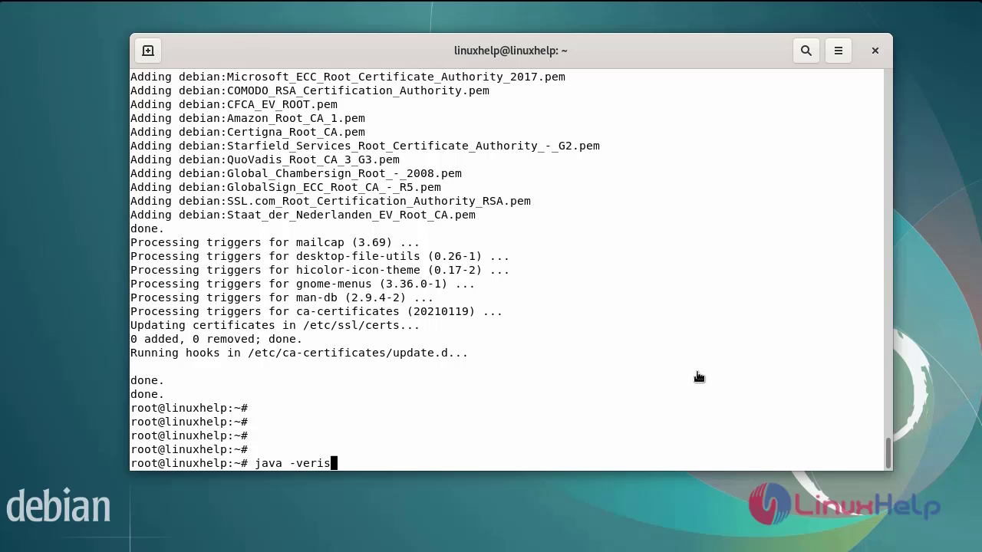
{"action": "type", "text": "ion"}
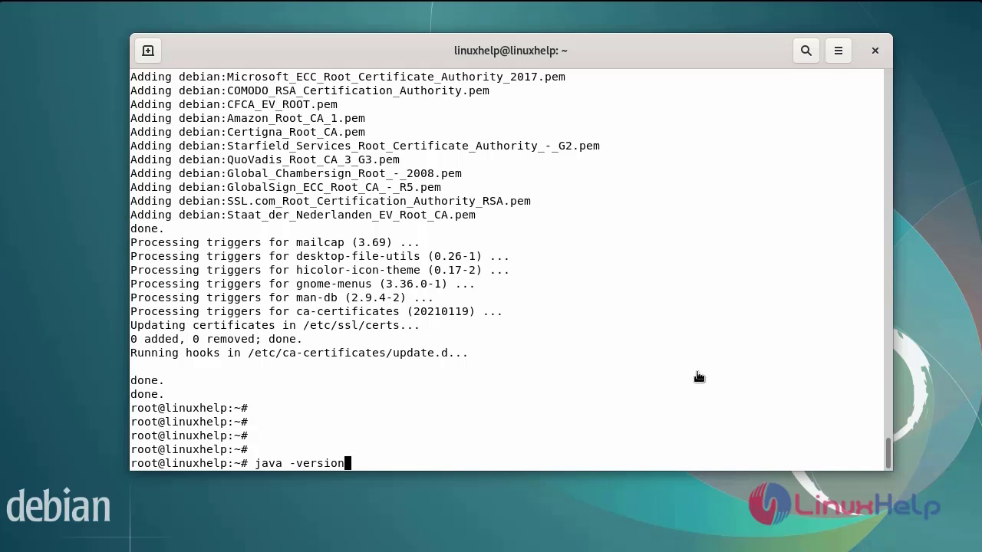
{"action": "key", "text": "Return"}
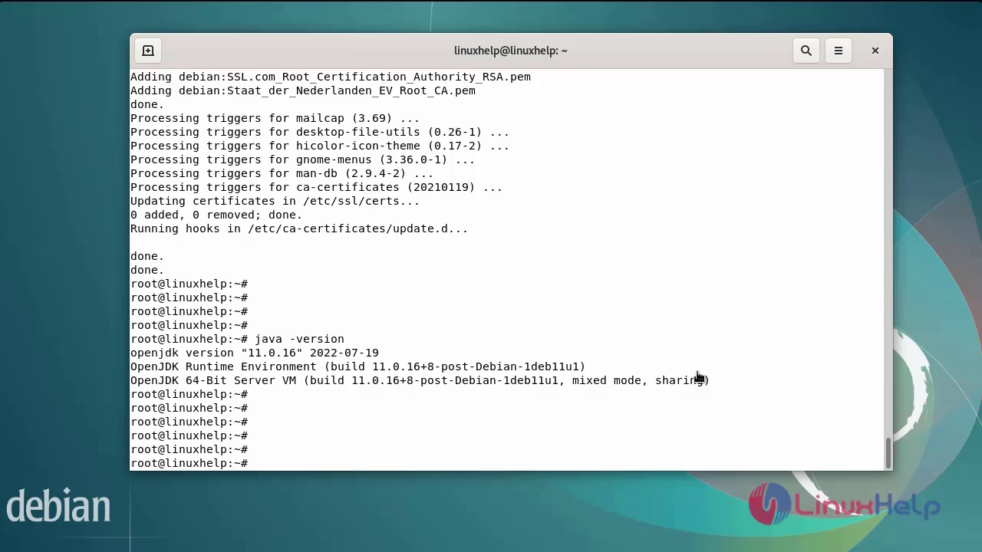
Run sudo apt install apache2 to install the Apache web server
{"action": "type", "text": "sudo ap"}
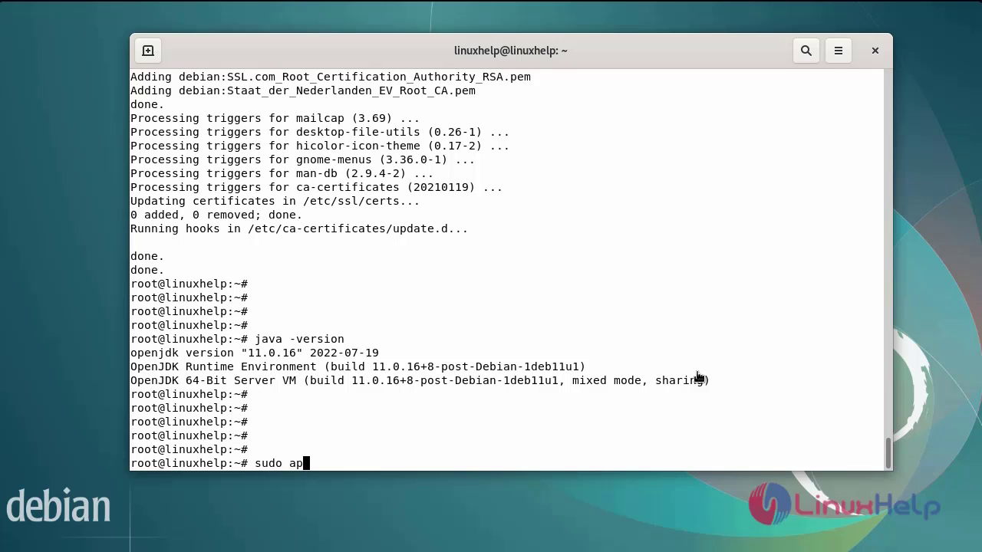
{"action": "type", "text": "t install"}
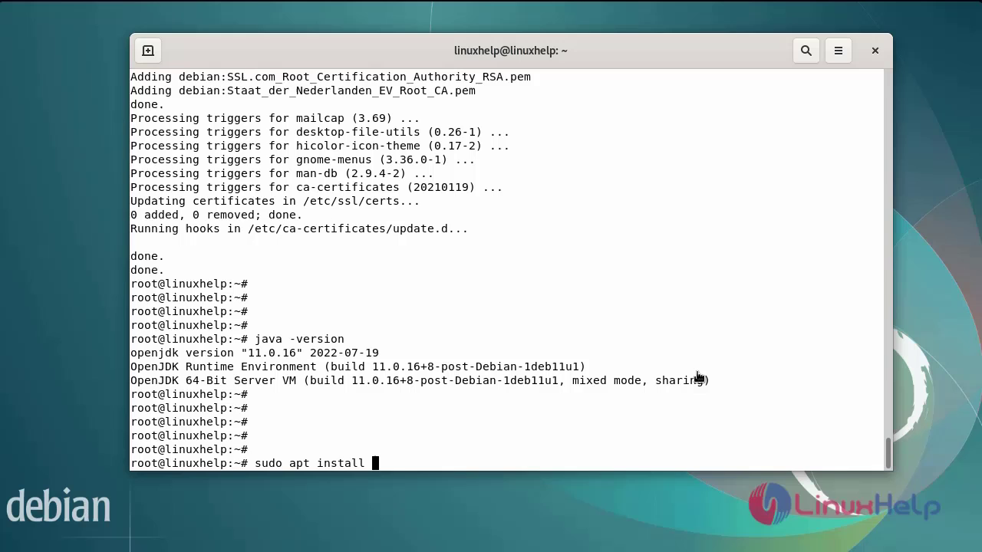
{"action": "type", "text": "apache"}
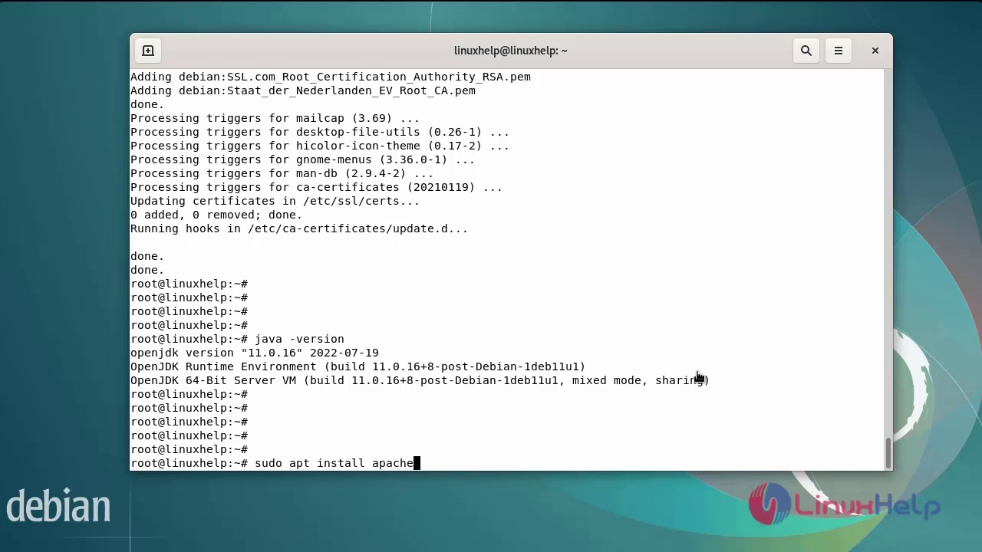
{"action": "key", "text": "Return"}
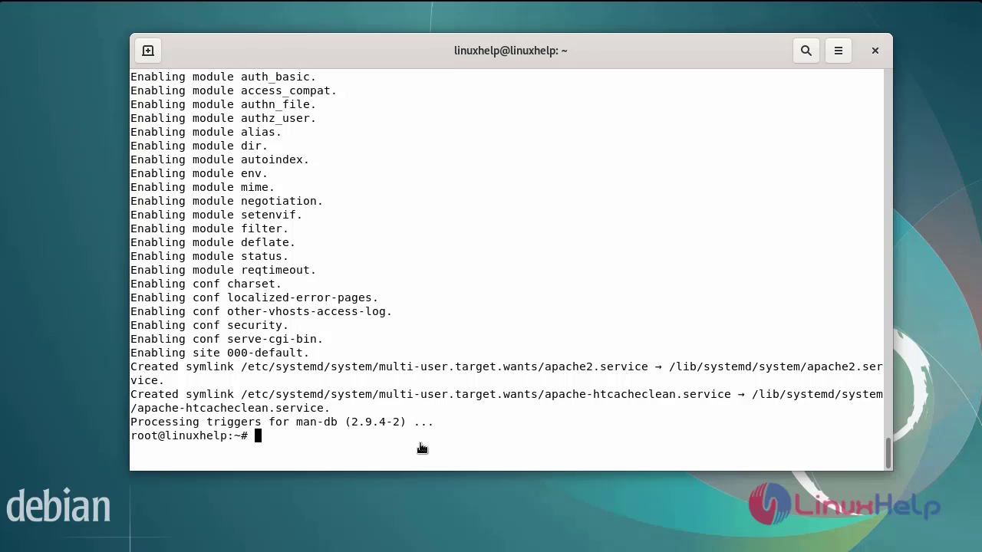
Run systemctl start apache2, then systemctl status apache2 showing it active (running)
{"action": "type", "text": "sy"}
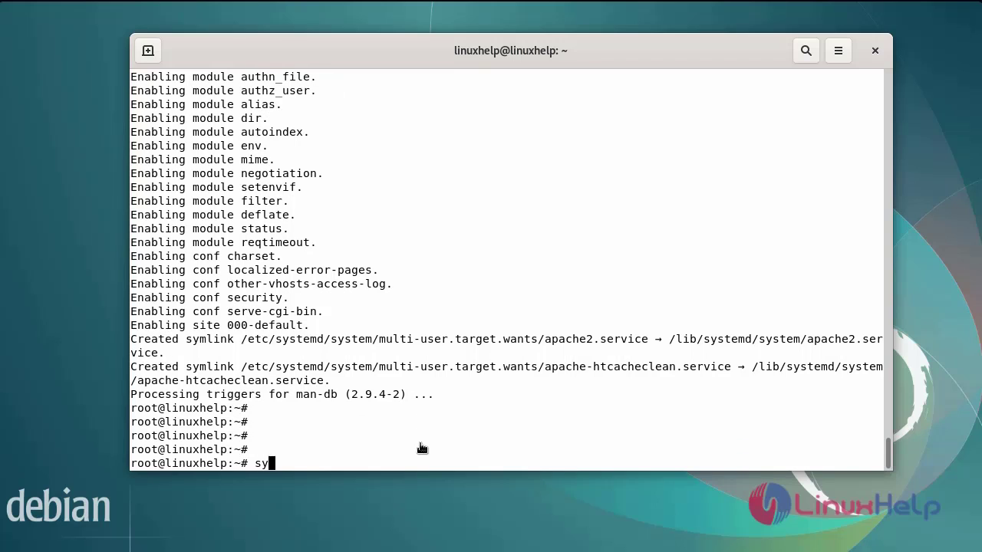
{"action": "type", "text": "stemctl"}
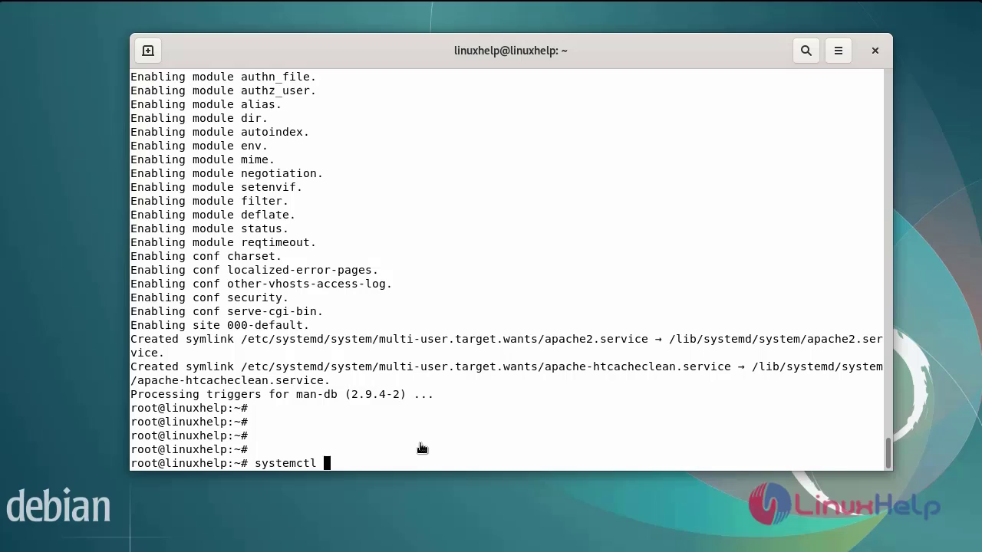
{"action": "type", "text": "start"}
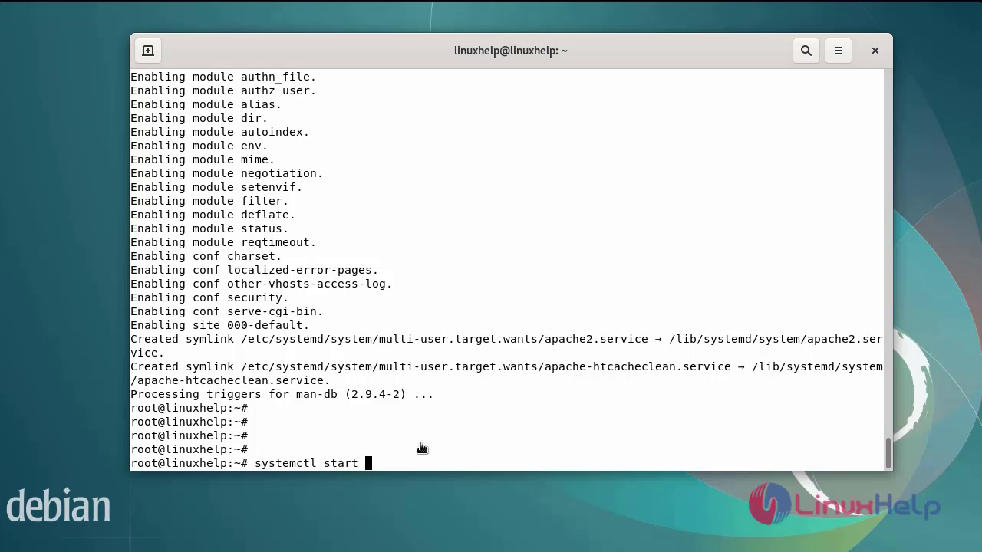
{"action": "type", "text": "apache2"}
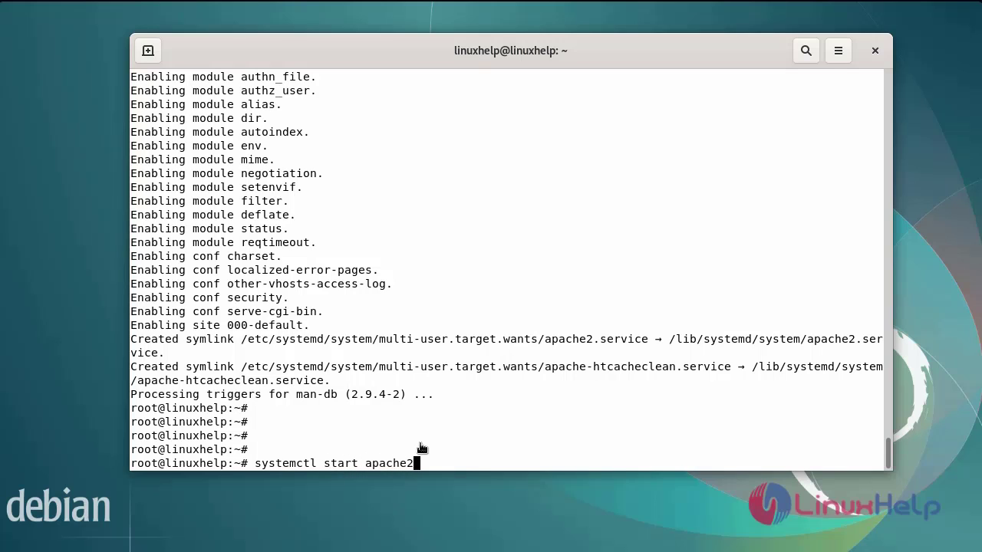
{"action": "key", "text": "Return"}
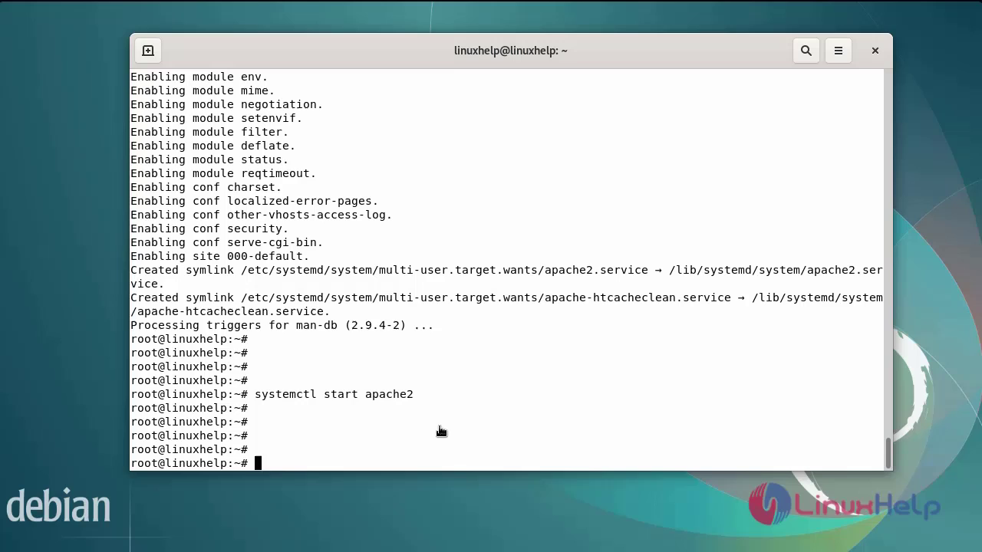
{"action": "type", "text": "systemctl status apache"}
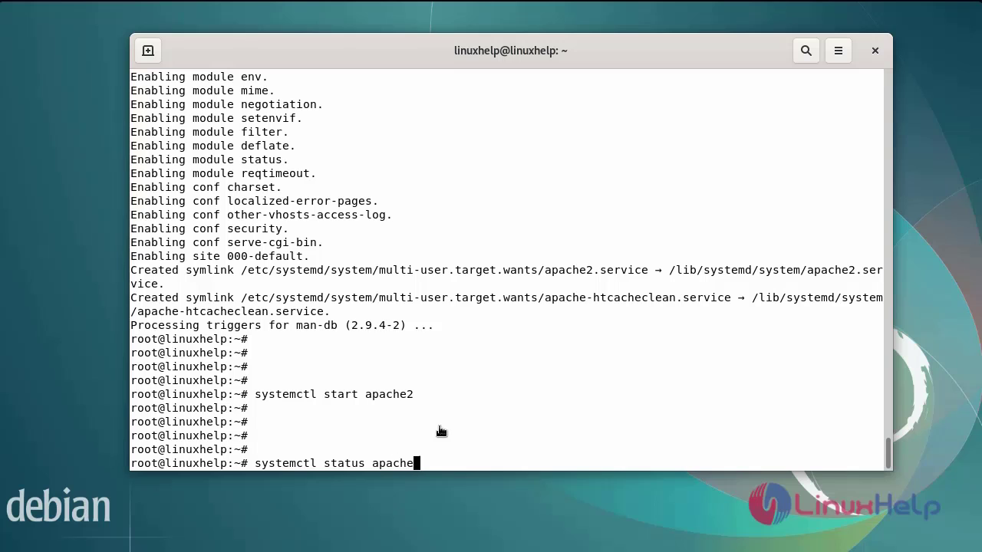
{"action": "key", "text": "Return"}
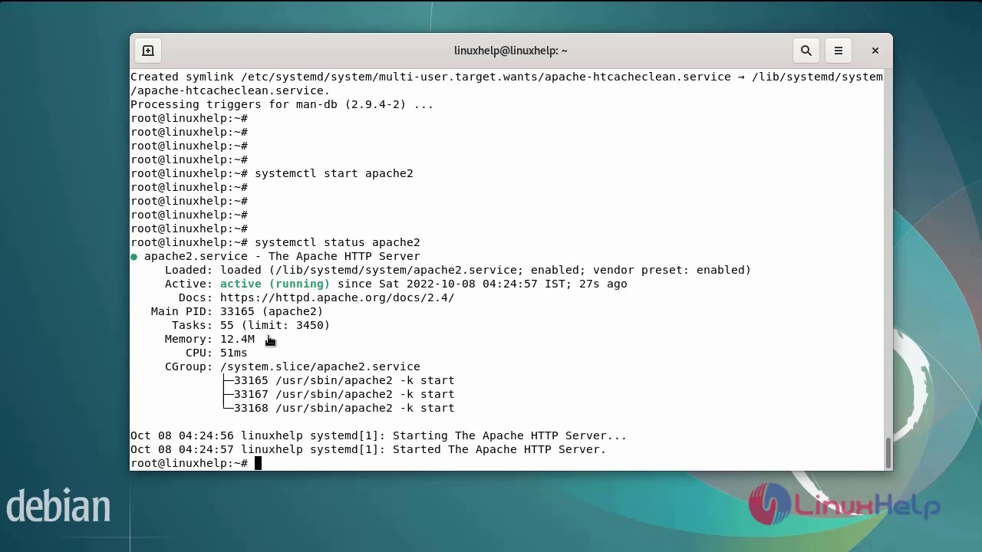
{"action": "mouse_move", "coordinate": [451, 416]}
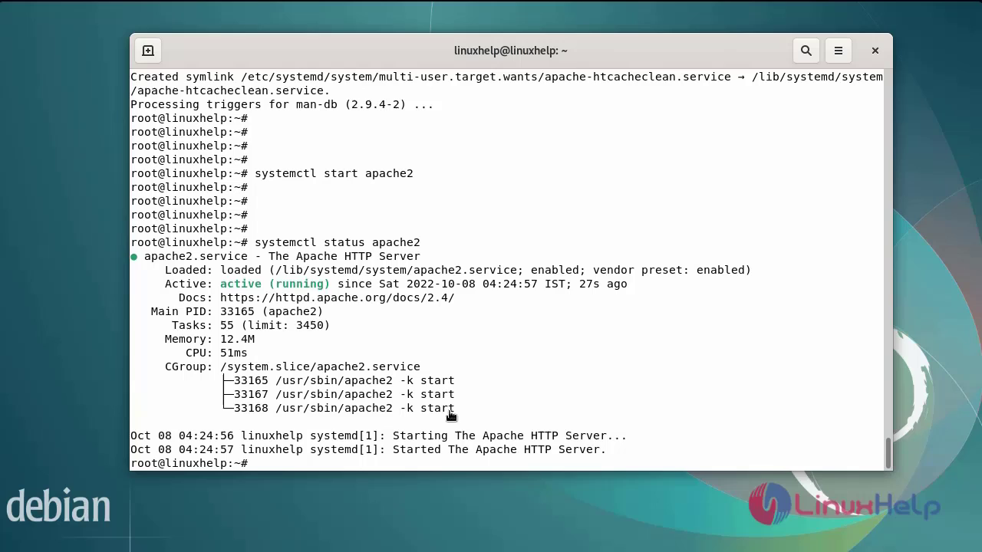
{"action": "mouse_move", "coordinate": [451, 414]}
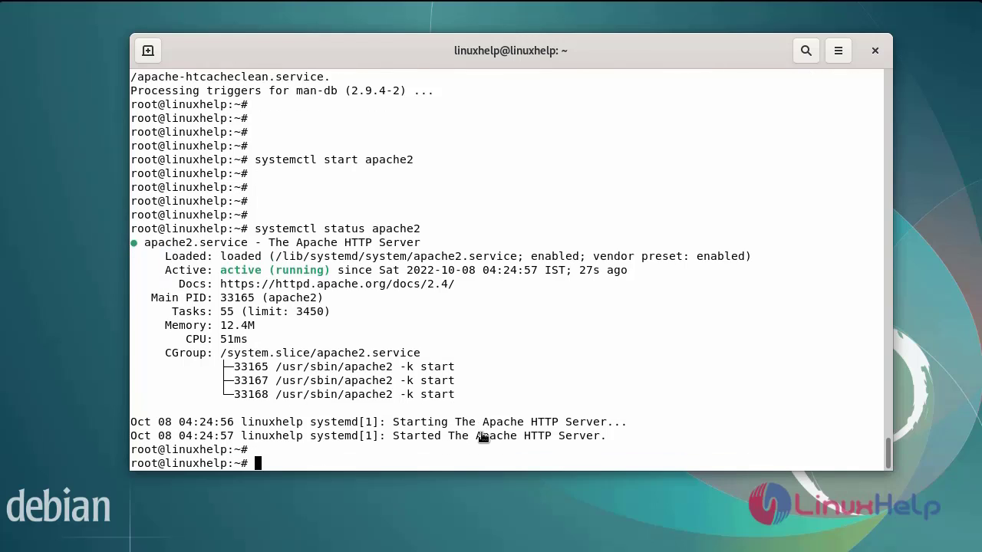
Run sudo apt -y install php php-common to install PHP 7.4 with the Apache module
{"action": "type", "text": "sud"}
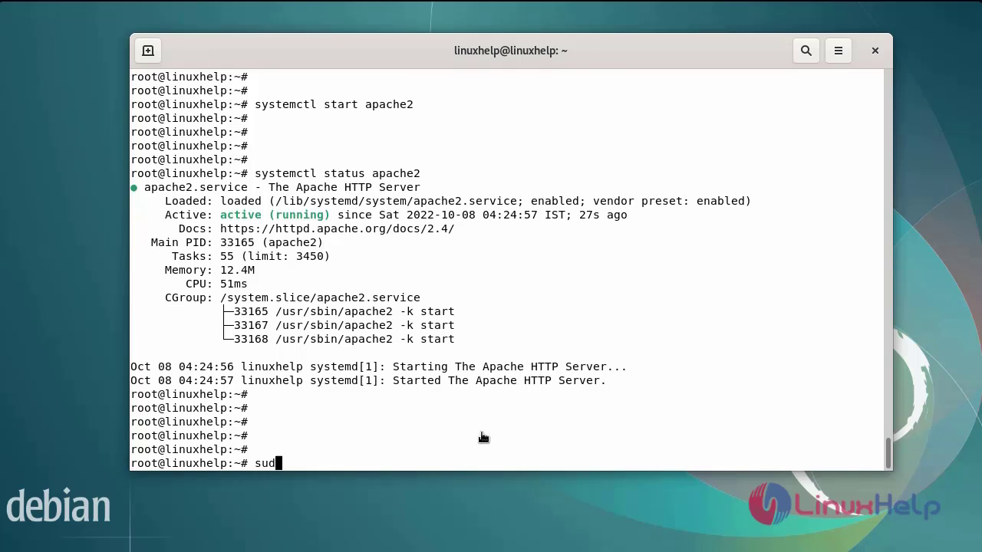
{"action": "type", "text": "o apt -"}
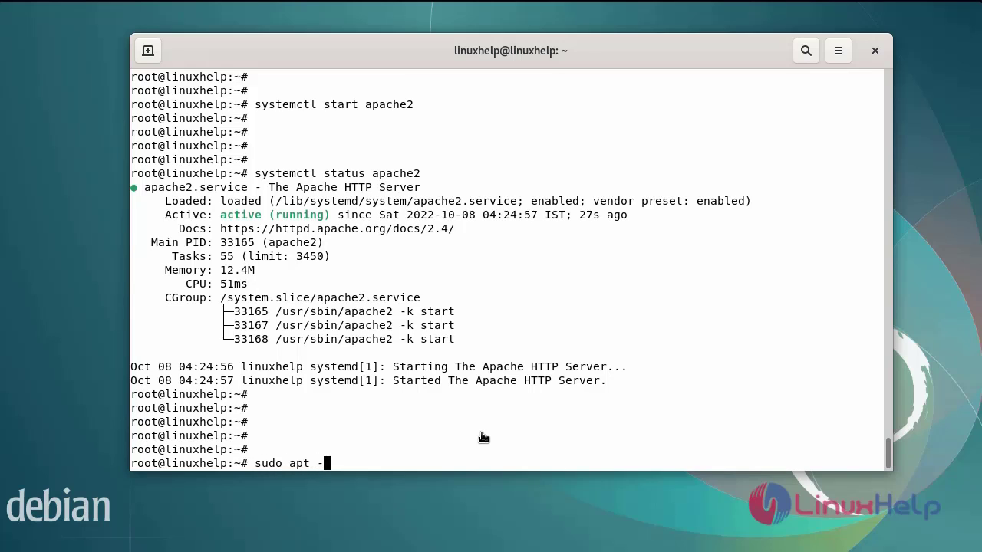
{"action": "type", "text": "y install php ph"}
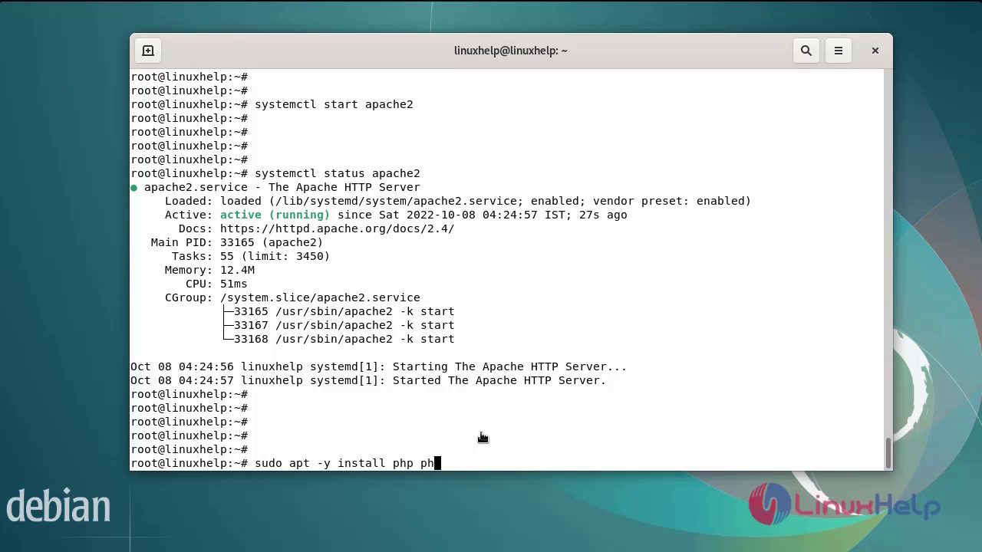
{"action": "type", "text": "p"}
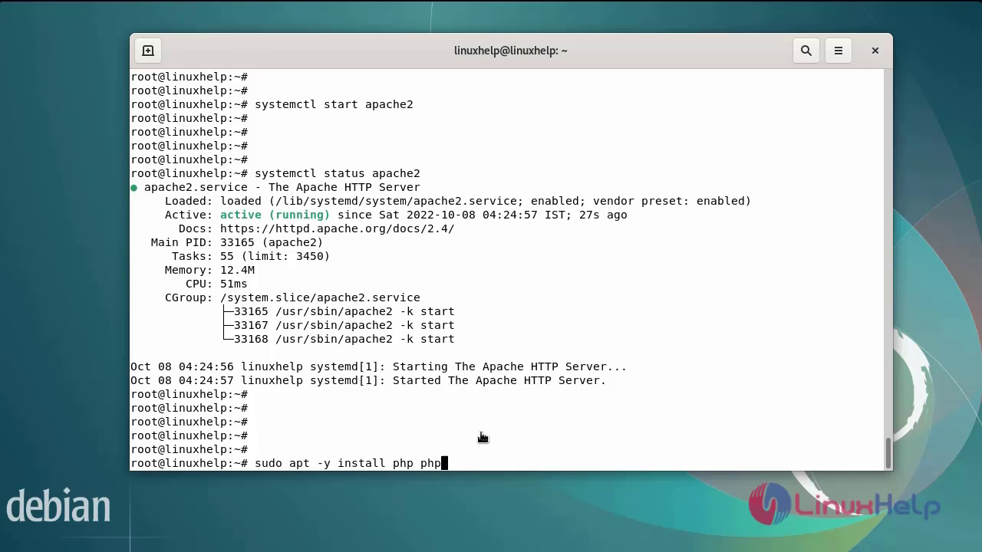
{"action": "type", "text": "-commo"}
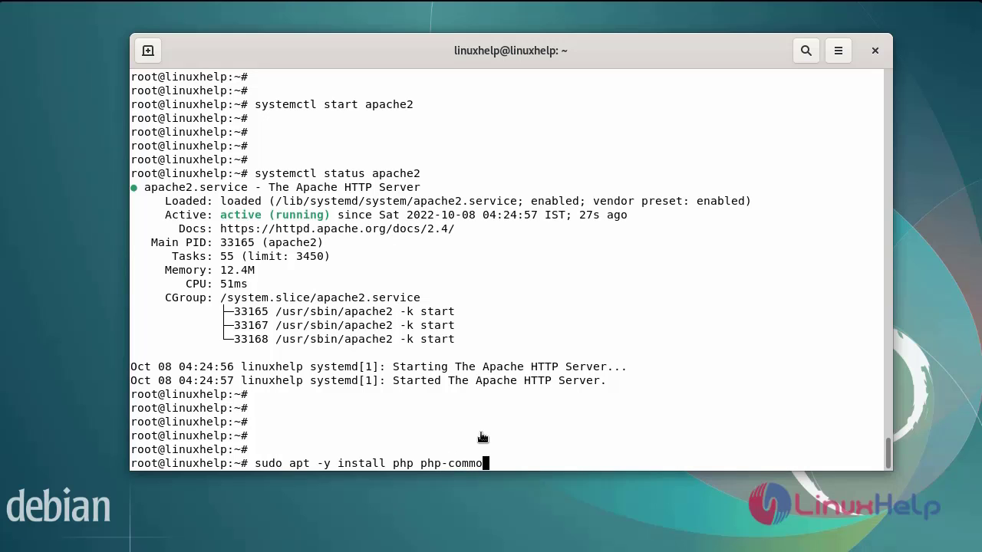
{"action": "key", "text": "Return"}
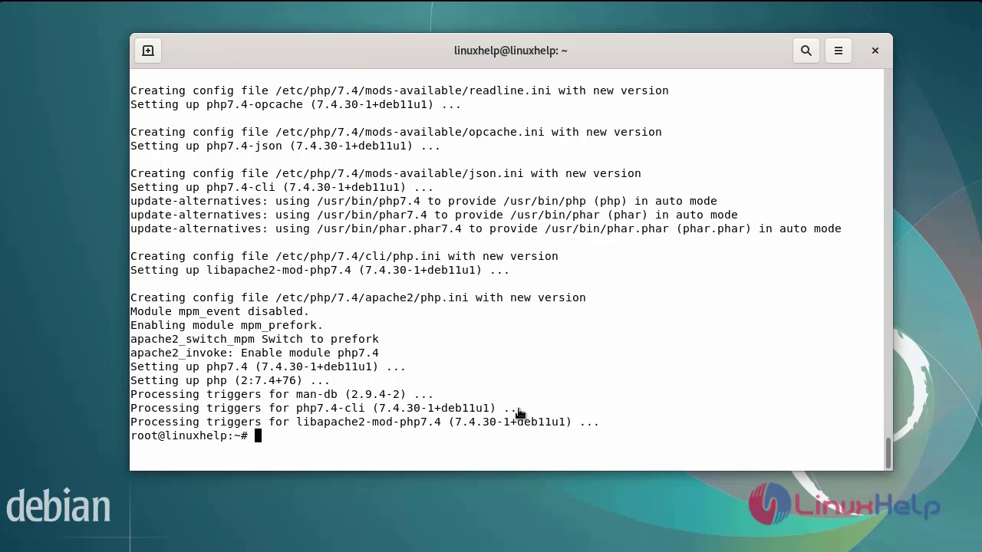
Run php -v, which reports PHP 7.4.30 (cli), then begin the next sudo command
{"action": "type", "text": "php"}
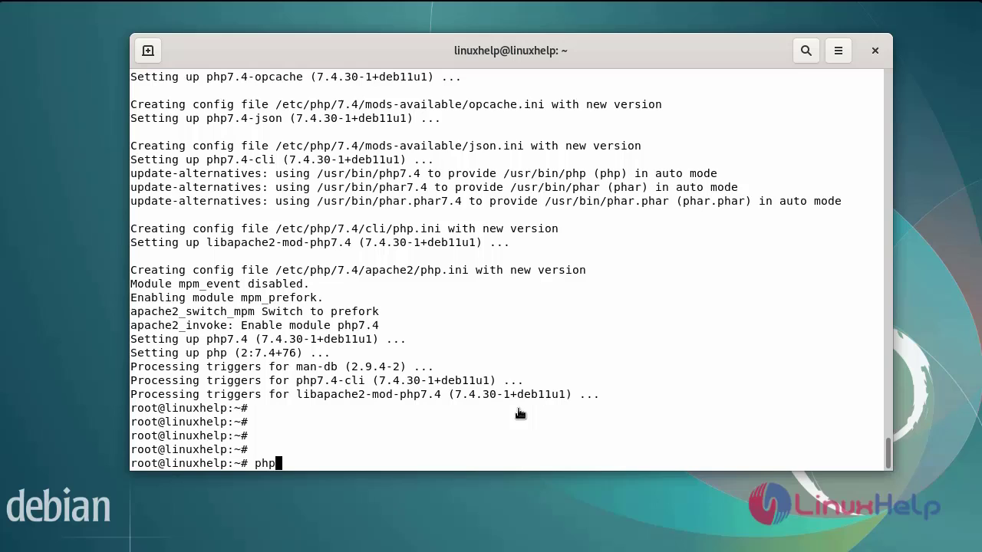
{"action": "type", "text": "-v"}
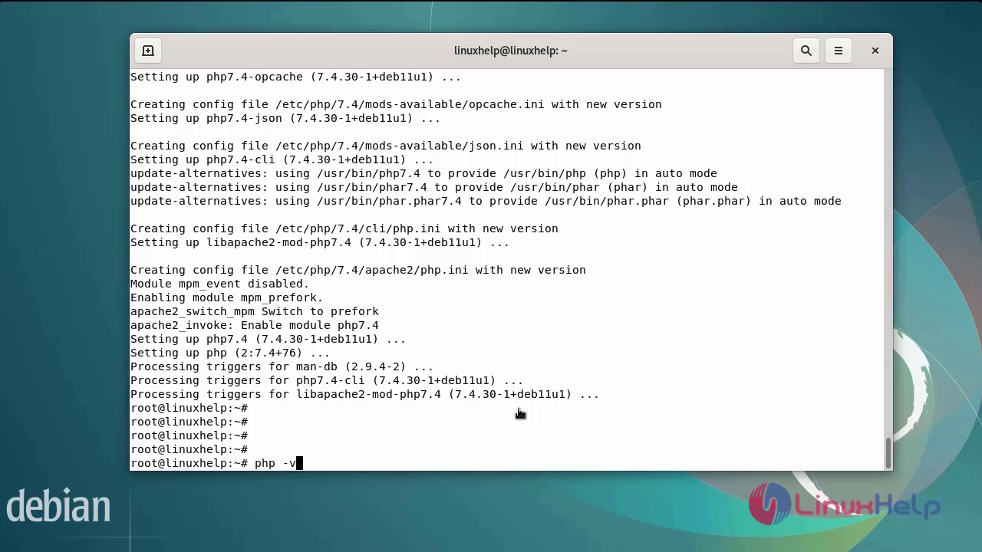
{"action": "key", "text": "Return"}
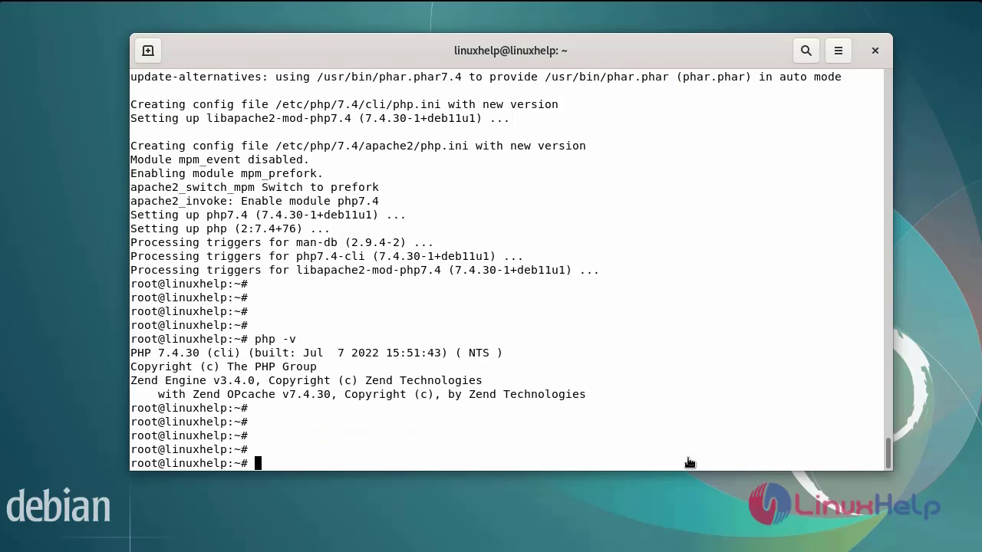
{"action": "type", "text": "sudo"}
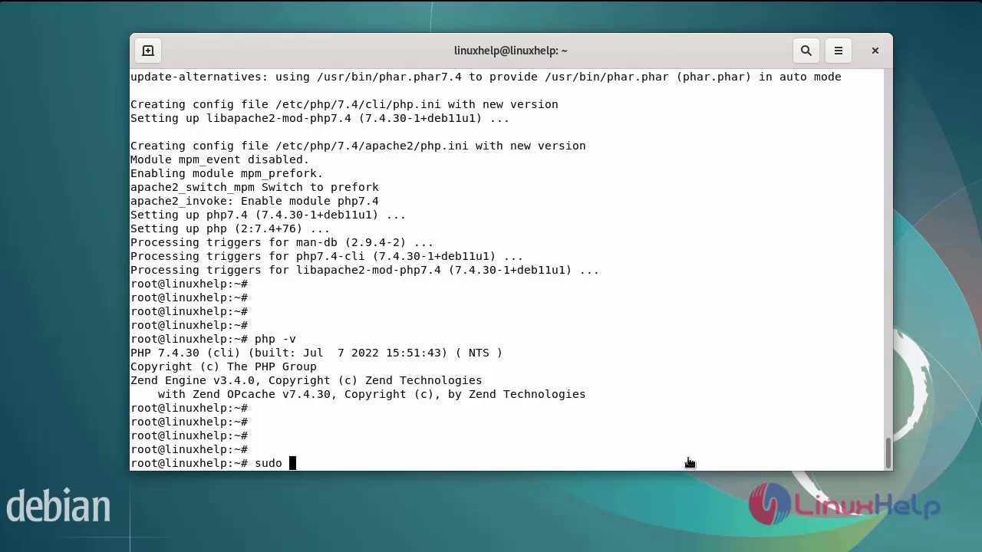
Open /var/www/html/test.php in nano from the web root
{"action": "type", "text": "nano /"}
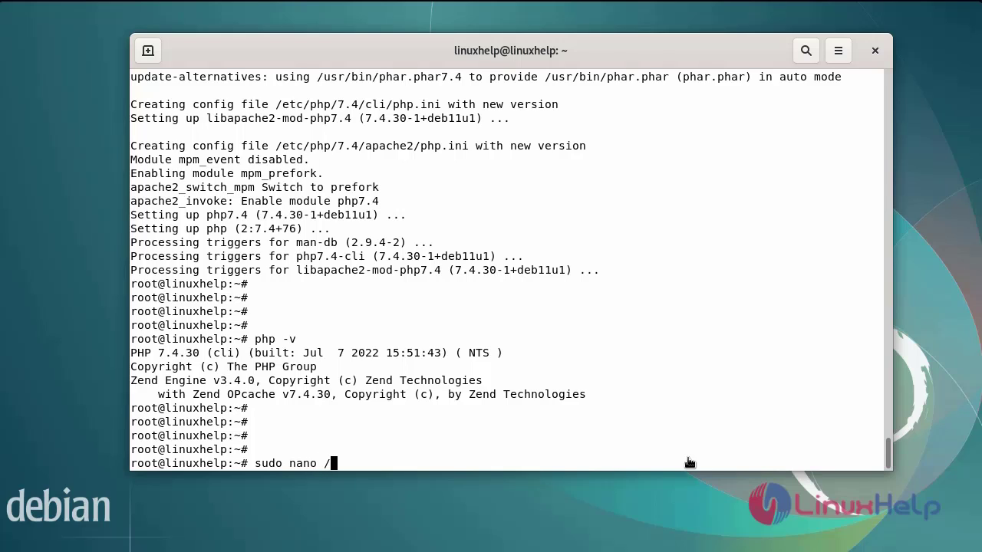
{"action": "type", "text": "var/www/"}
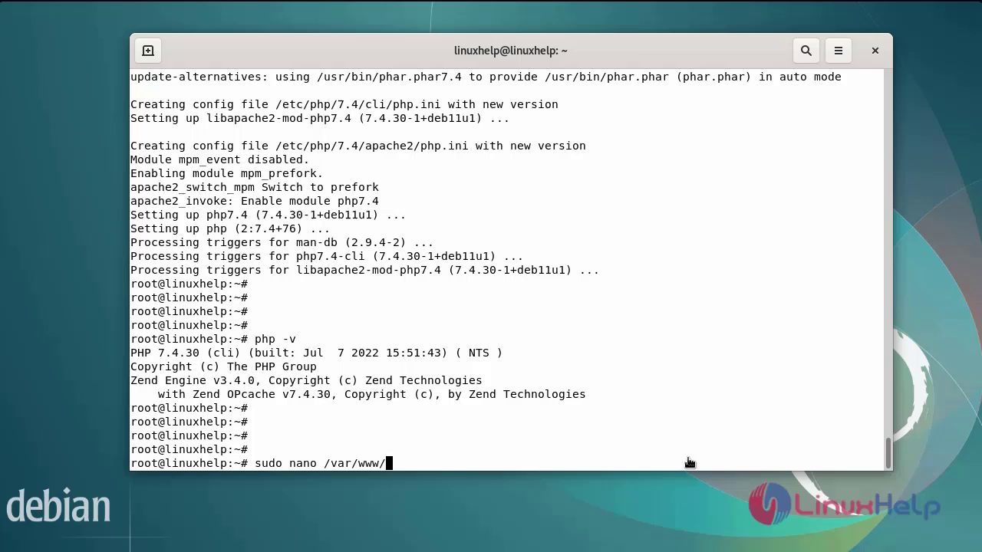
{"action": "type", "text": "html/"}
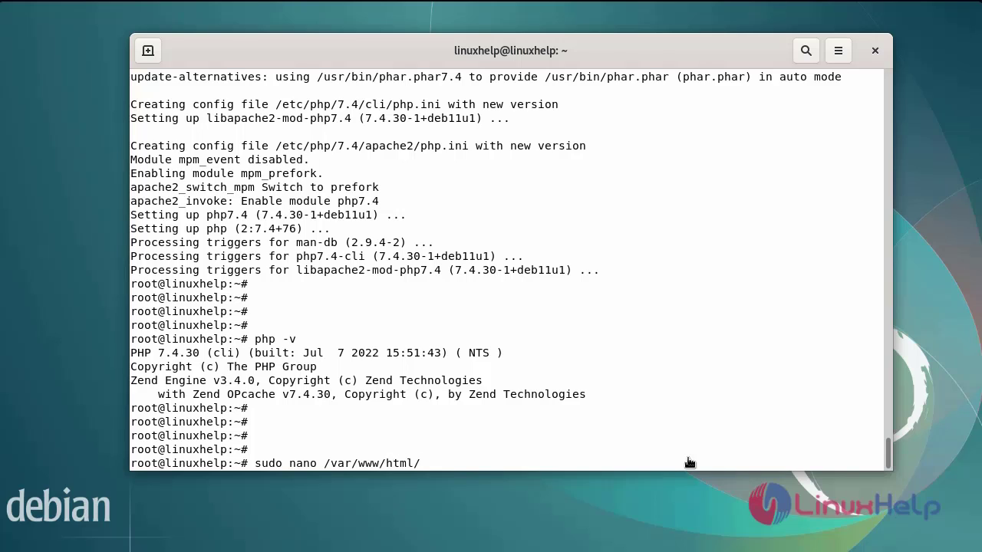
{"action": "type", "text": "tes"}
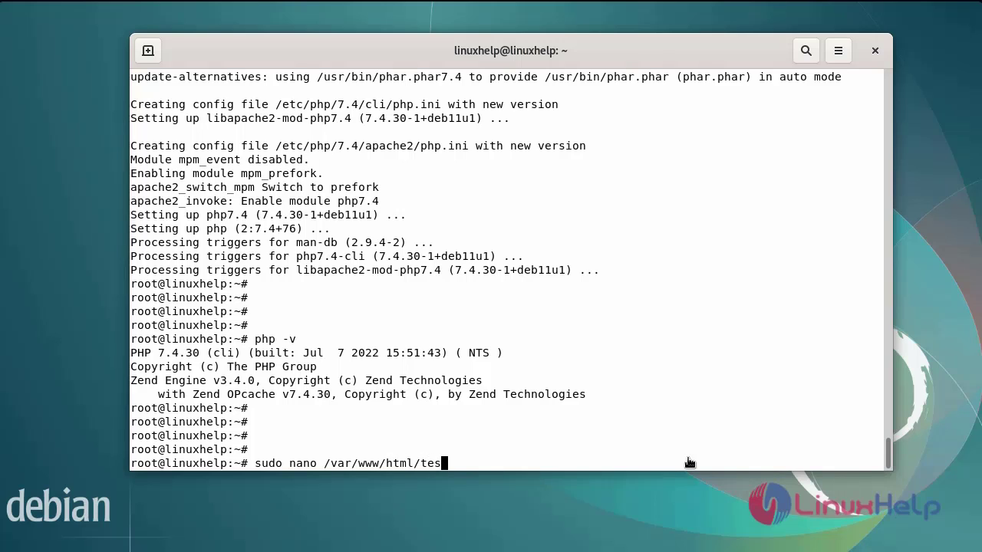
{"action": "type", "text": "t.php"}
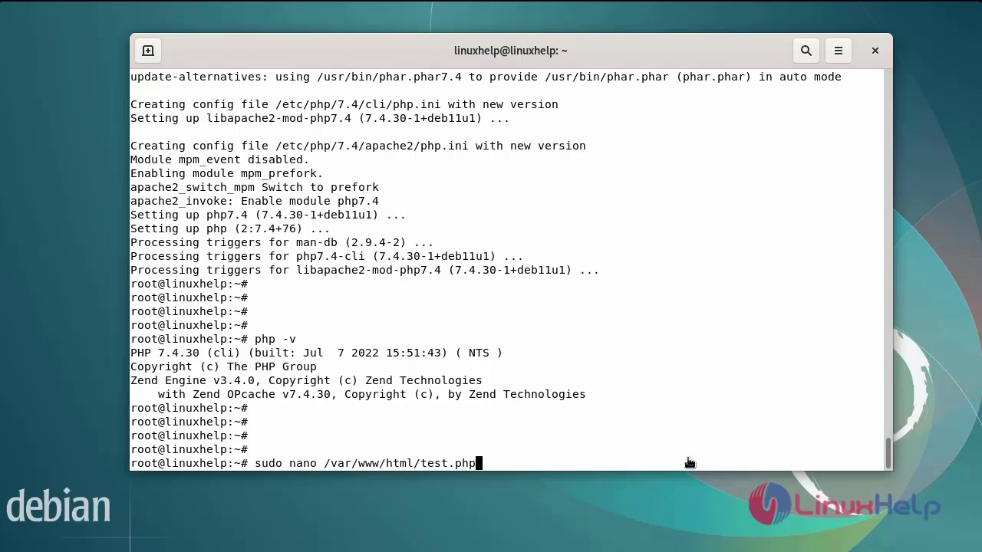
{"action": "key", "text": "Return"}
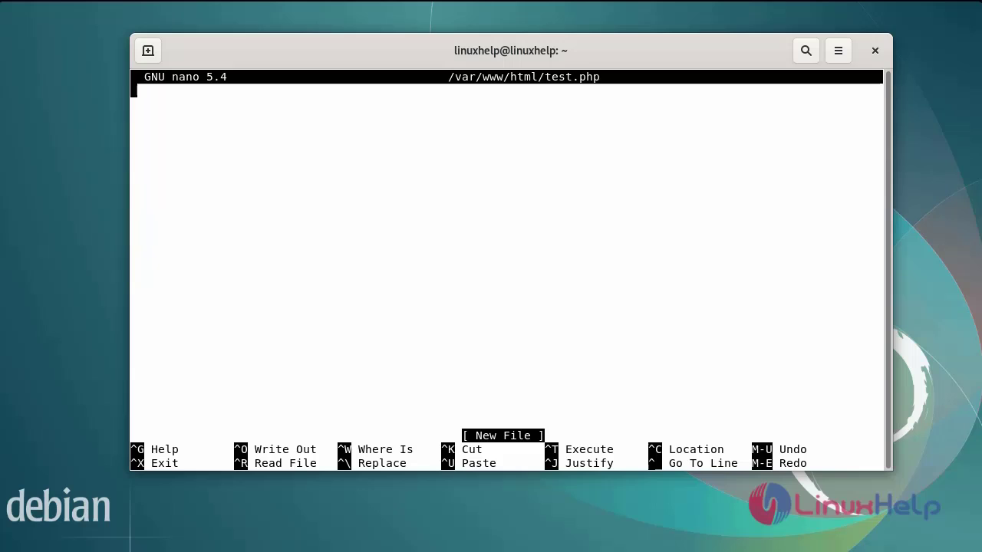
Write <?php on the first line and phpinfo(); on the next
{"action": "type", "text": "<"}
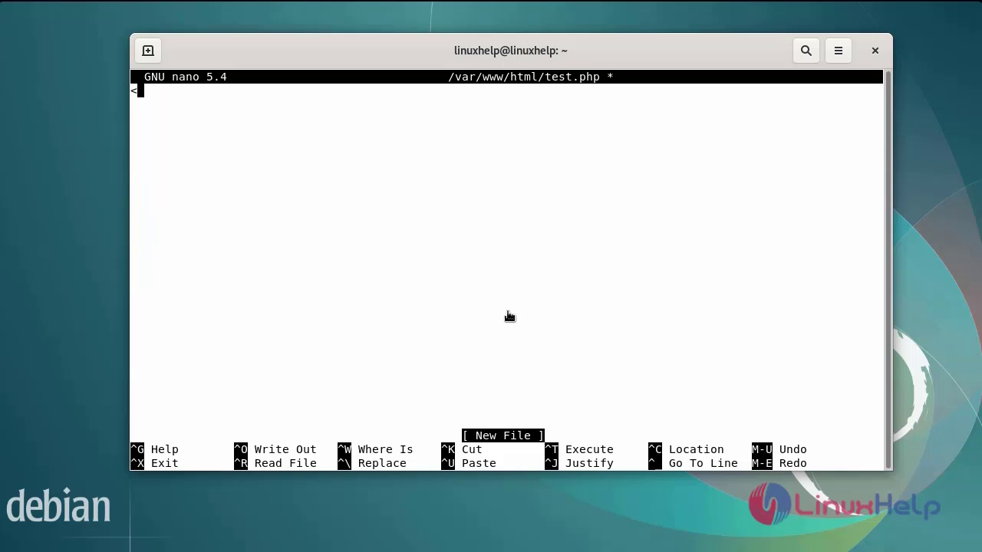
{"action": "type", "text": "?ph"}
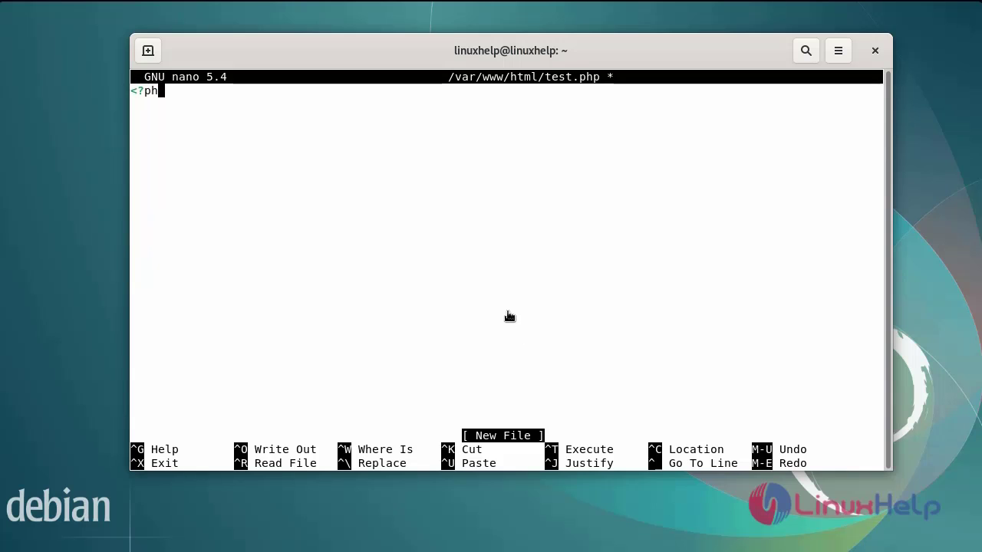
{"action": "key", "text": "Return"}
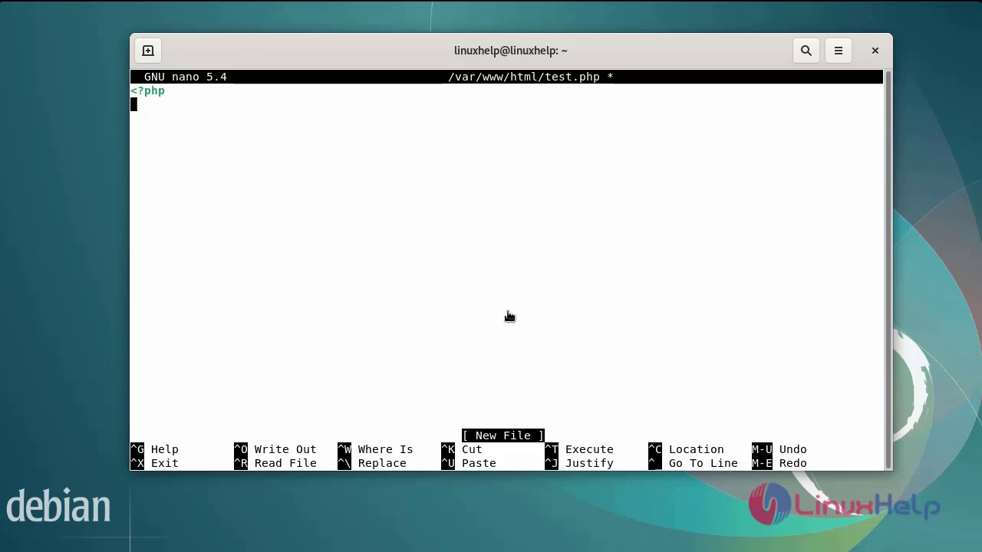
{"action": "type", "text": "phpinf"}
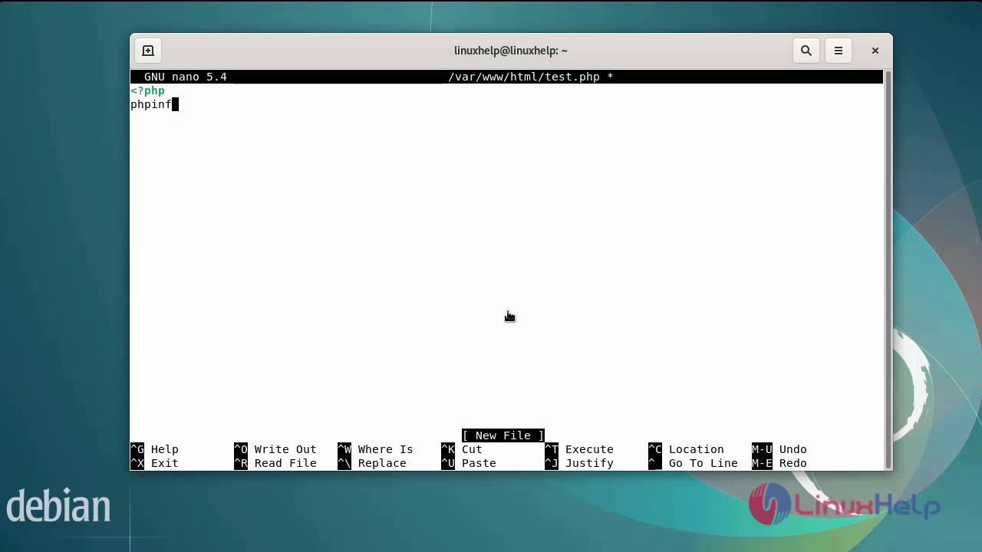
{"action": "type", "text": "o()"}
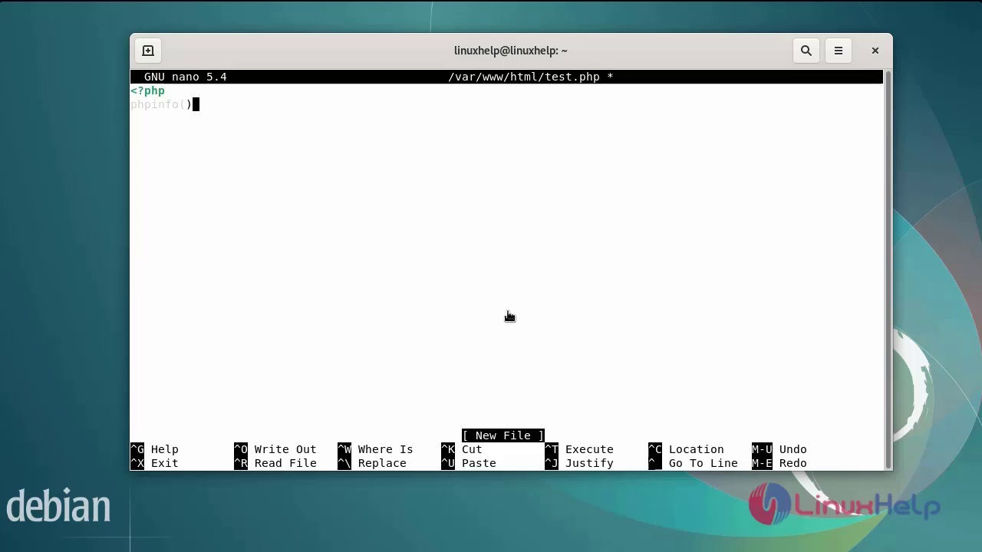
{"action": "type", "text": ";"}
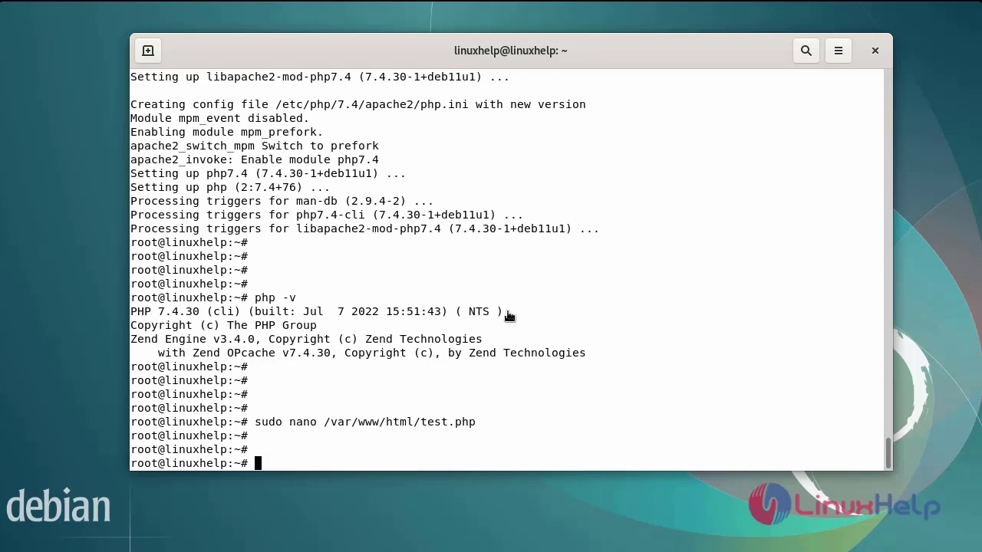
Run systemctl restart apache2 to restart the Apache service
{"action": "scroll", "scroll_direction": "down", "scroll_amount": 3}
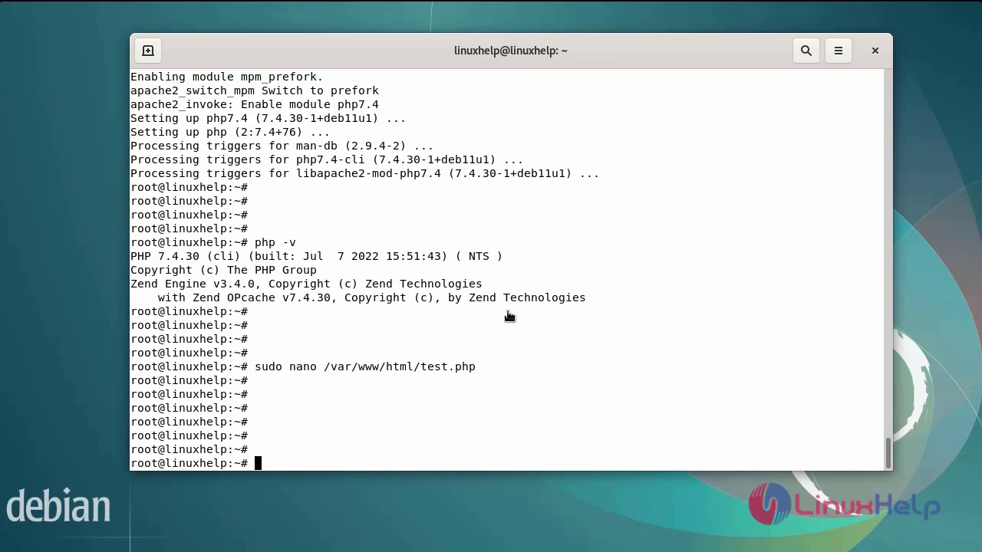
{"action": "type", "text": "sy"}
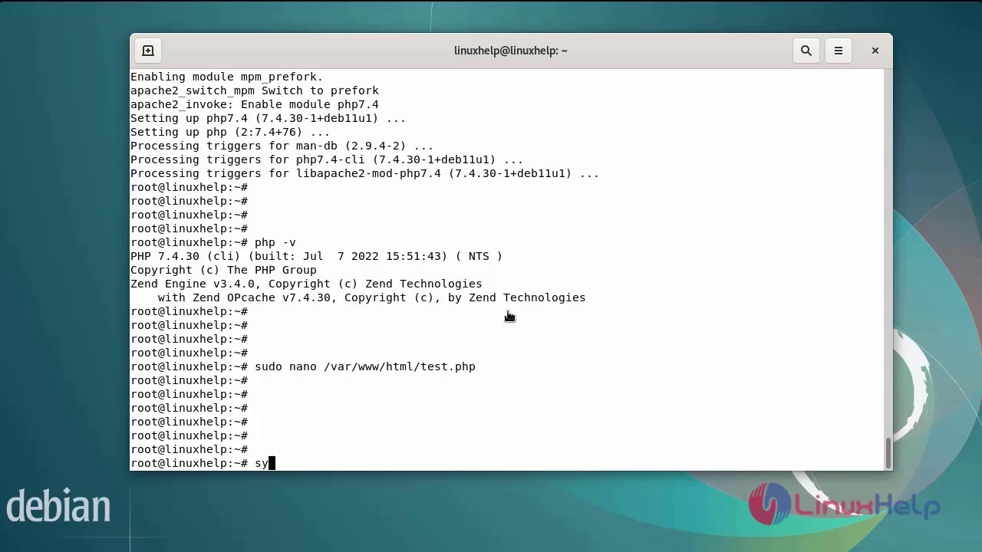
{"action": "type", "text": "stemctl"}
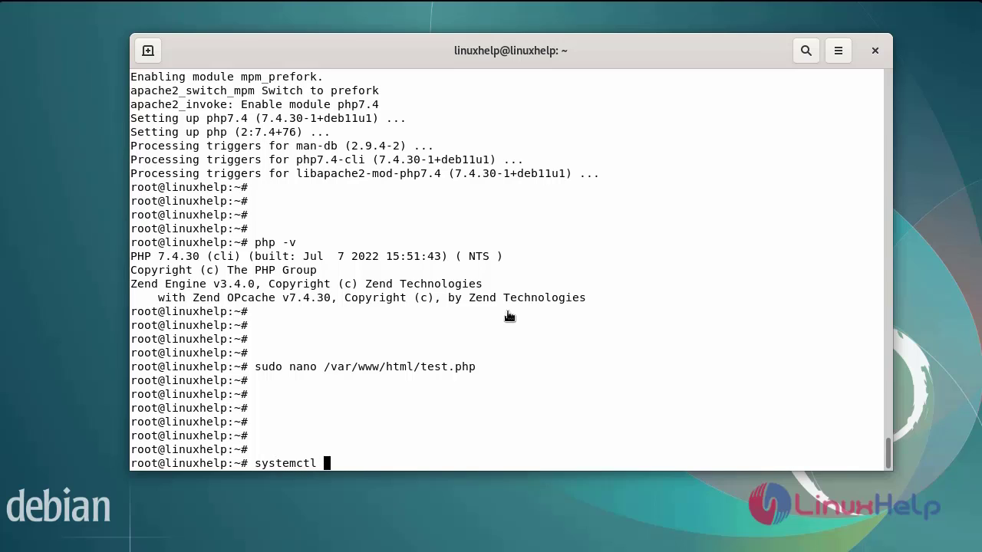
{"action": "type", "text": "restart a"}
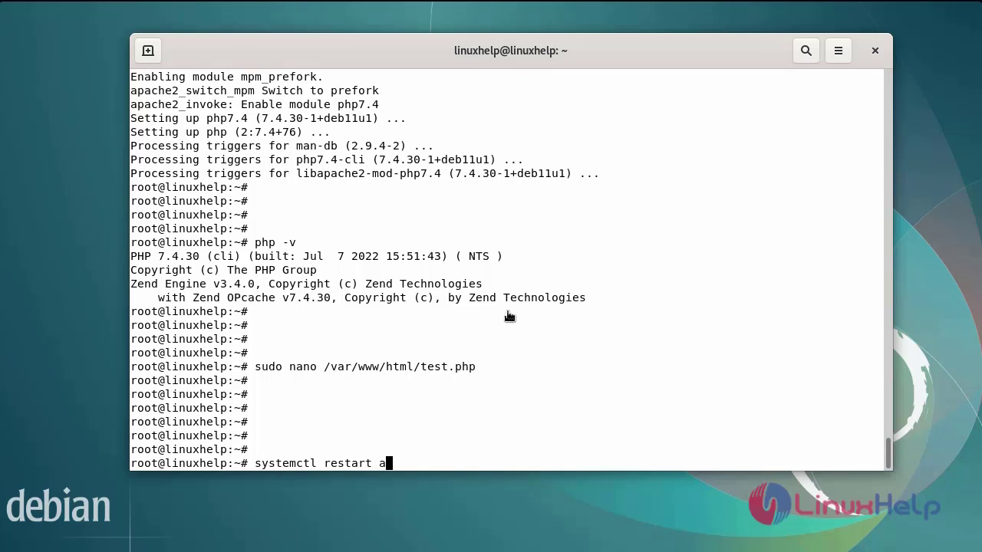
{"action": "type", "text": "pche"}
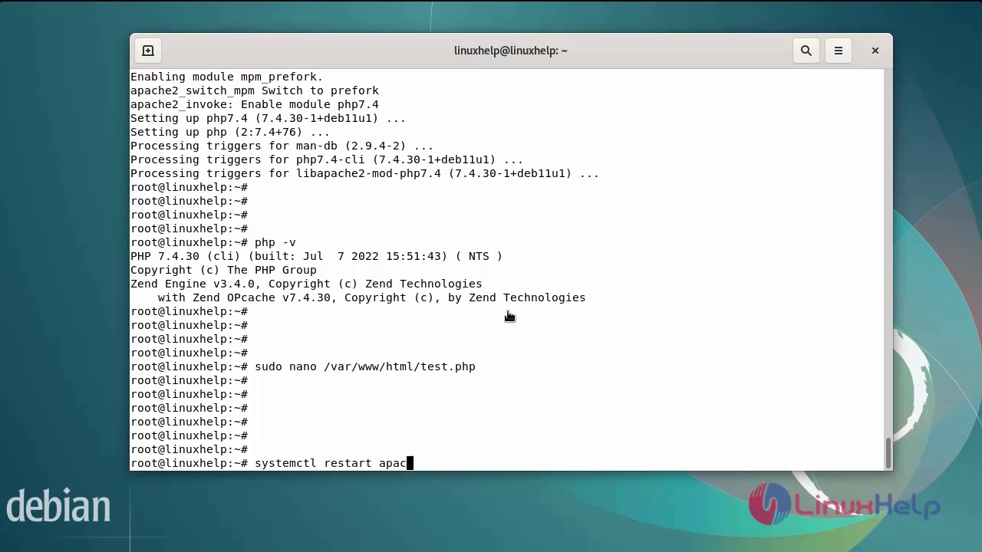
{"action": "key", "text": "Return"}
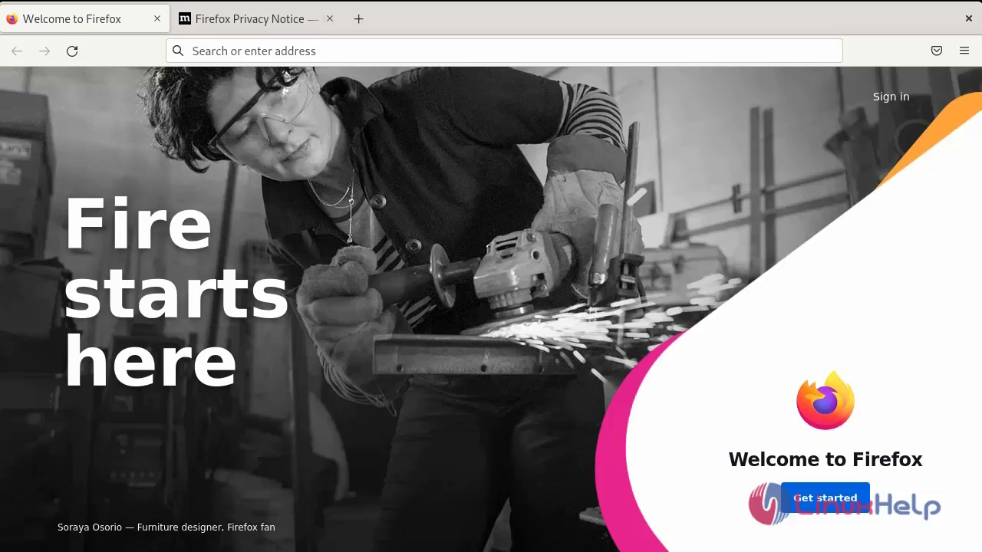
Load 192.168.6.137/test.php in Firefox to show the PHP 7.4.30 info page
{"action": "left_click", "coordinate": [499, 50]}
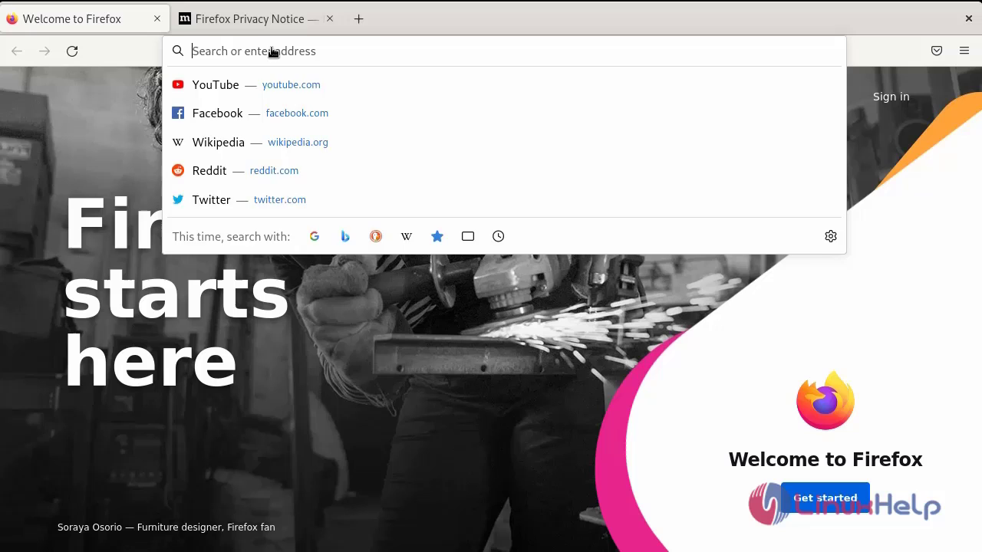
{"action": "type", "text": "192.168.6"}
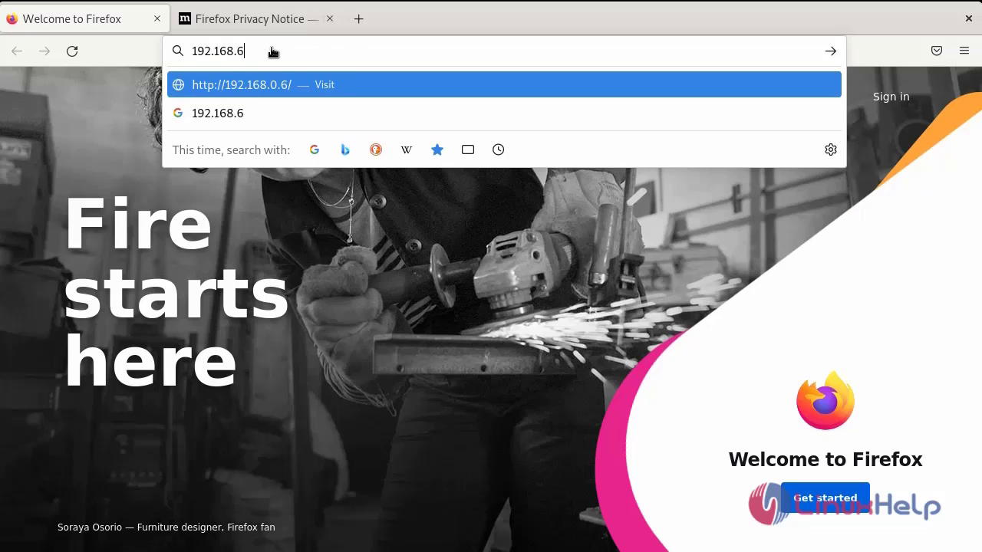
{"action": "type", "text": ".137"}
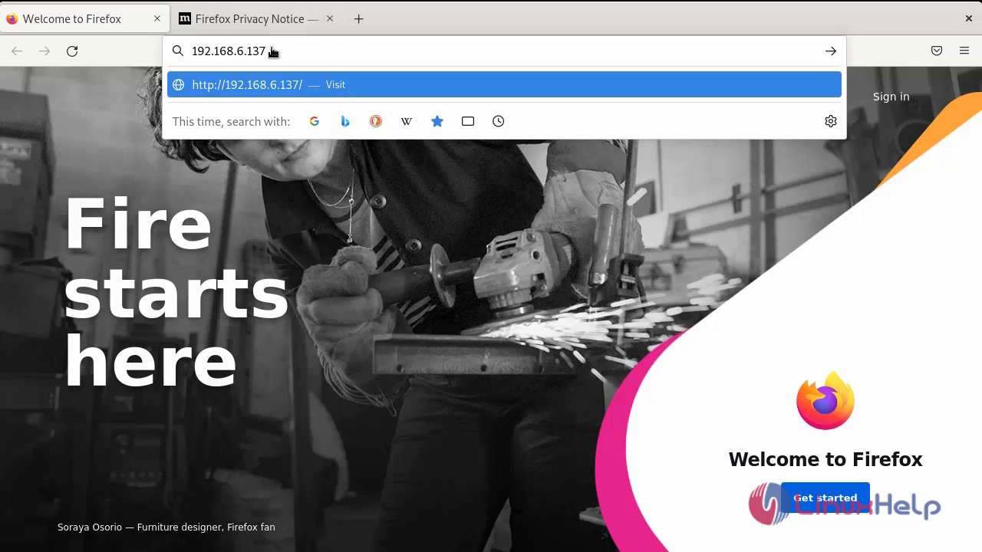
{"action": "type", "text": "/"}
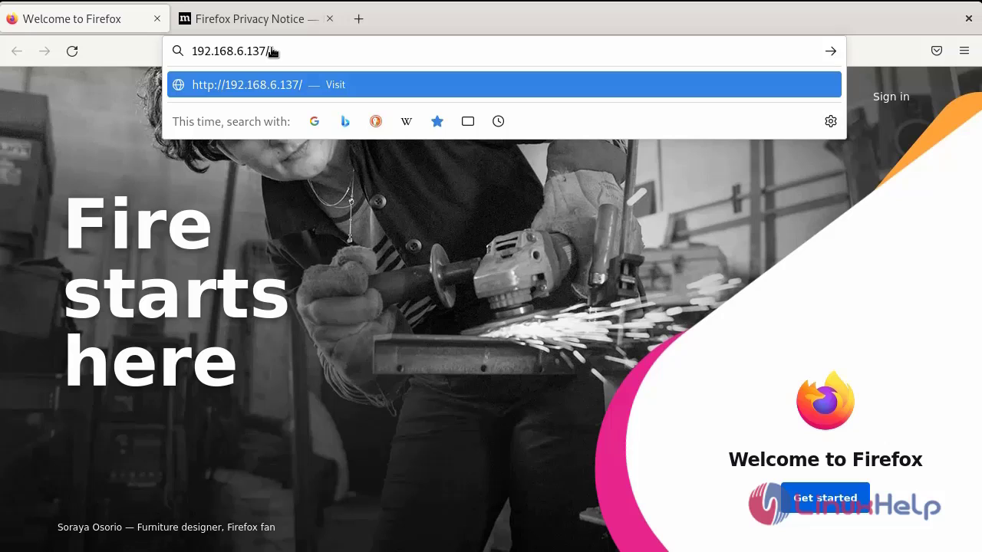
{"action": "type", "text": "test."}
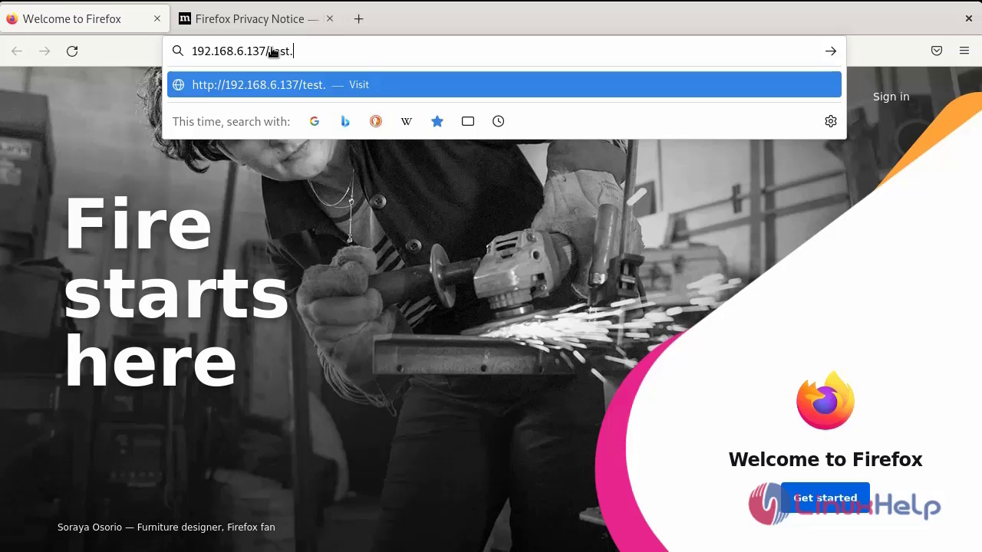
{"action": "key", "text": "Return"}
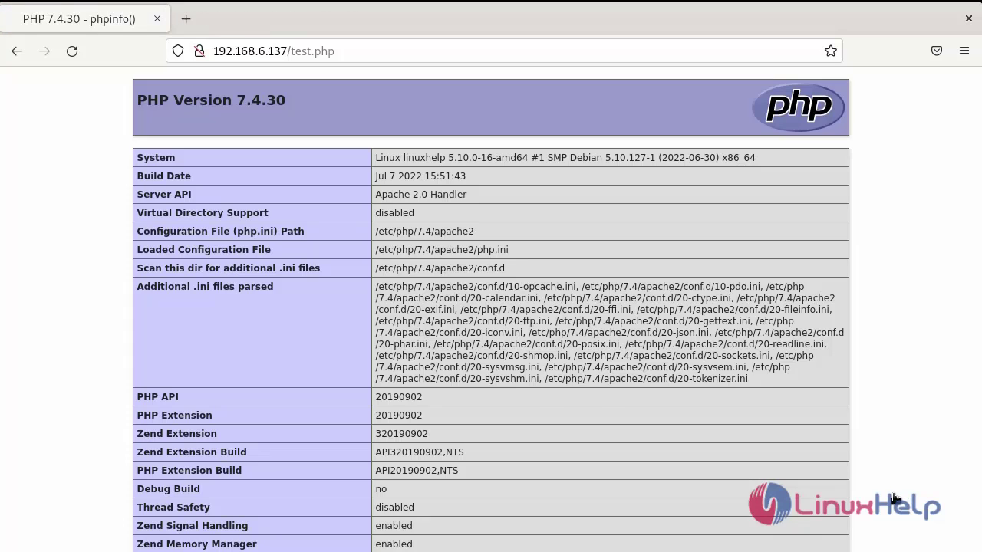
{"action": "mouse_move", "coordinate": [346, 331]}
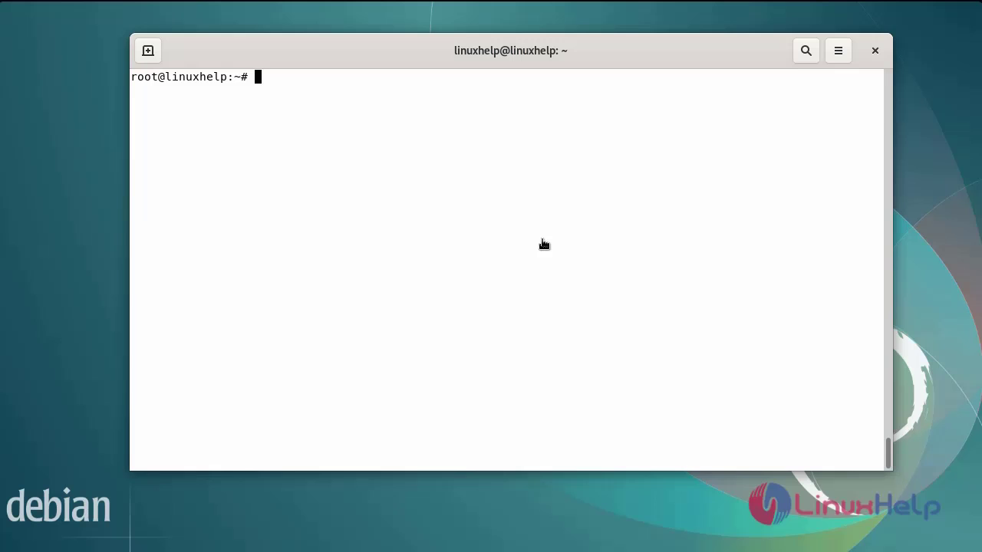
{"action": "mouse_move", "coordinate": [580, 322]}
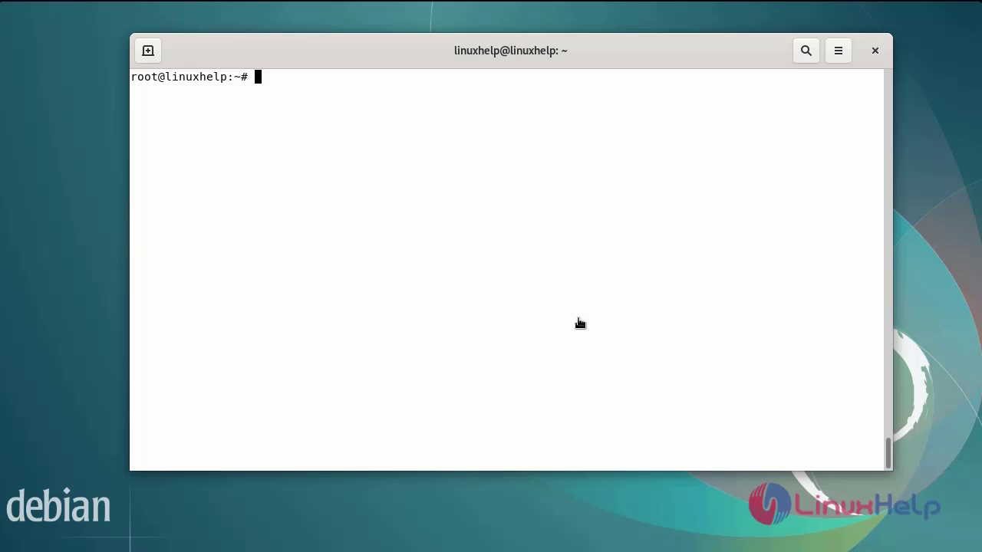
Create the /usr/local/apachegui directory with sudo mkdir
{"action": "type", "text": "sudo"}
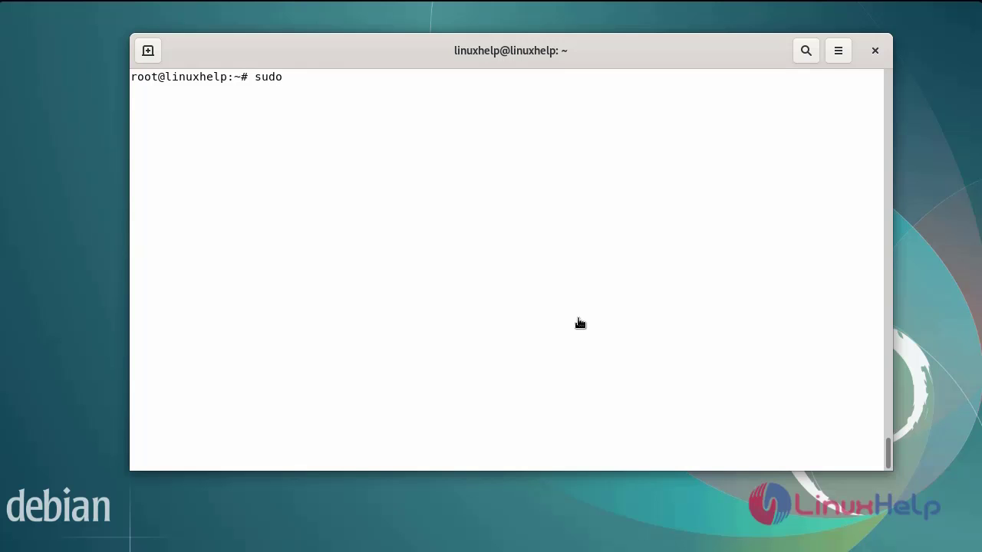
{"action": "type", "text": "mkdir"}
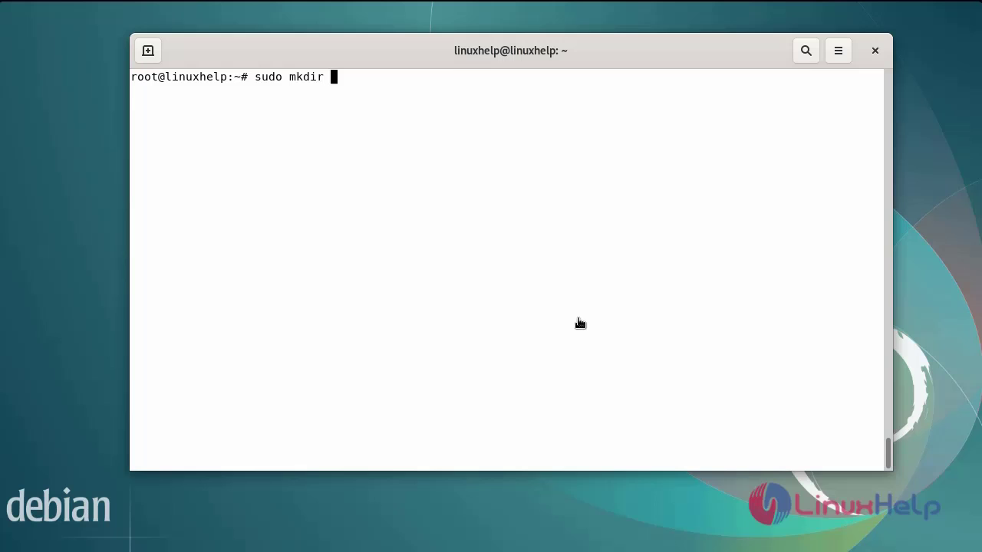
{"action": "type", "text": "/u"}
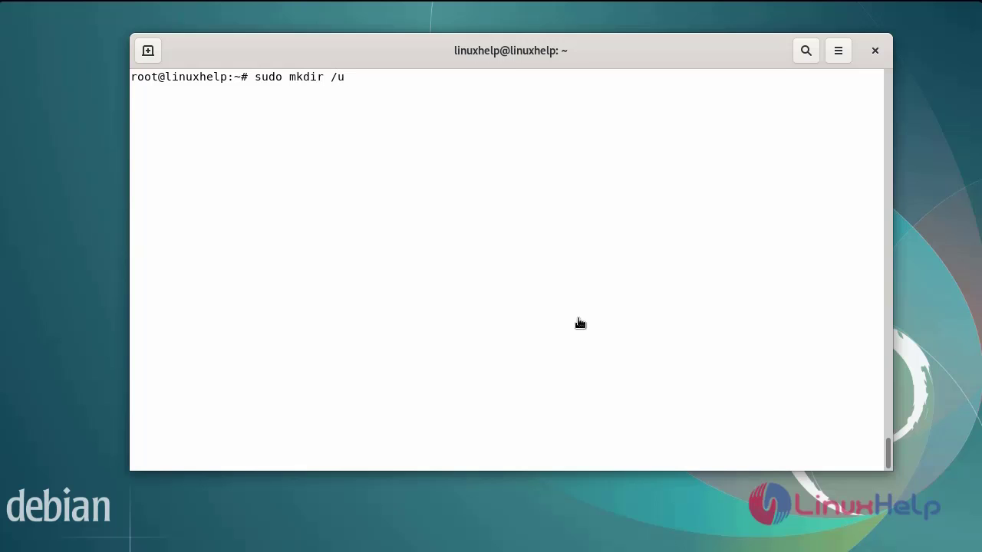
{"action": "type", "text": "sr/lo"}
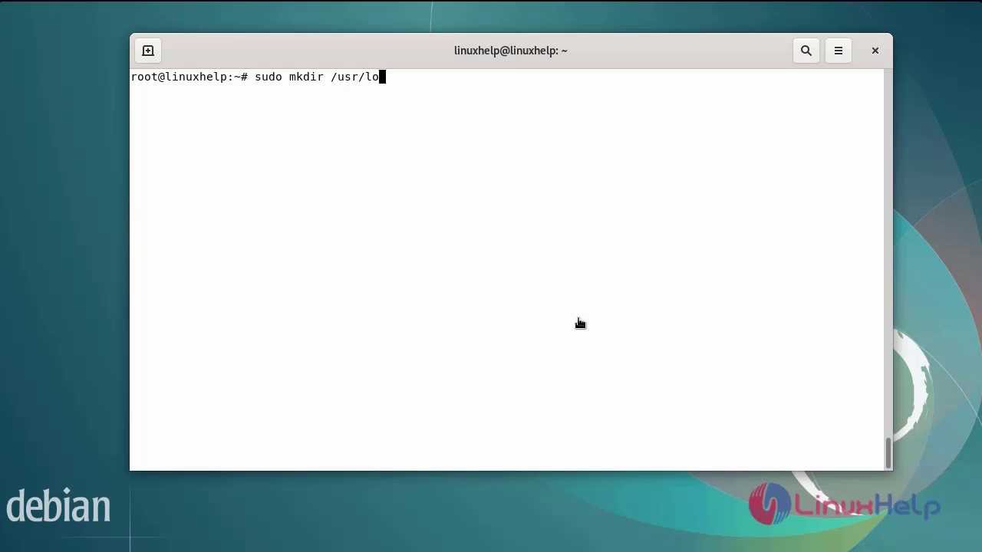
{"action": "type", "text": "cal/ap"}
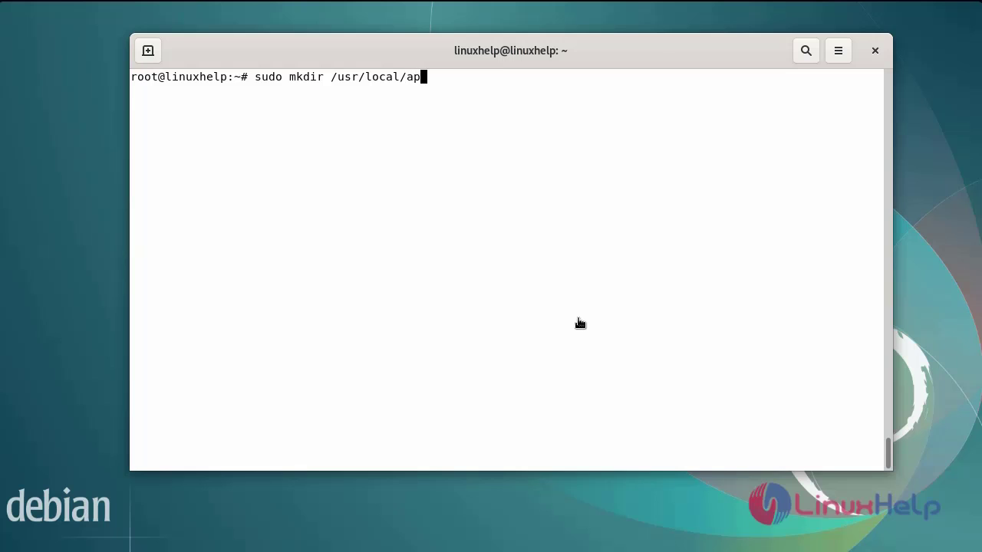
{"action": "type", "text": "a"}
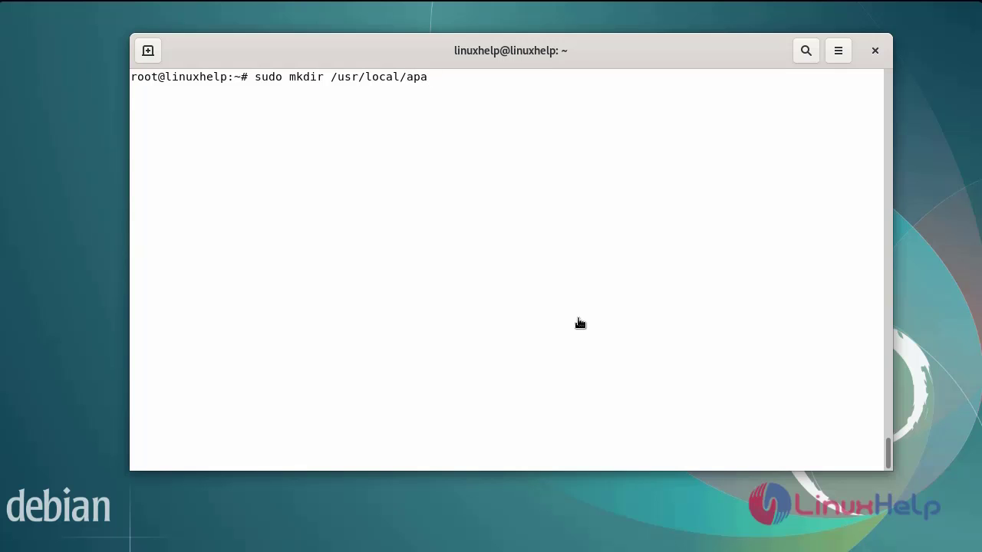
{"action": "type", "text": "cheg"}
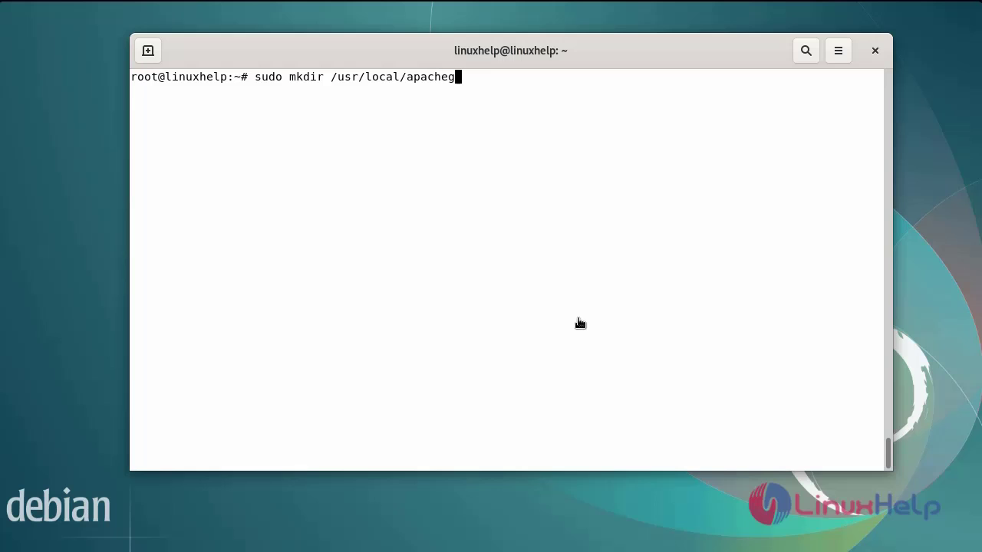
{"action": "type", "text": "ui"}
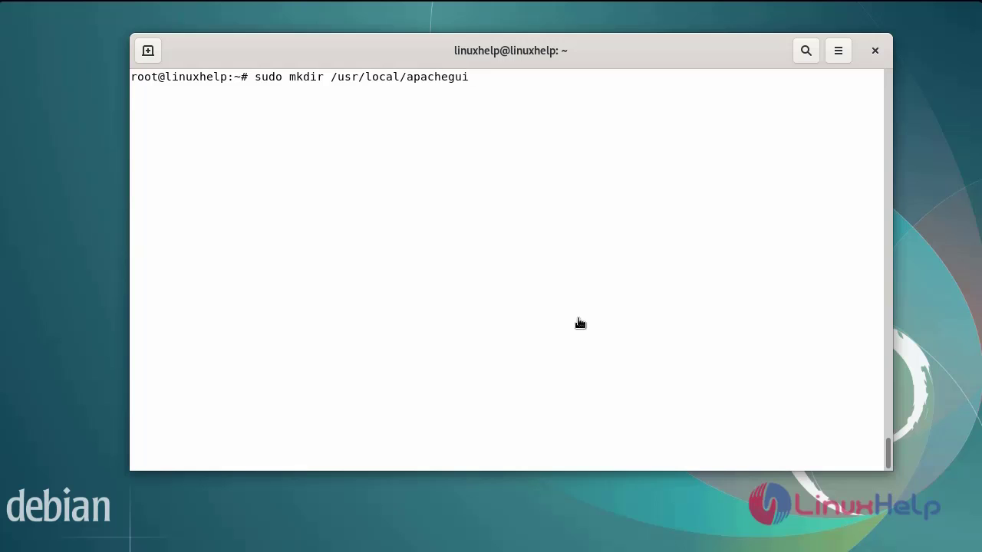
{"action": "key", "text": "Return"}
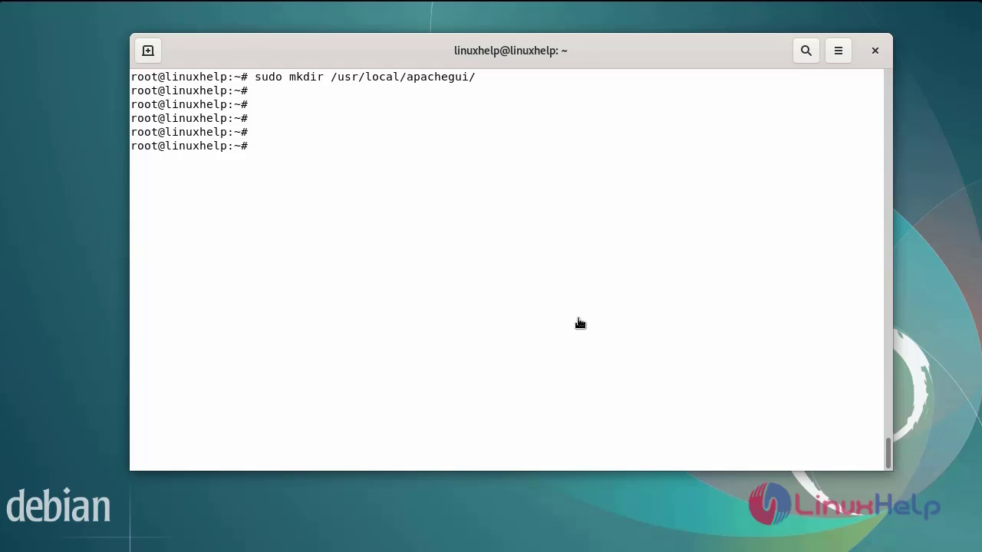
Change into the /usr/local/apachegui/ directory
{"action": "type", "text": "cd"}
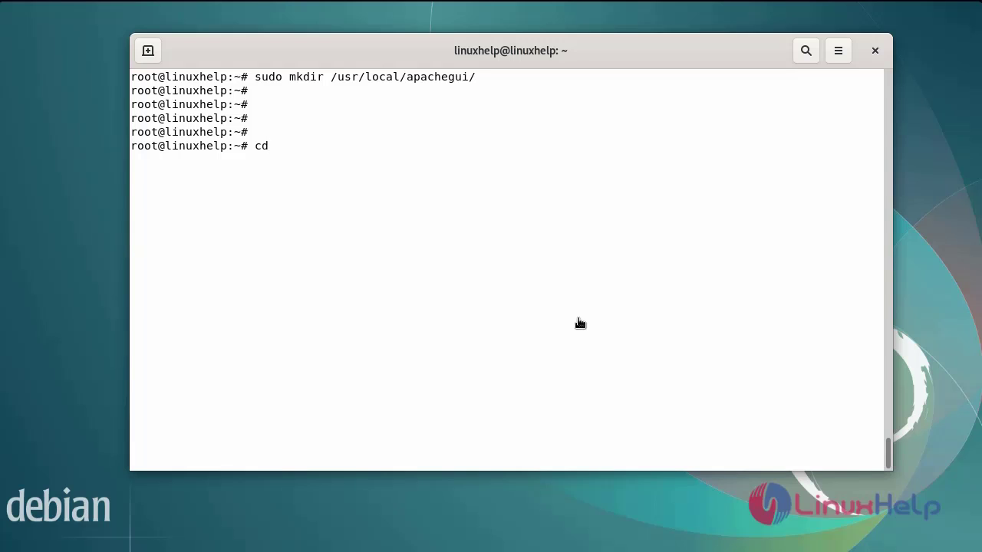
{"action": "type", "text": "usr/"}
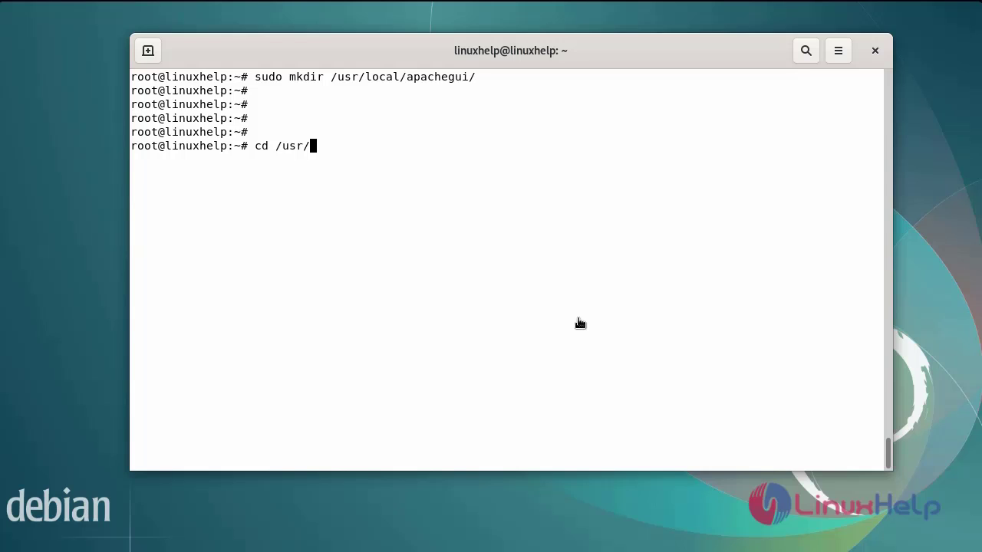
{"action": "type", "text": "lo"}
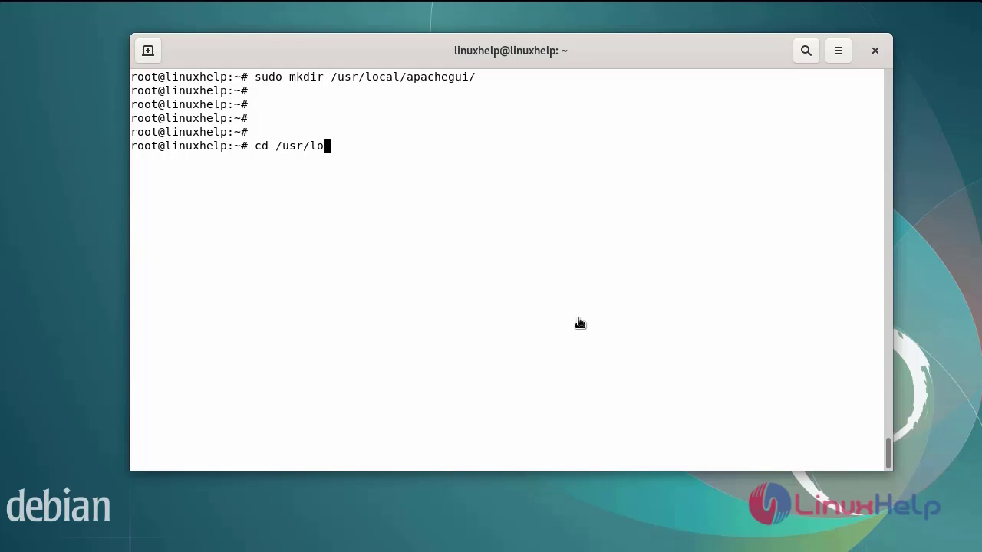
{"action": "type", "text": "cal/apachegui/"}
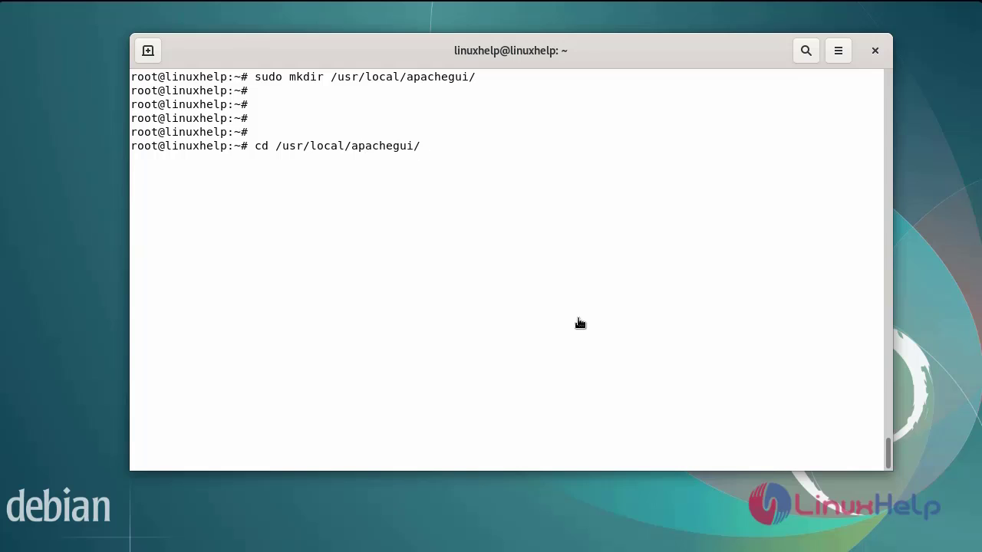
{"action": "key", "text": "Return"}
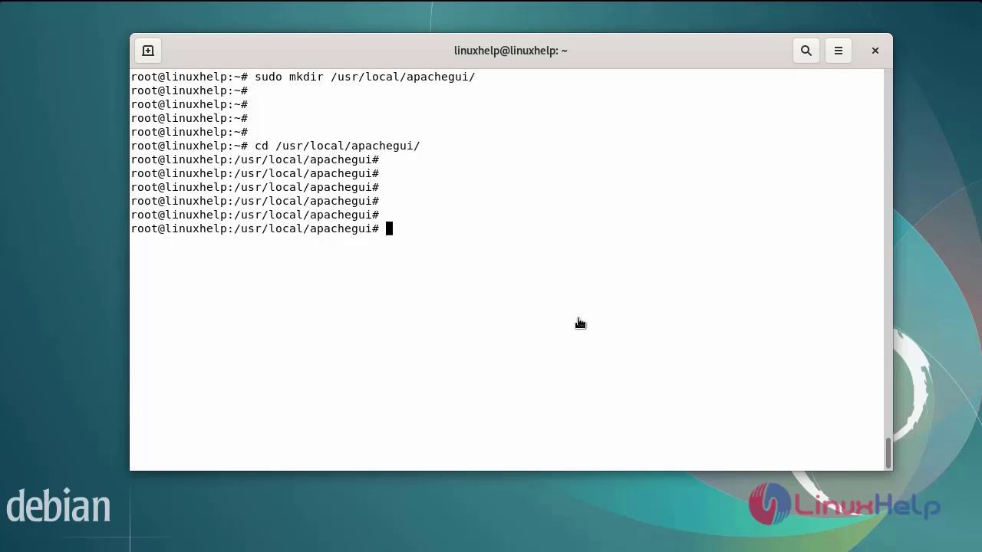
Download ApacheGUI-1.12.0.tar.gz from the GitHub release with sudo wget -c and list it
{"action": "type", "text": "sudo"}
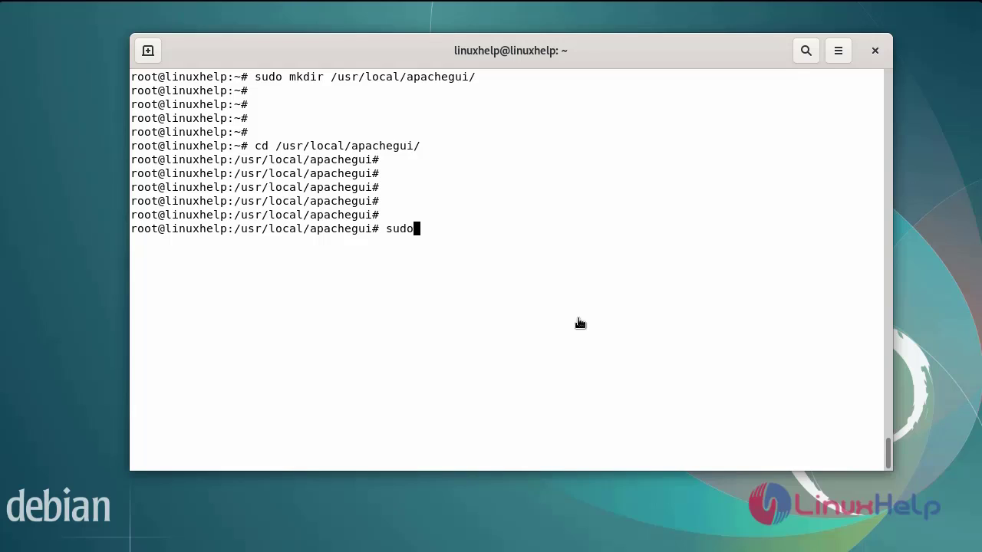
{"action": "type", "text": "wget"}
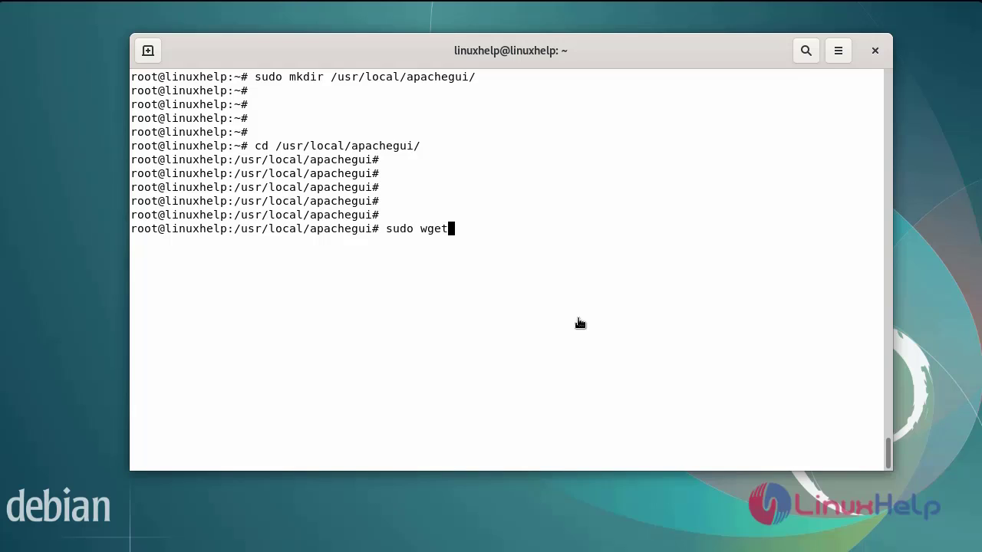
{"action": "type", "text": "-c"}
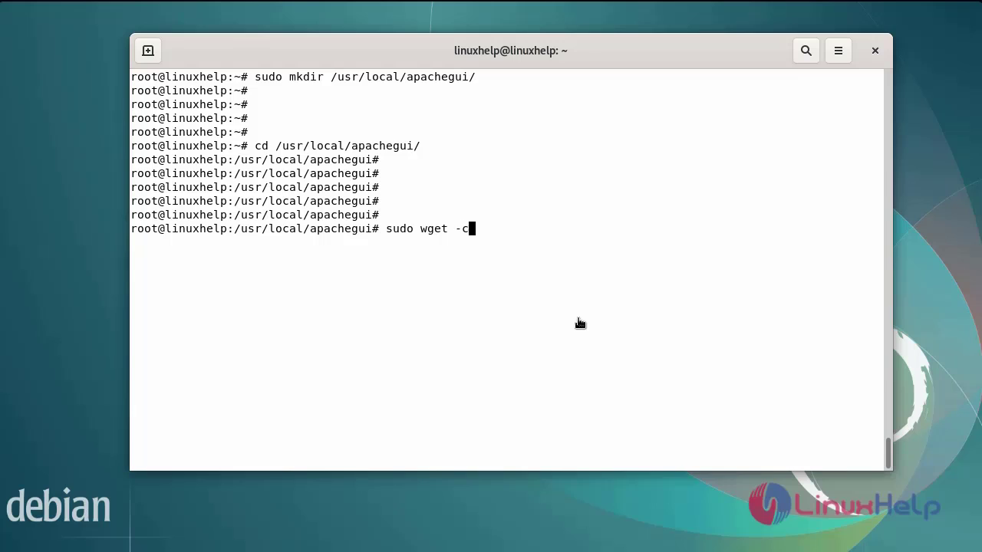
{"action": "type", "text": "http"}
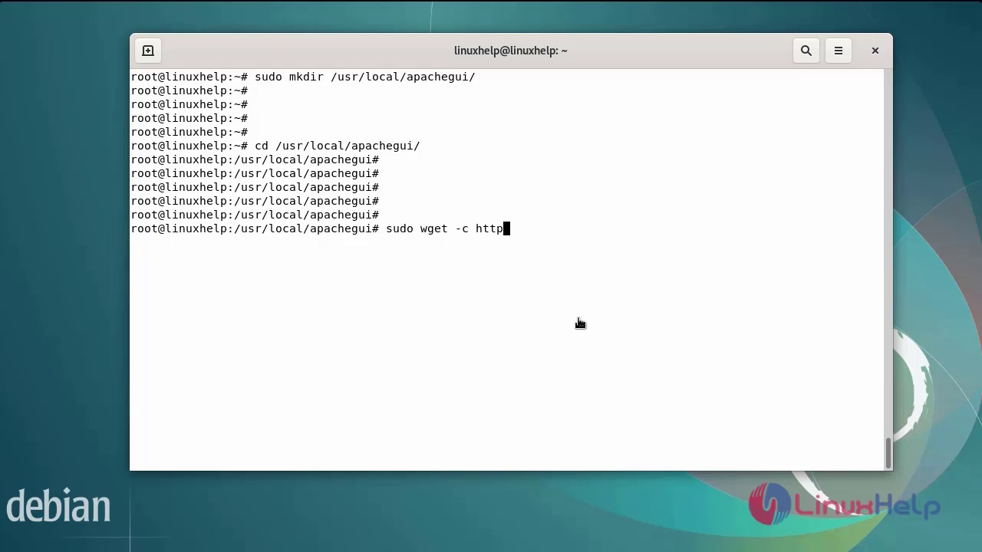
{"action": "type", "text": "s://"}
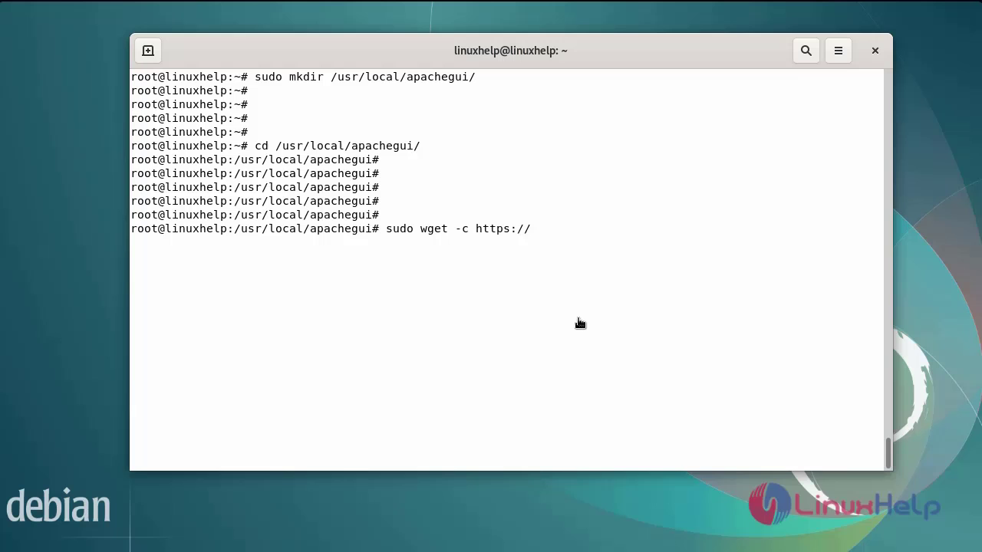
{"action": "type", "text": "gith"}
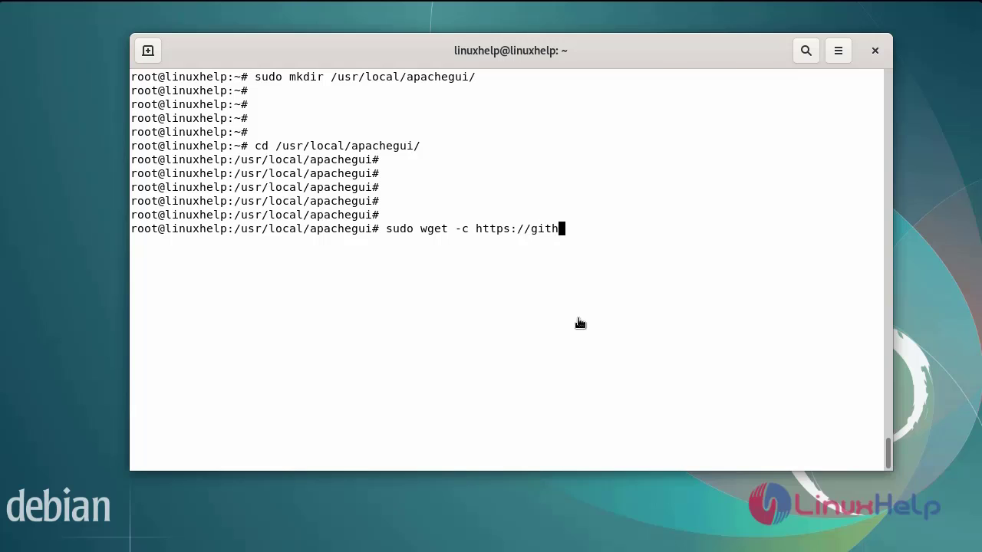
{"action": "key", "text": "Return"}
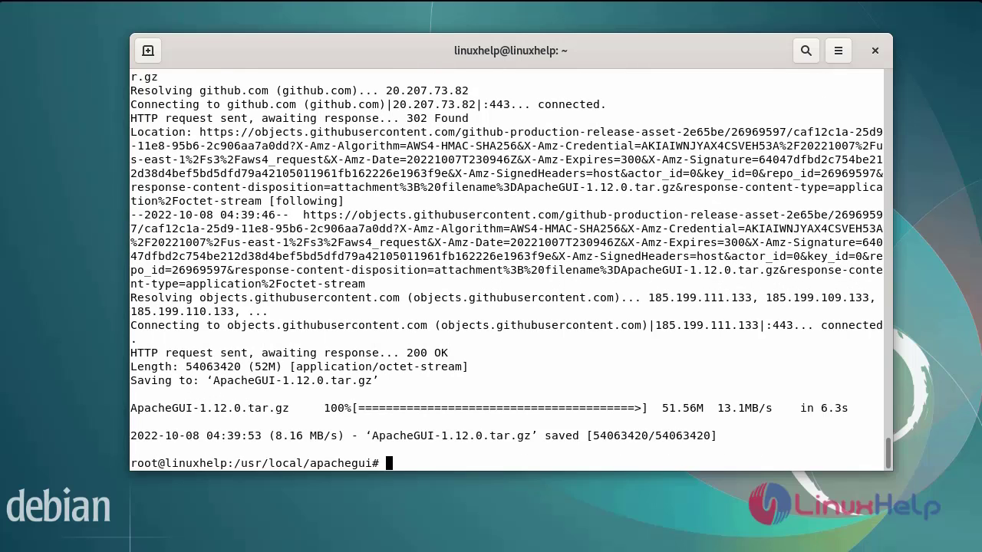
{"action": "mouse_move", "coordinate": [700, 439]}
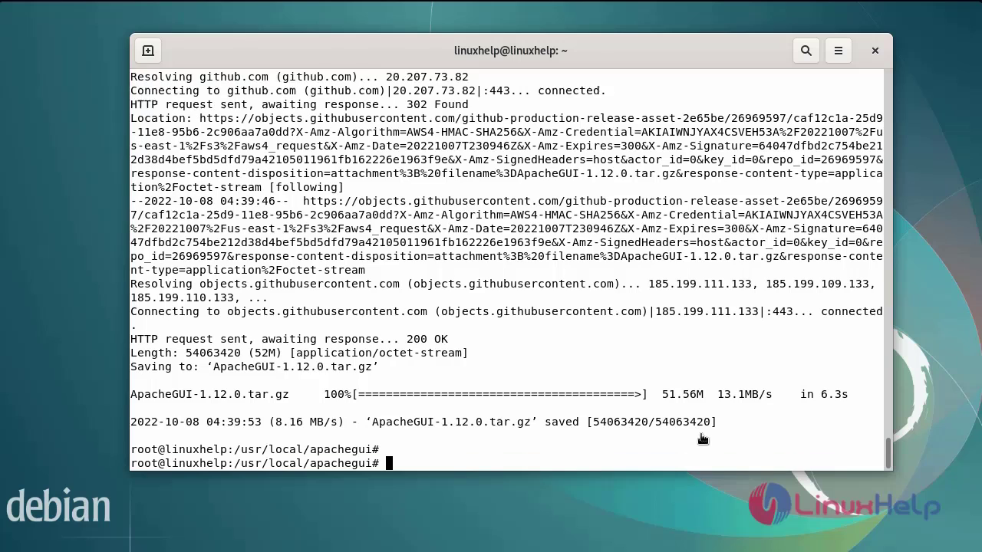
{"action": "type", "text": "ls -la"}
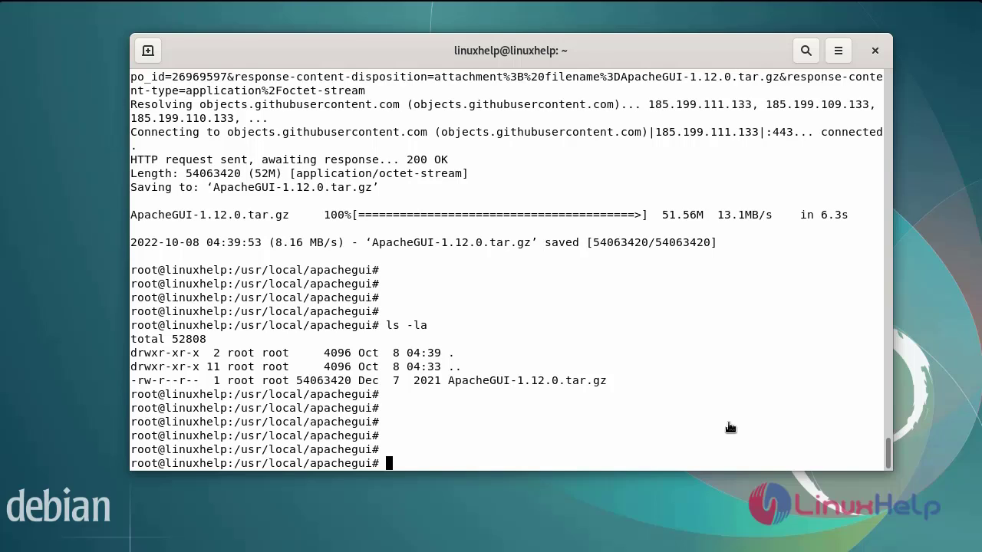
Extract ApacheGUI-1.12.0.tar.gz with sudo tar -xvzf
{"action": "type", "text": "sudo"}
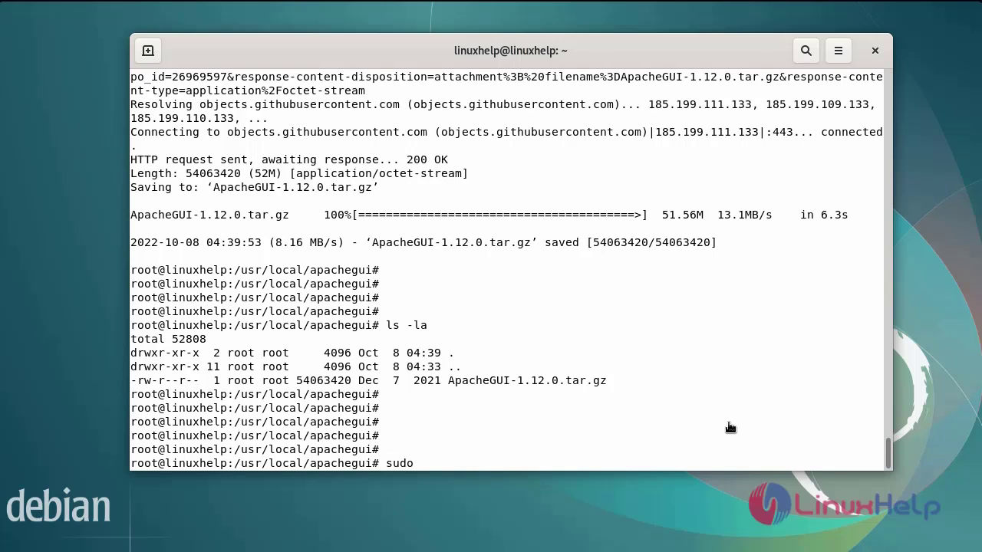
{"action": "type", "text": "tar -"}
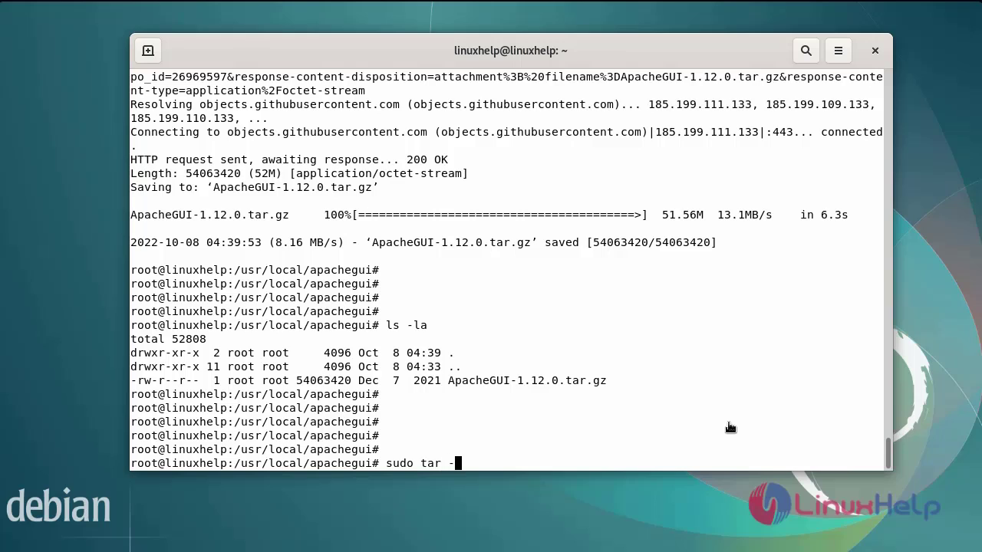
{"action": "type", "text": "xvz"}
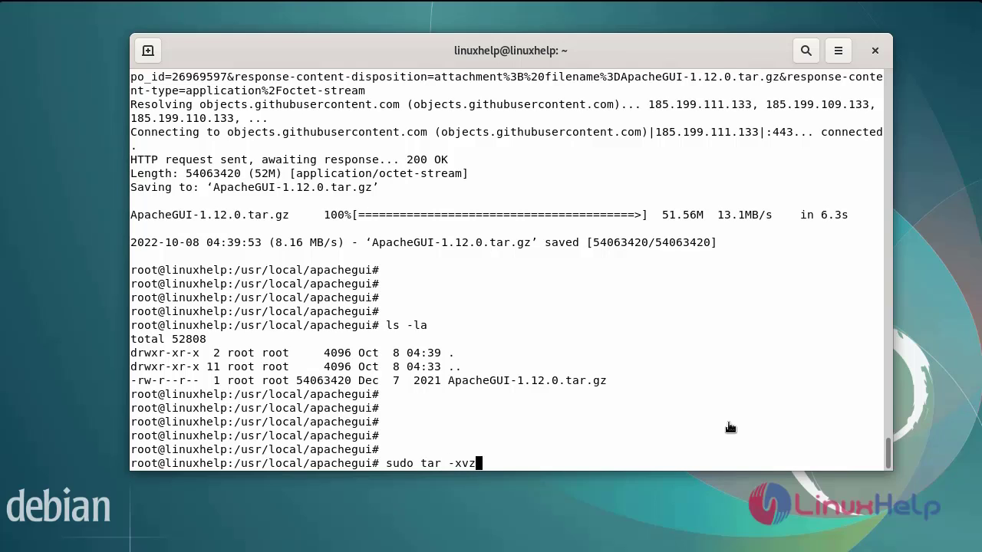
{"action": "type", "text": "f ap"}
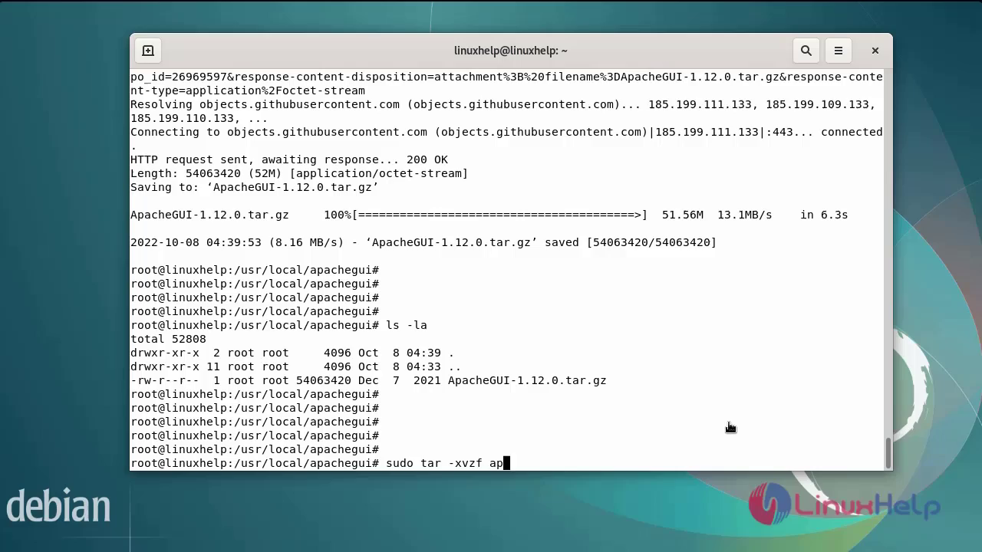
{"action": "type", "text": "acheGUI-1.12.0.tar.gz"}
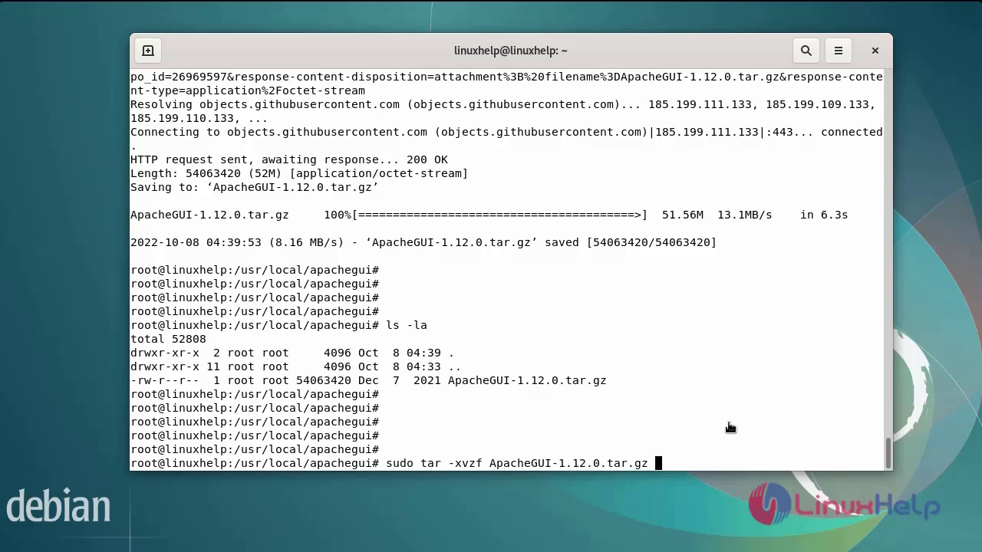
{"action": "key", "text": "Return"}
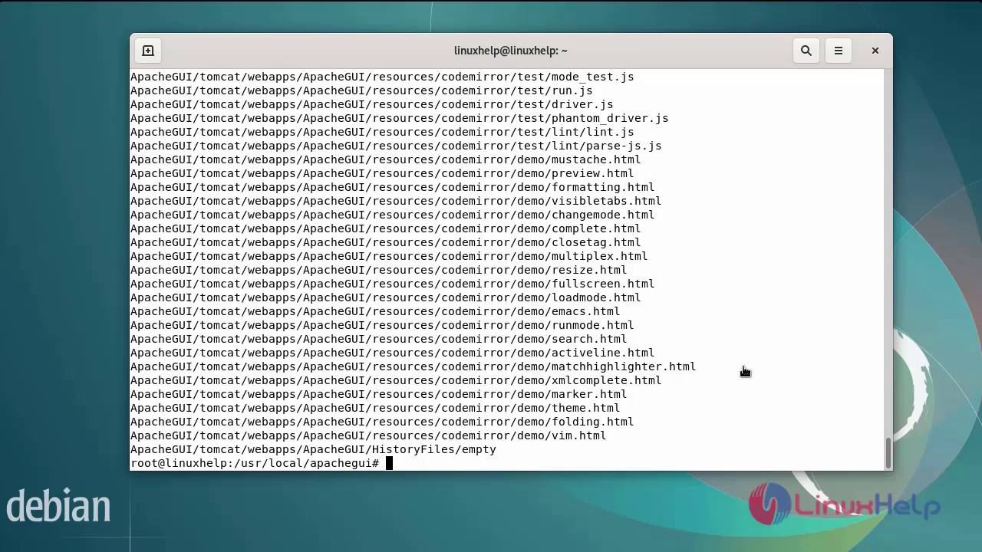
Change into the ApacheGUI/bin directory
{"action": "type", "text": "cd"}
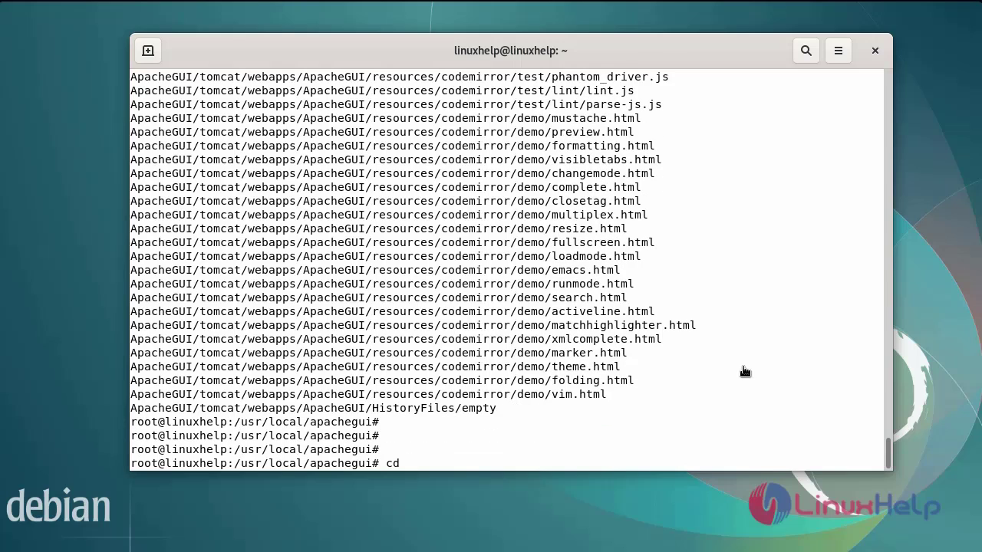
{"action": "type", "text": "Ap"}
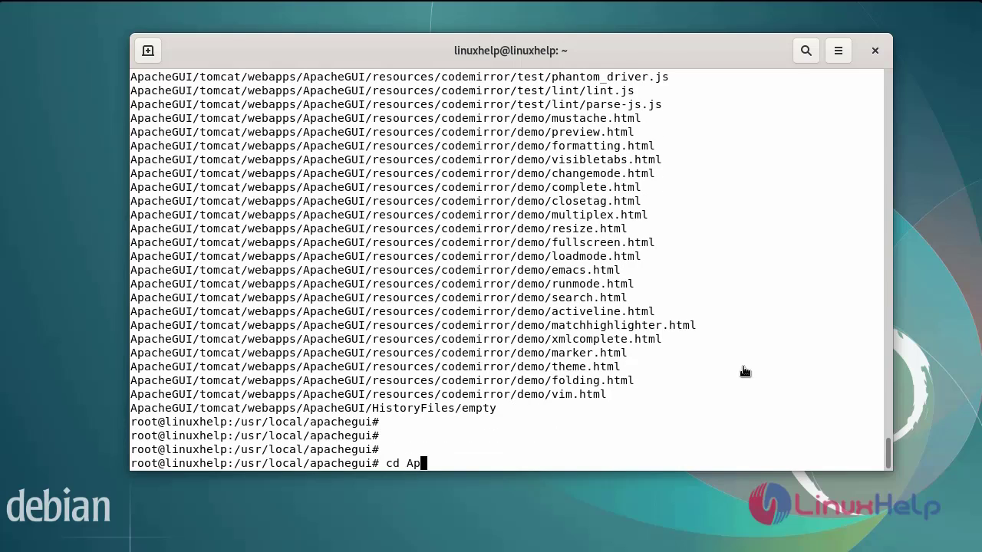
{"action": "type", "text": "acheGUI"}
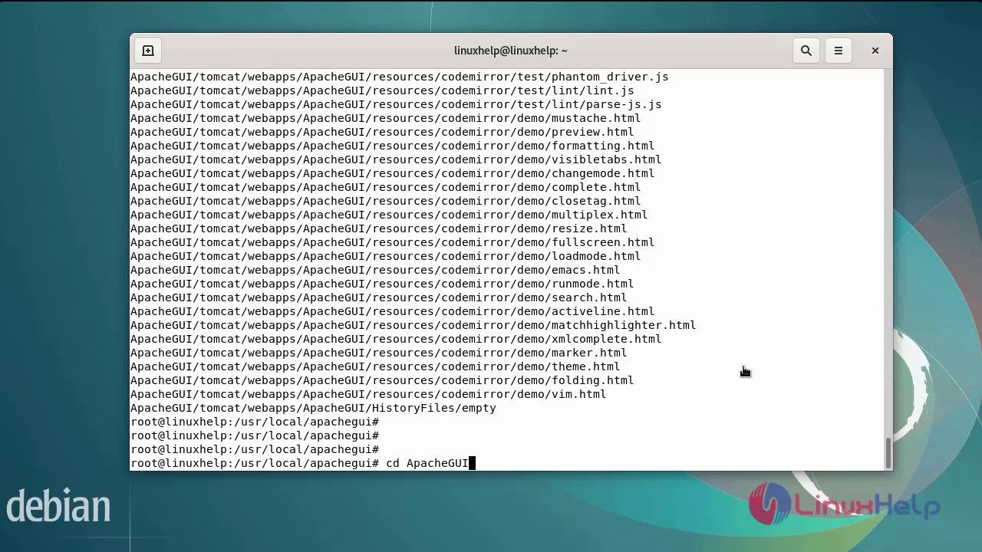
{"action": "type", "text": "/bin/"}
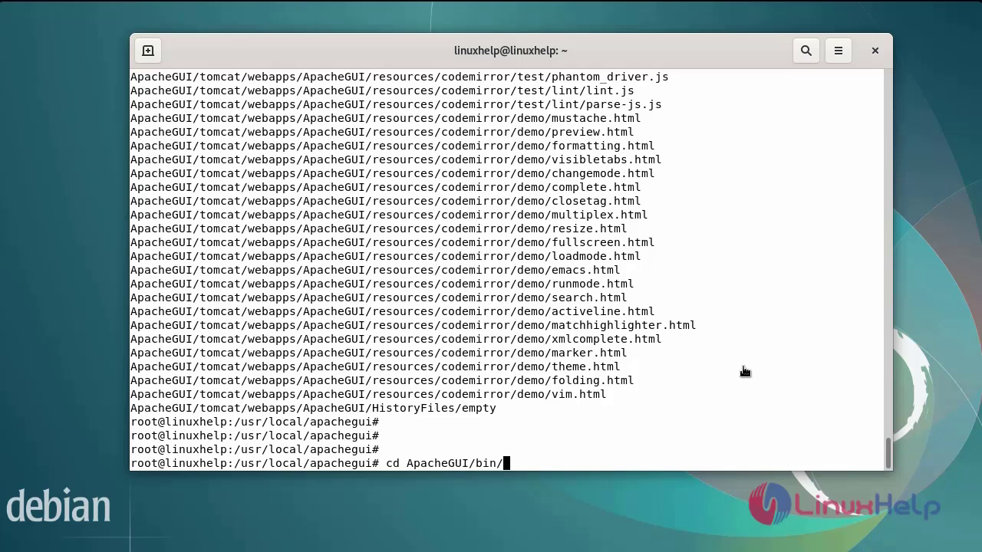
{"action": "key", "text": "Return"}
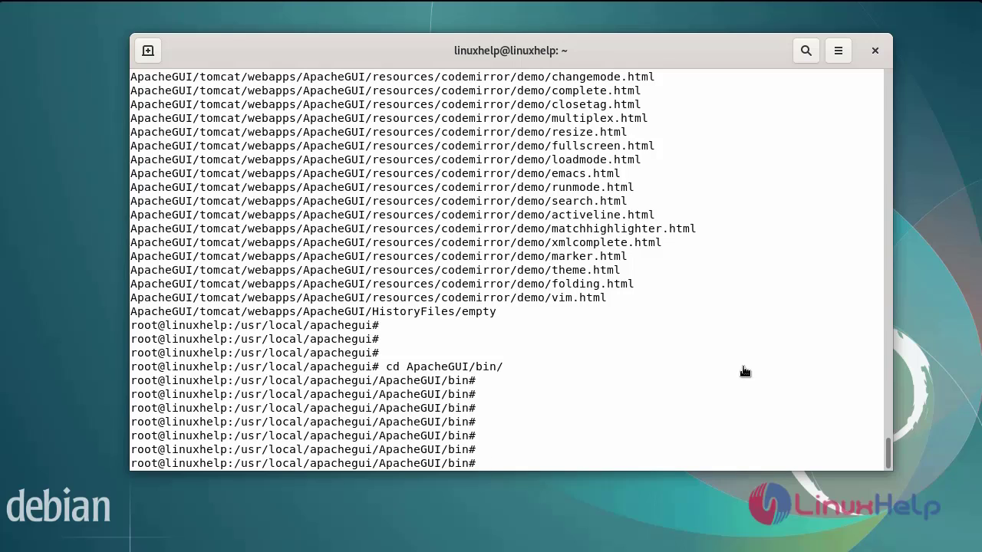
Launch ./run.sh with sudo so Tomcat starts
{"action": "type", "text": "sudo"}
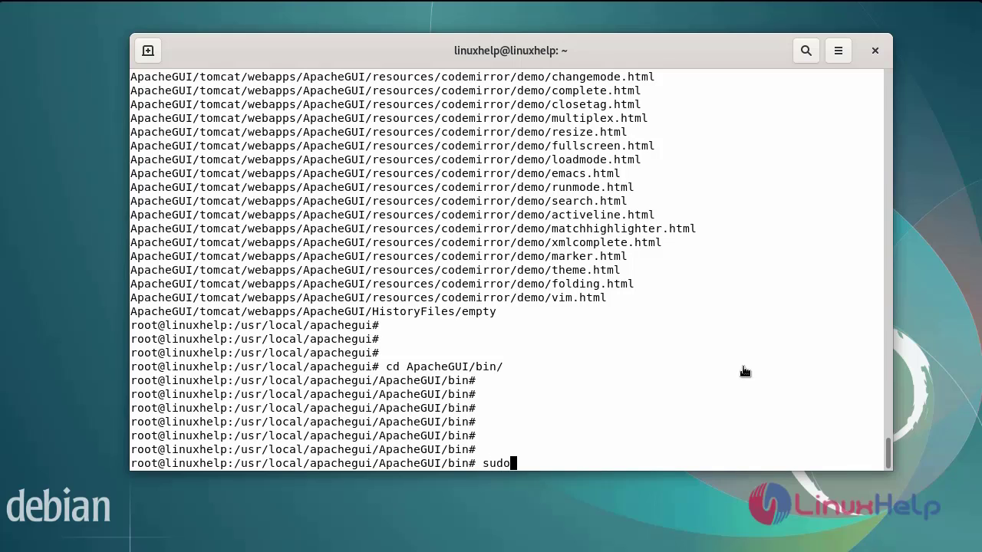
{"action": "type", "text": "./run.sh"}
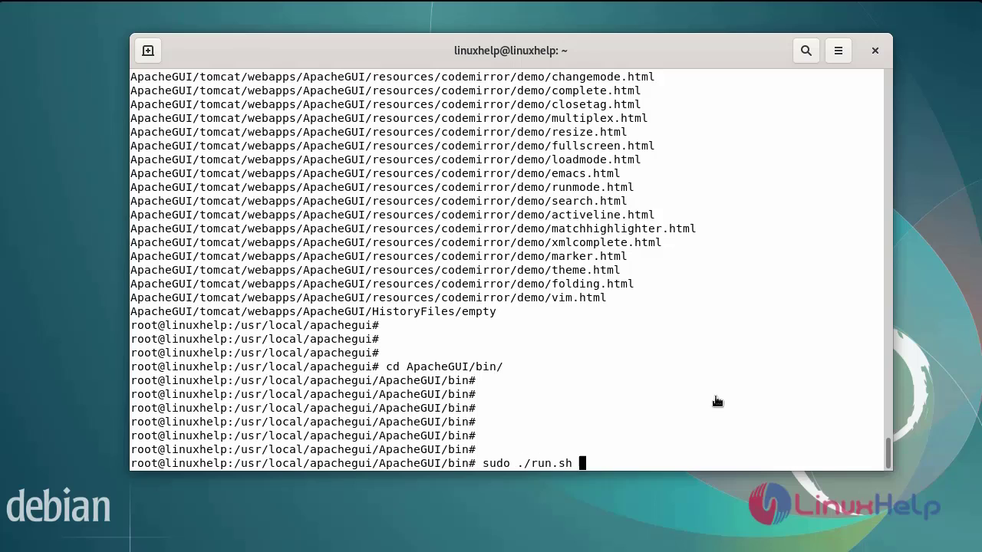
{"action": "key", "text": "Return"}
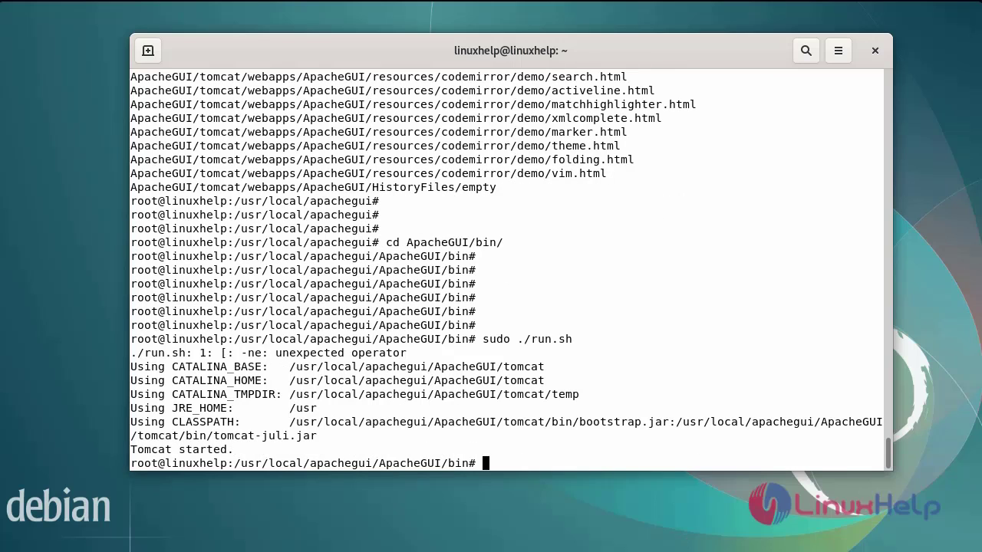
{"action": "mouse_move", "coordinate": [719, 334]}
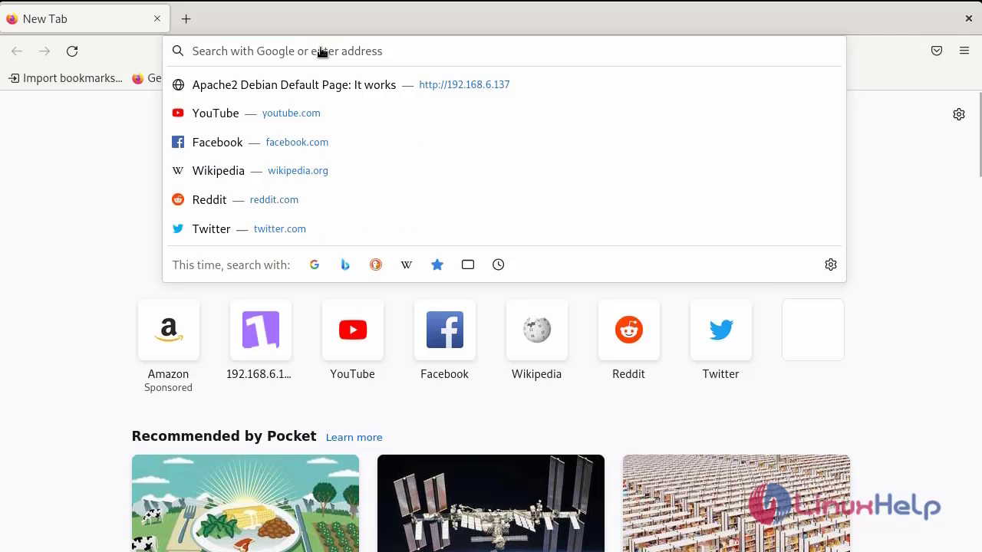
{"action": "type", "text": "http://192.168.6.137:"}
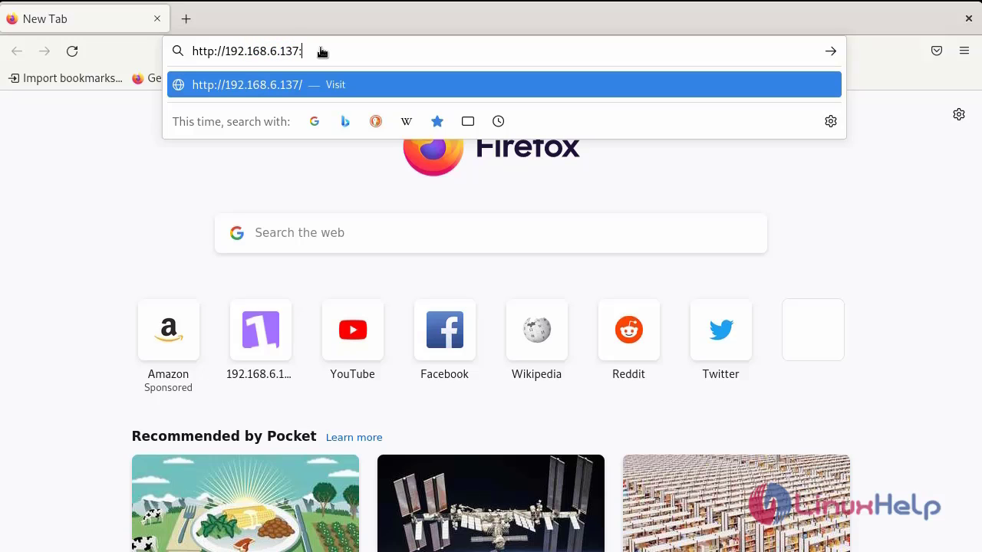
{"action": "type", "text": "999"}
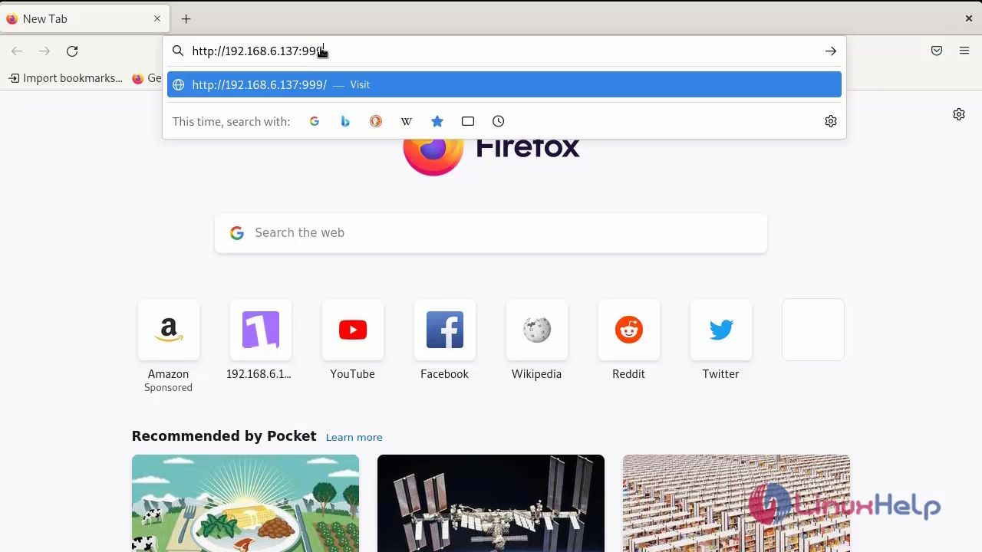
{"action": "type", "text": "9"}
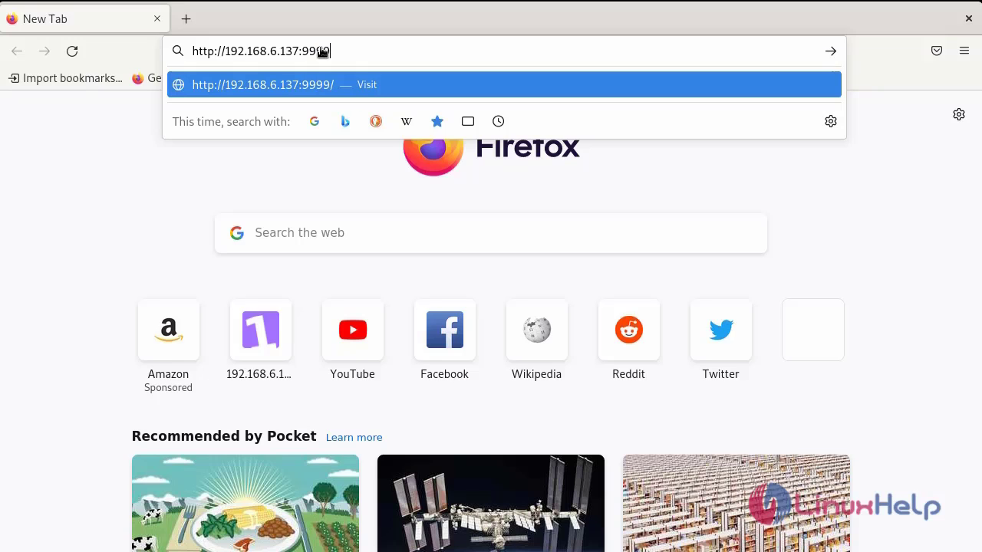
{"action": "type", "text": "/"}
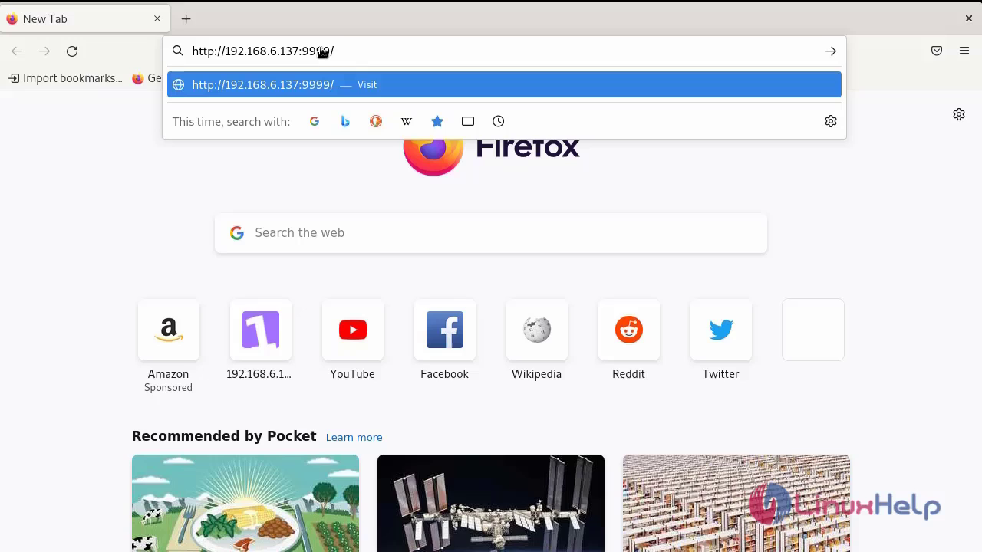
{"action": "type", "text": "/ApacheGUI"}
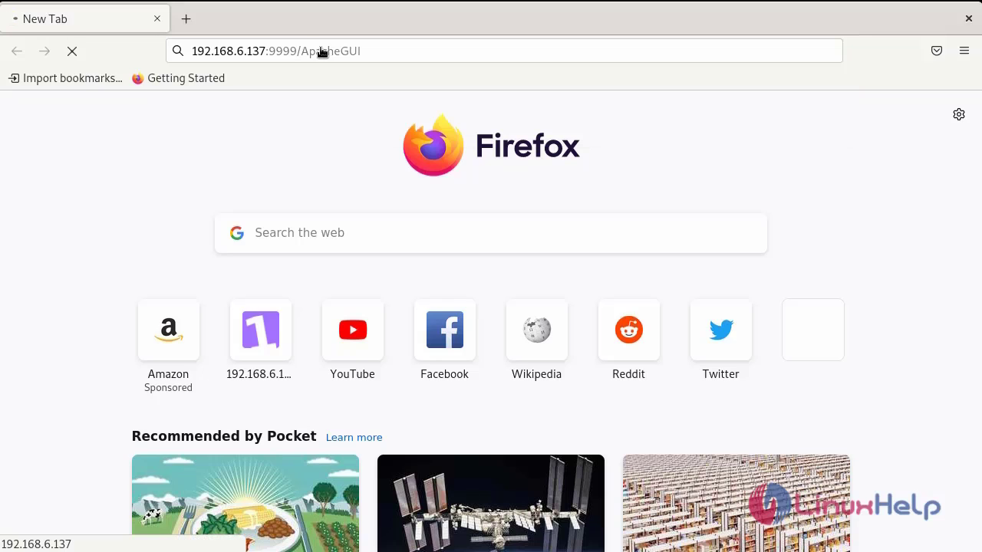
{"action": "key", "text": "Return"}
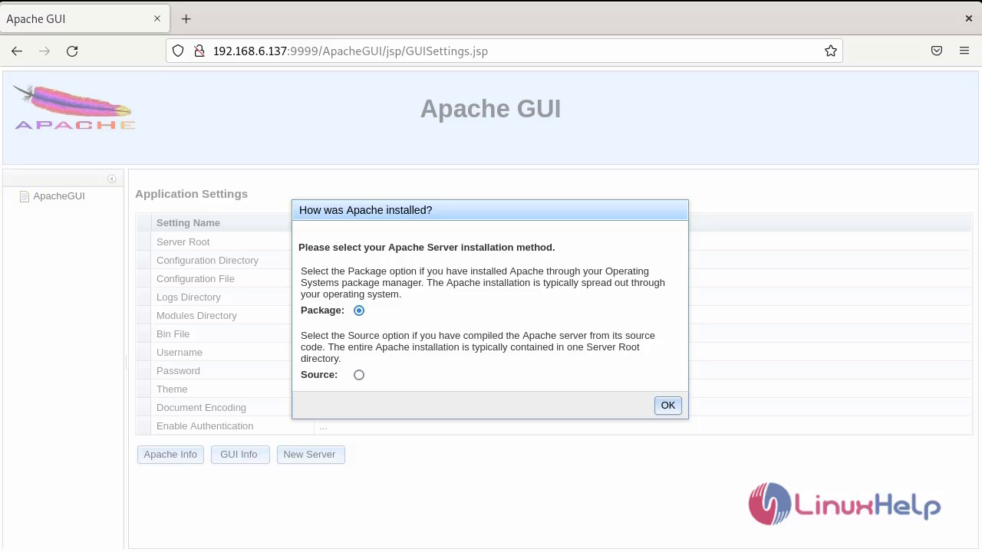
{"action": "mouse_move", "coordinate": [548, 408]}
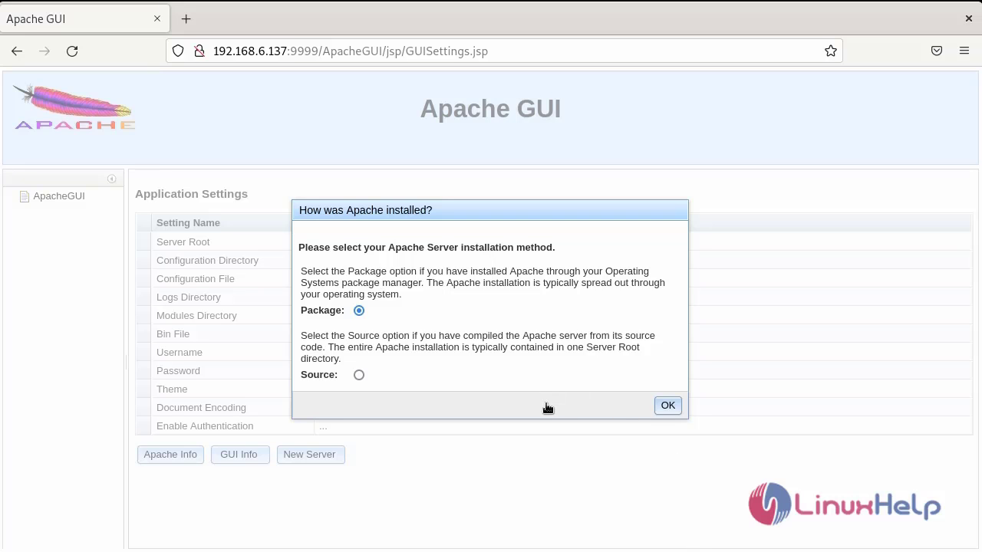
Confirm Package as the Apache installation method with OK
{"action": "left_click", "coordinate": [665, 404]}
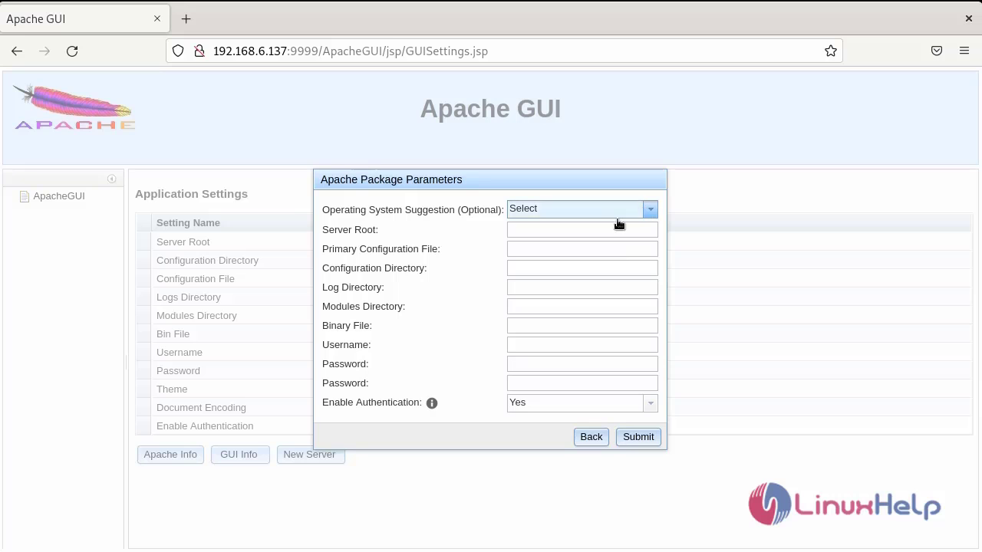
Choose the Debian/Ubuntu suggestion, enter admin credentials, submit, and dismiss the save-login offer
{"action": "left_click", "coordinate": [648, 209]}
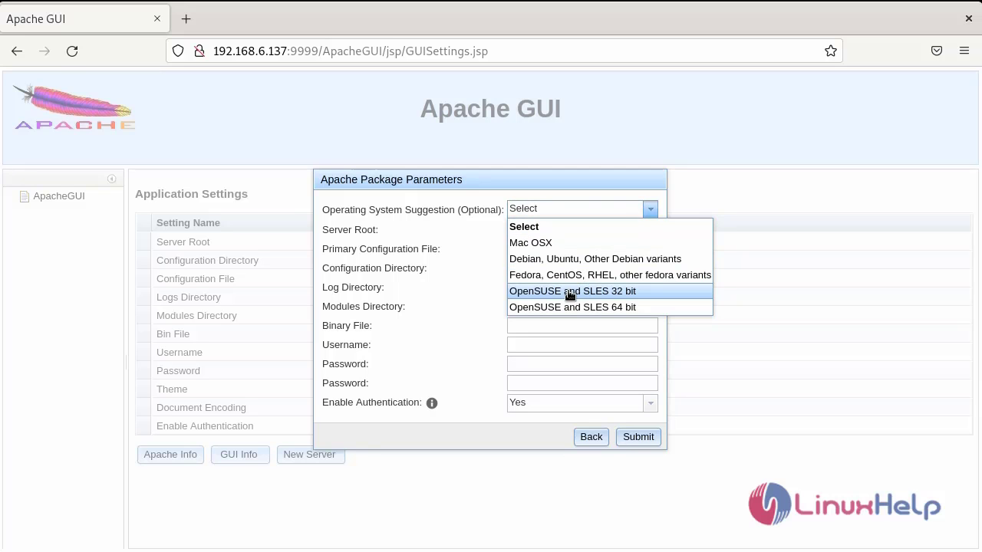
{"action": "left_click", "coordinate": [595, 258]}
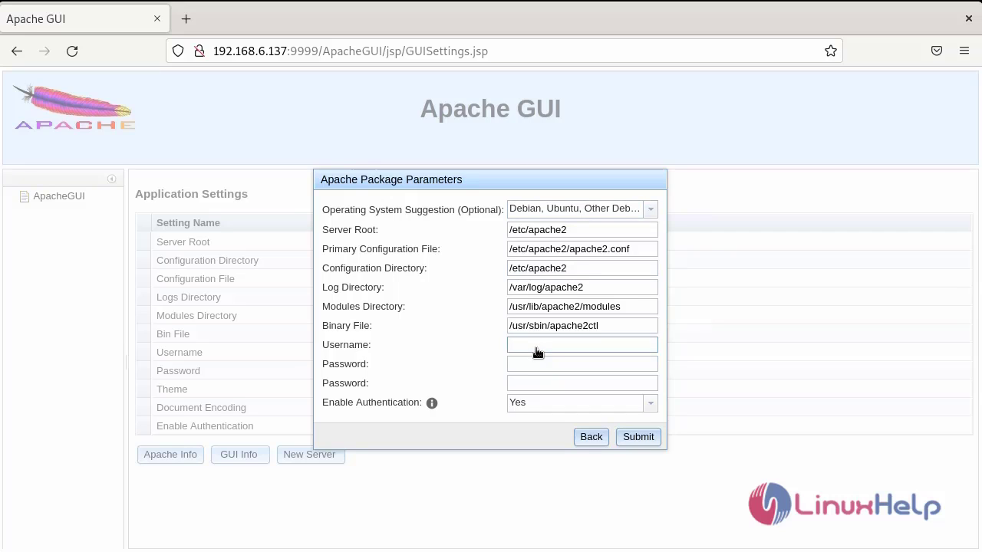
{"action": "type", "text": "ad"}
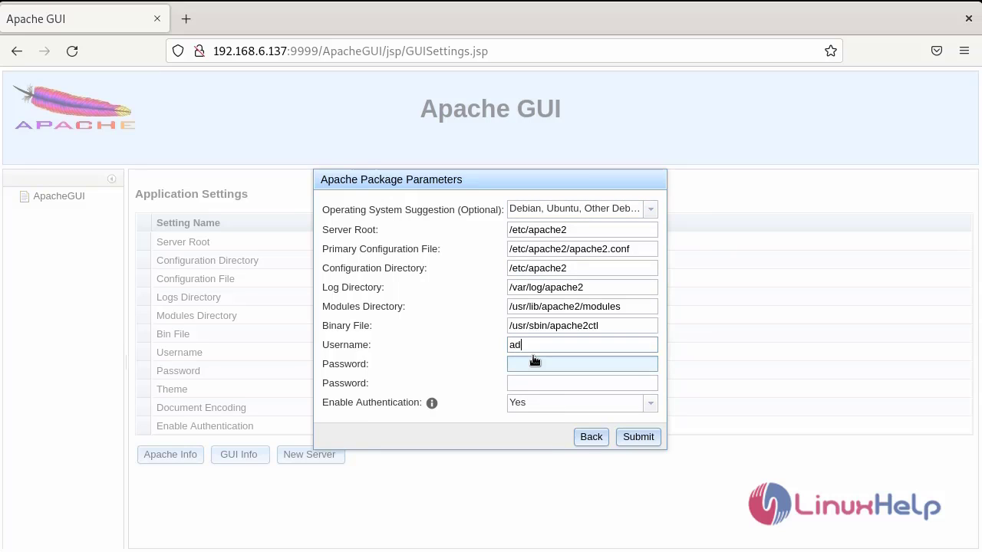
{"action": "left_click", "coordinate": [583, 364]}
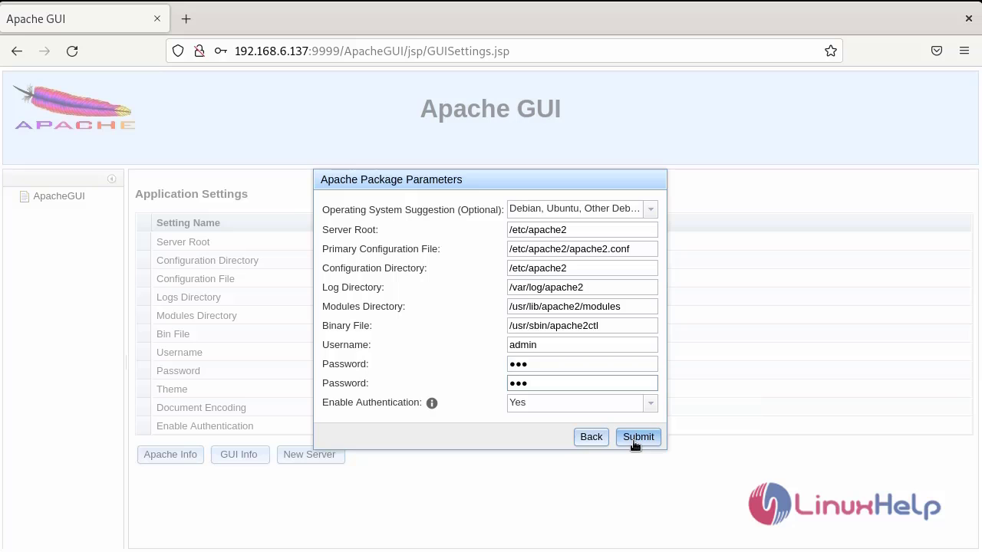
{"action": "left_click", "coordinate": [637, 435]}
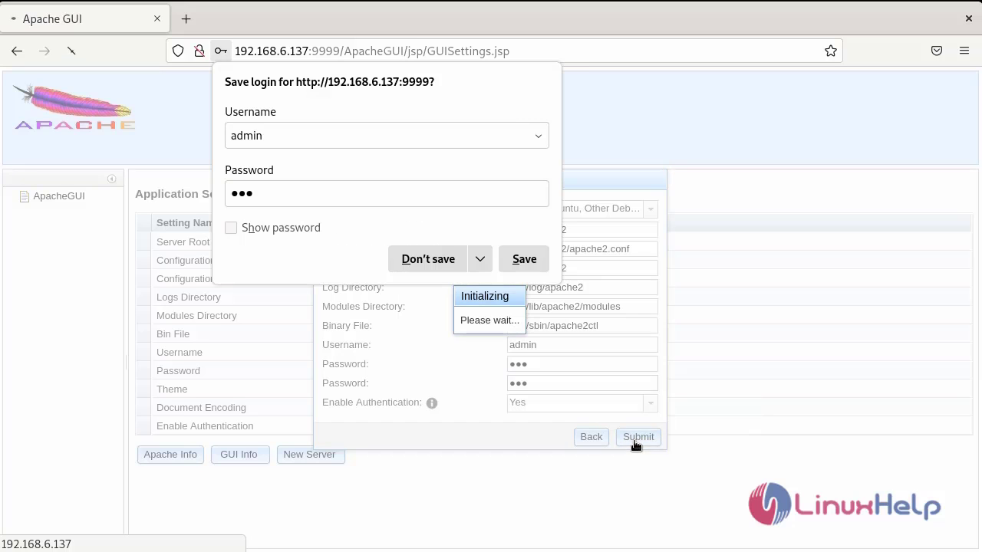
{"action": "left_click", "coordinate": [638, 436]}
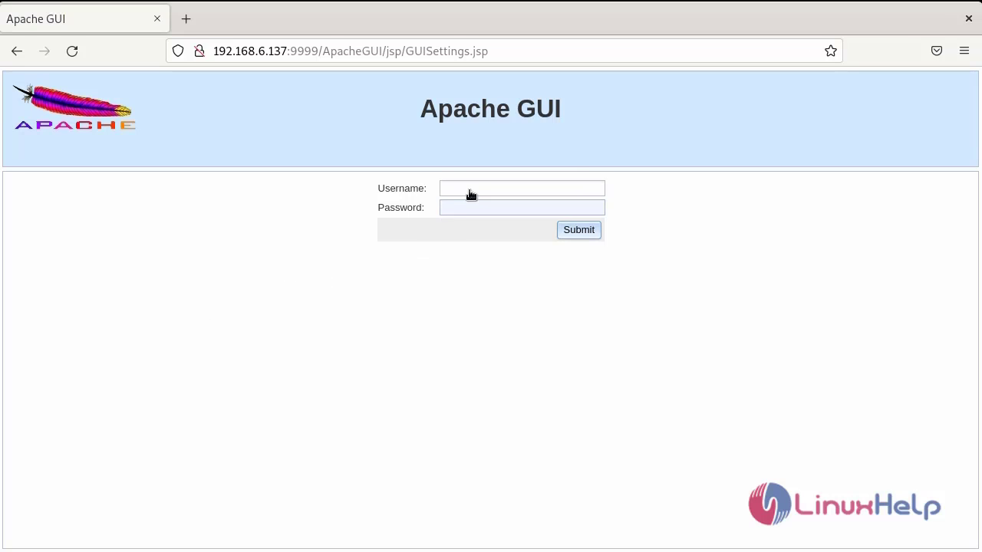
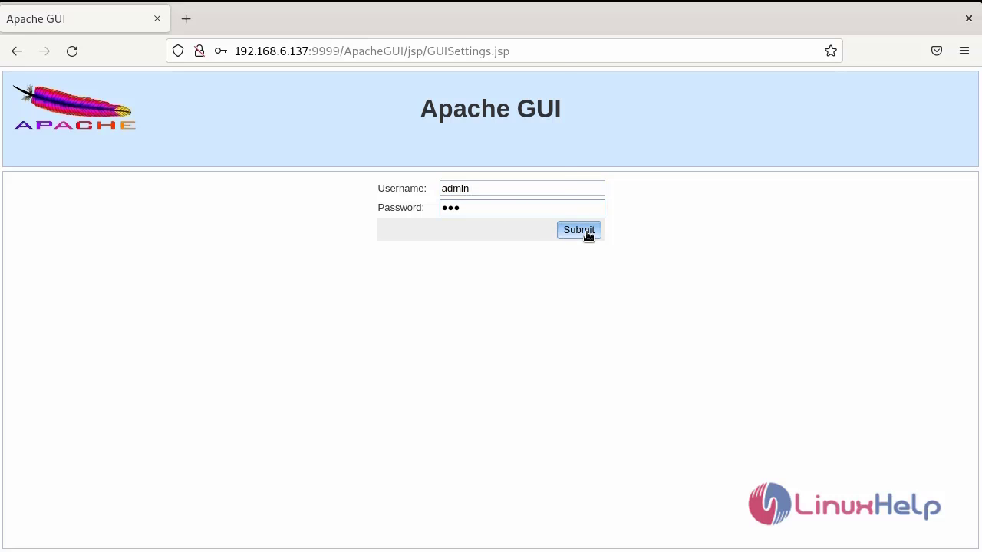
Log in as admin to reach the Application Settings dashboard
{"action": "left_click", "coordinate": [578, 230]}
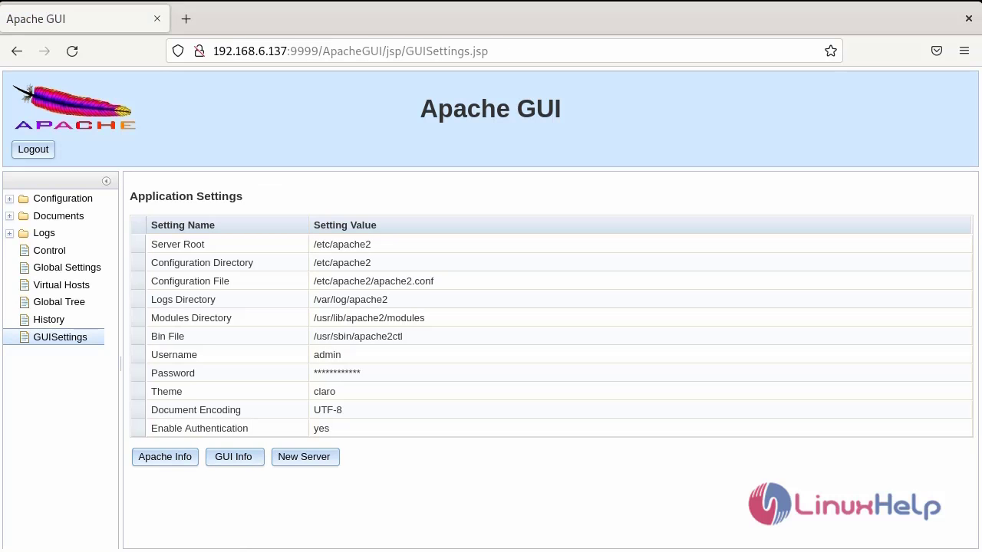
{"action": "mouse_move", "coordinate": [70, 481]}
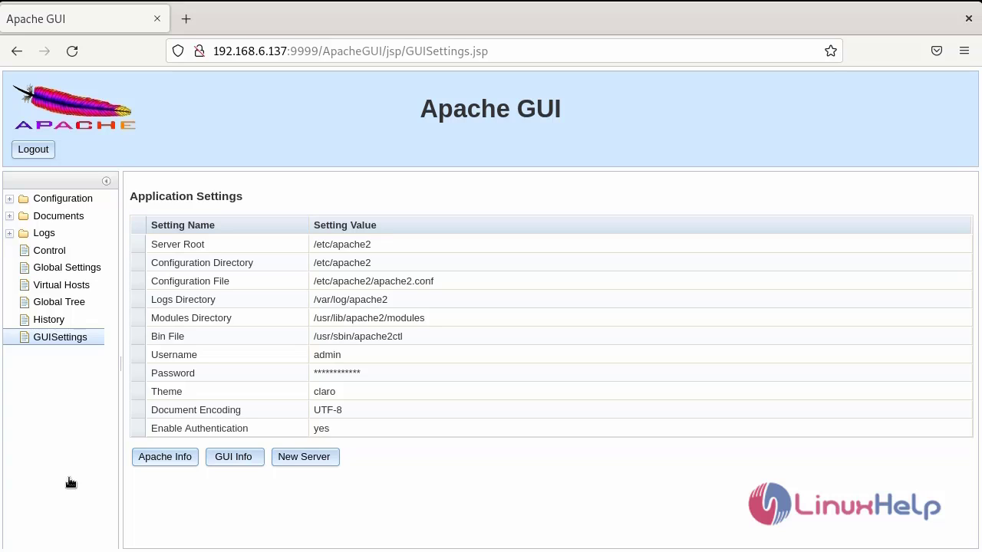
{"action": "mouse_move", "coordinate": [52, 458]}
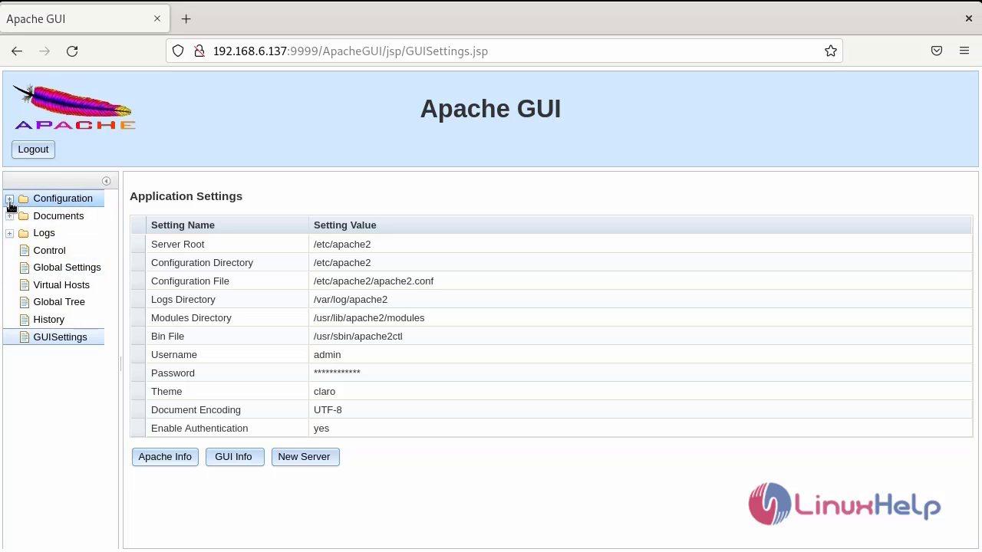
Expand Configuration and show the Virtual Hosts tree for 000-default.conf
{"action": "left_click", "coordinate": [9, 200]}
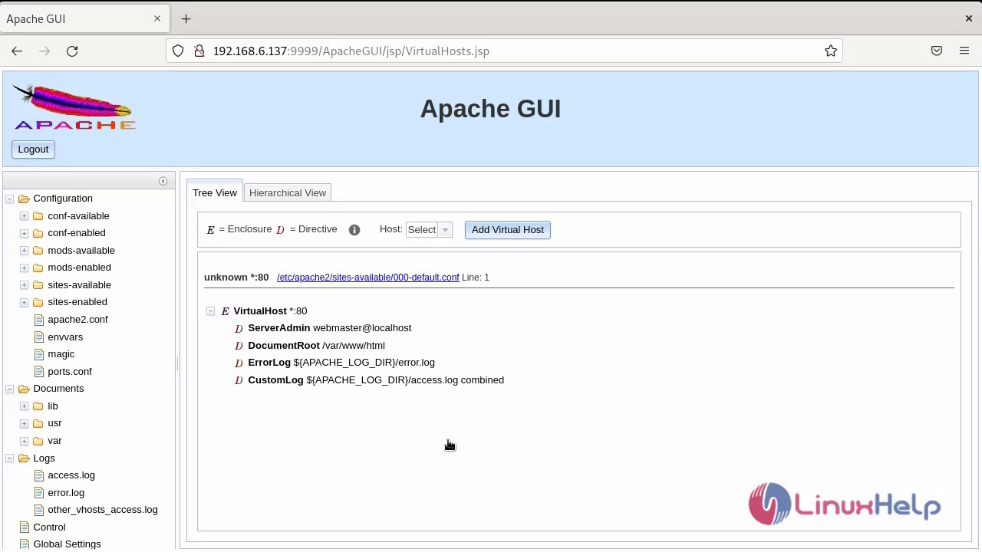
{"action": "scroll", "scroll_direction": "down", "scroll_amount": 3}
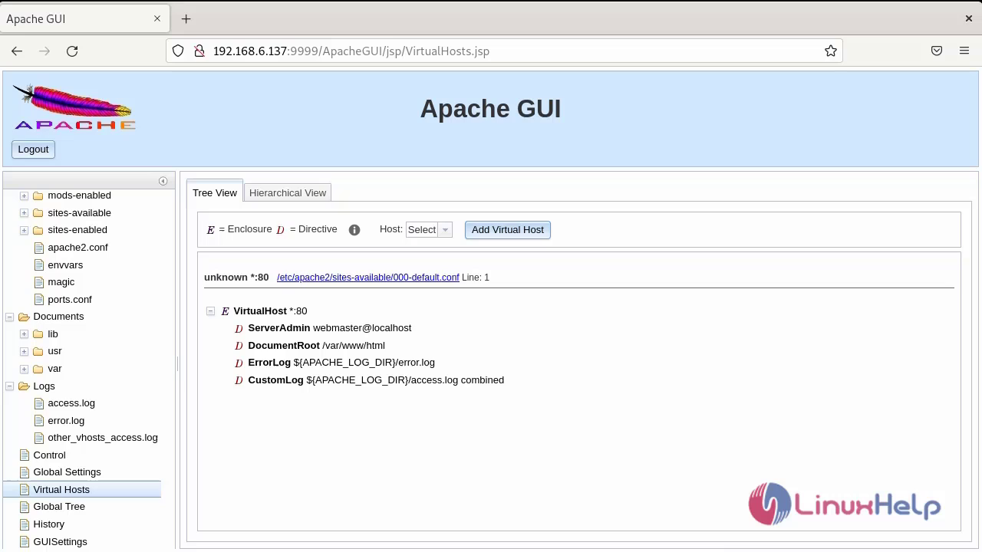